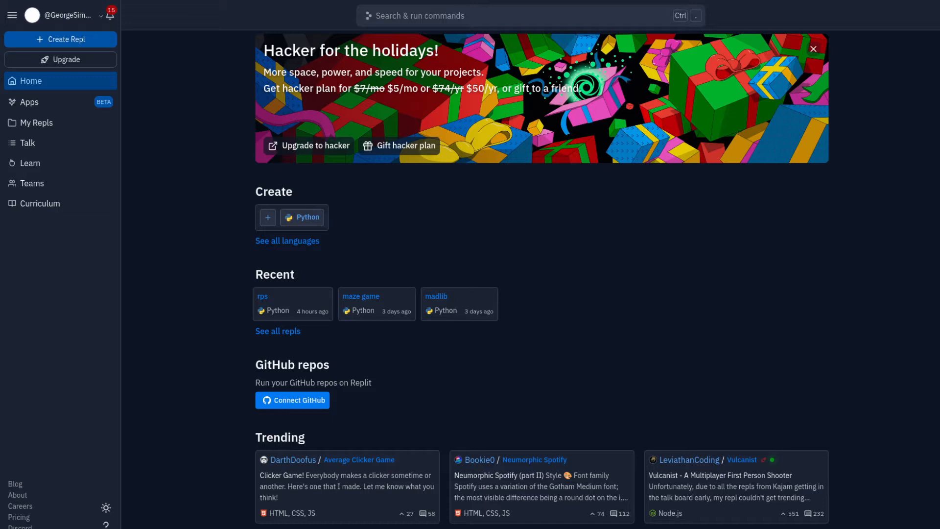
pyautogui.moveTo(590, 274)
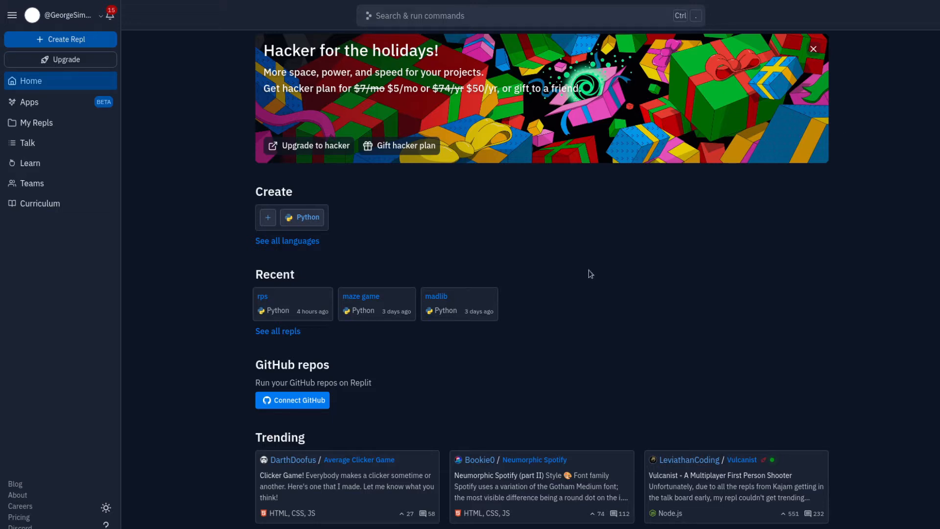
pyautogui.moveTo(305, 217)
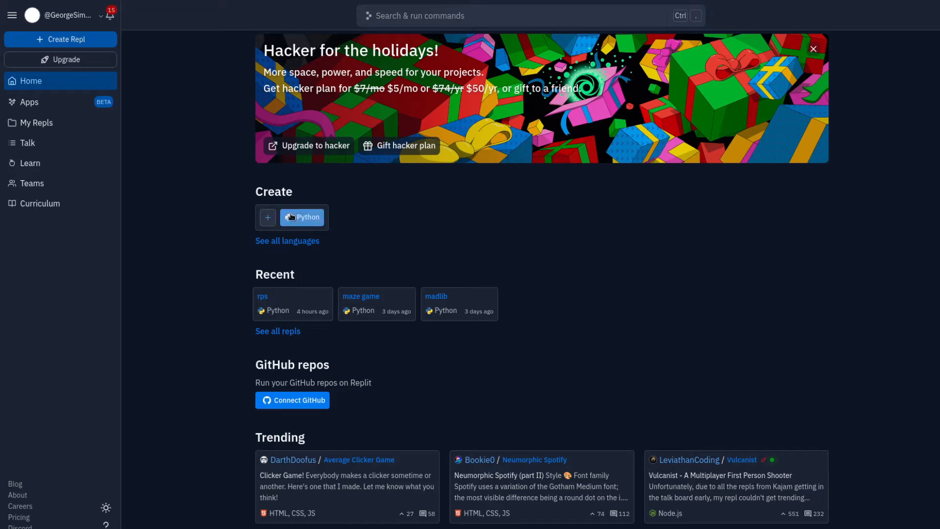
pyautogui.moveTo(302, 225)
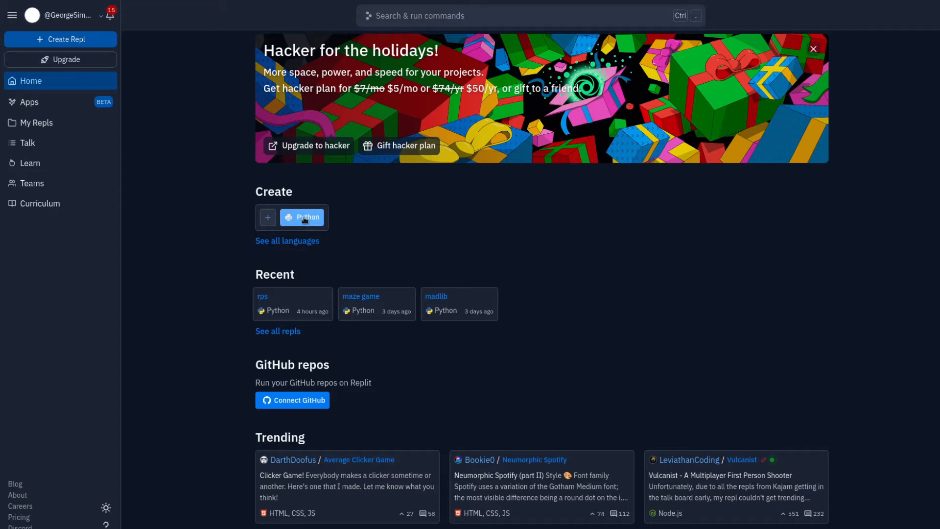
# Create a new repl from the Python template titled rock_paper_scissors.
pyautogui.click(302, 217)
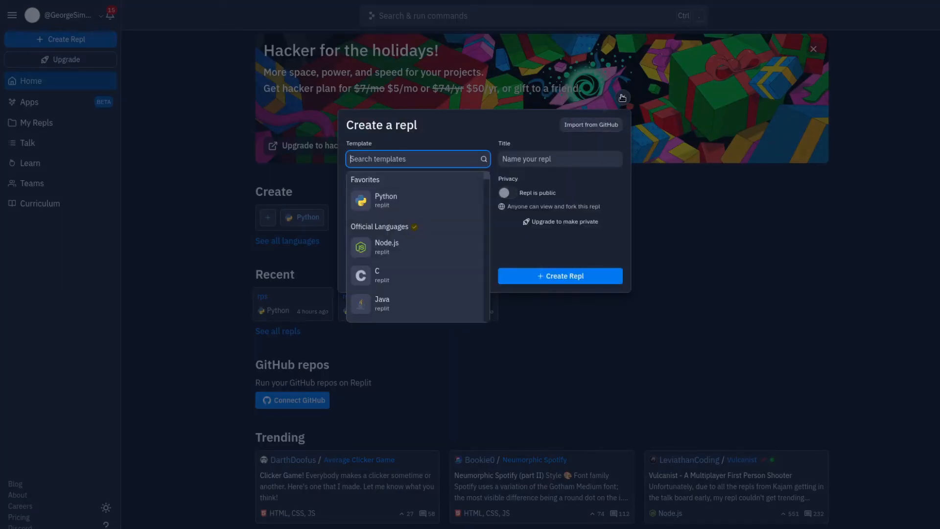
pyautogui.click(385, 200)
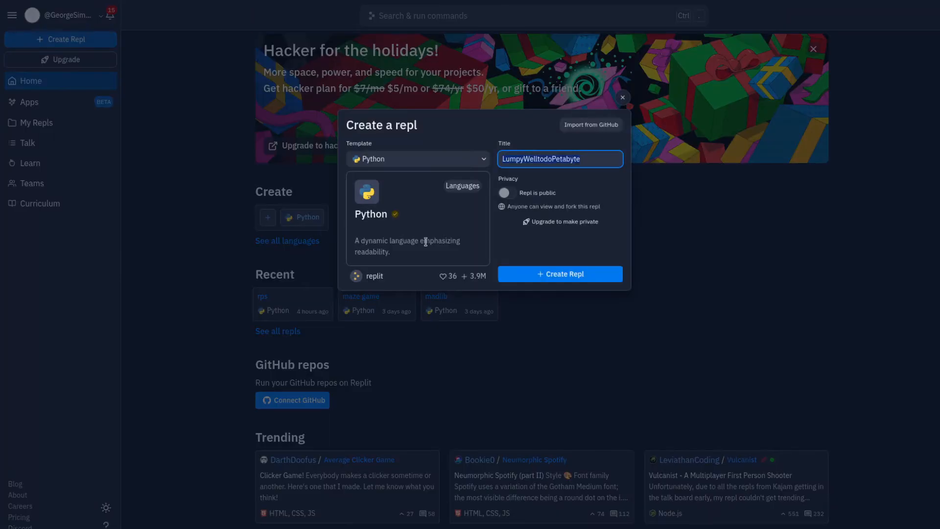
pyautogui.write('r')
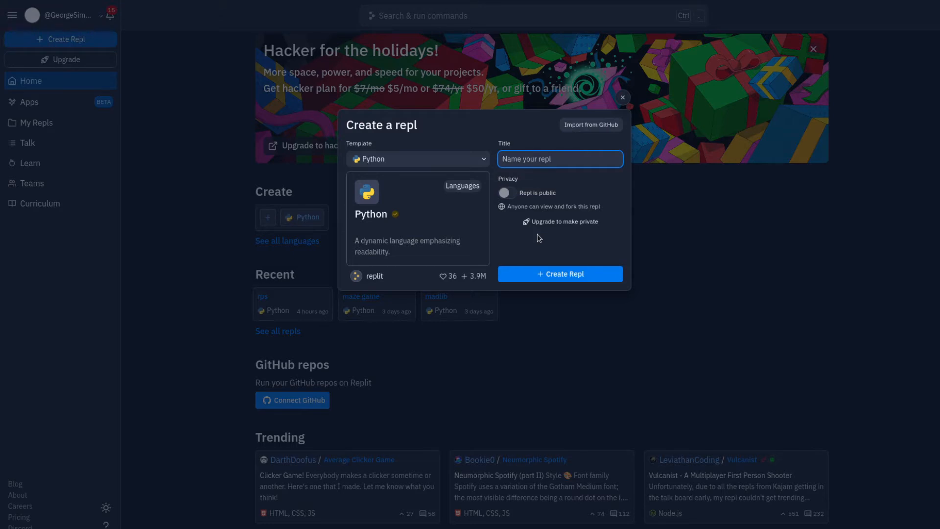
pyautogui.write('rod')
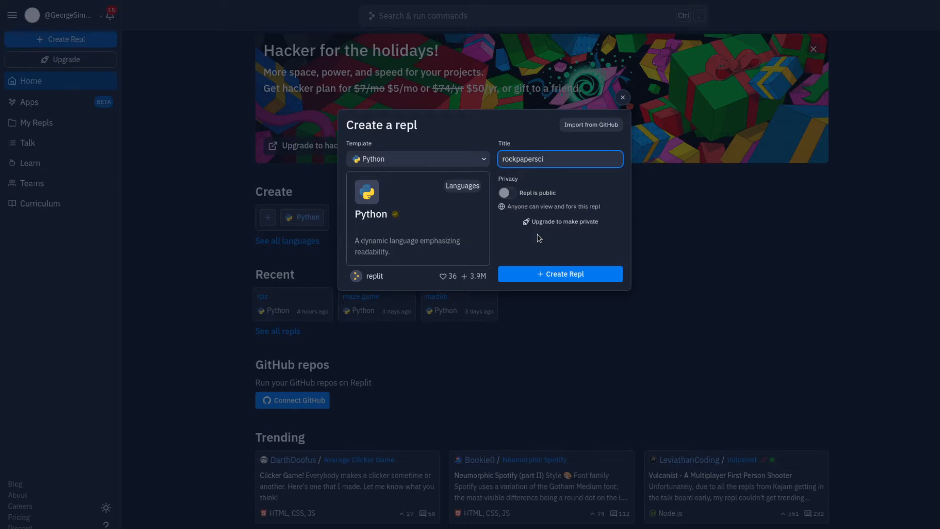
pyautogui.write('ssors')
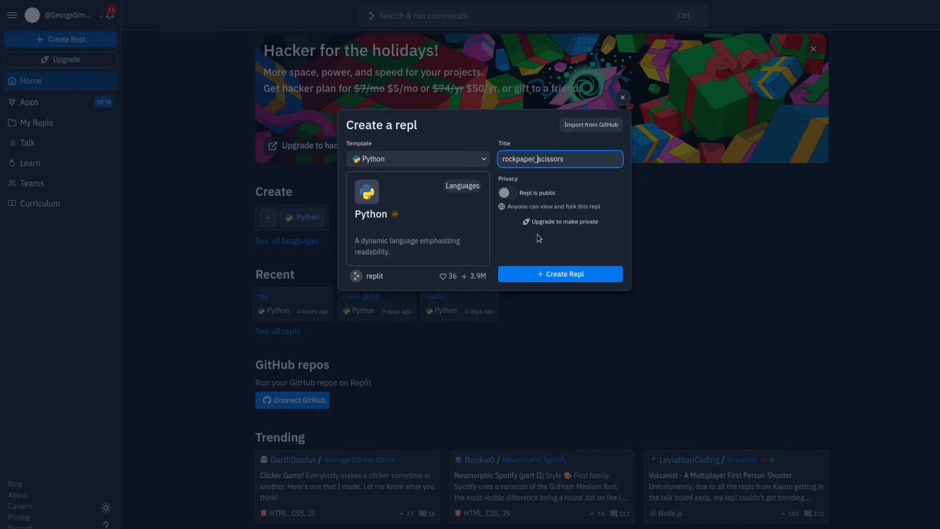
pyautogui.click(559, 274)
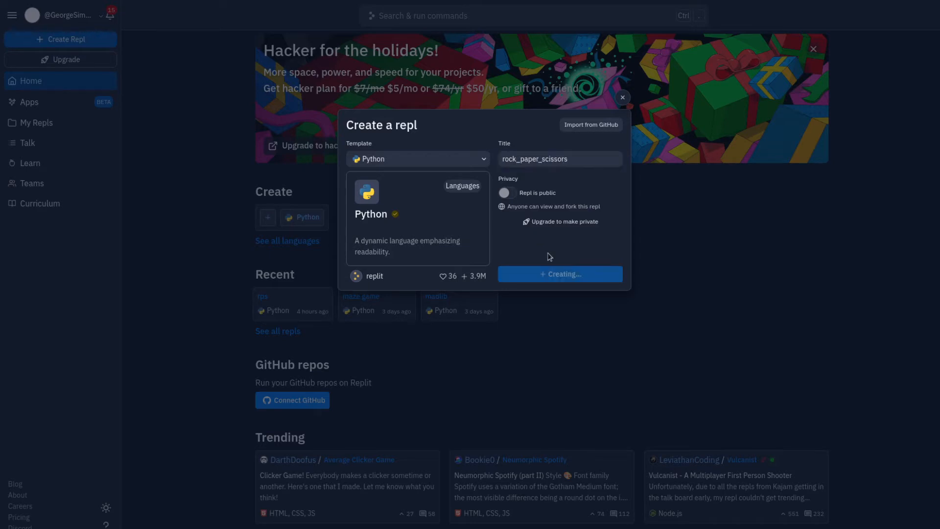
pyautogui.click(559, 274)
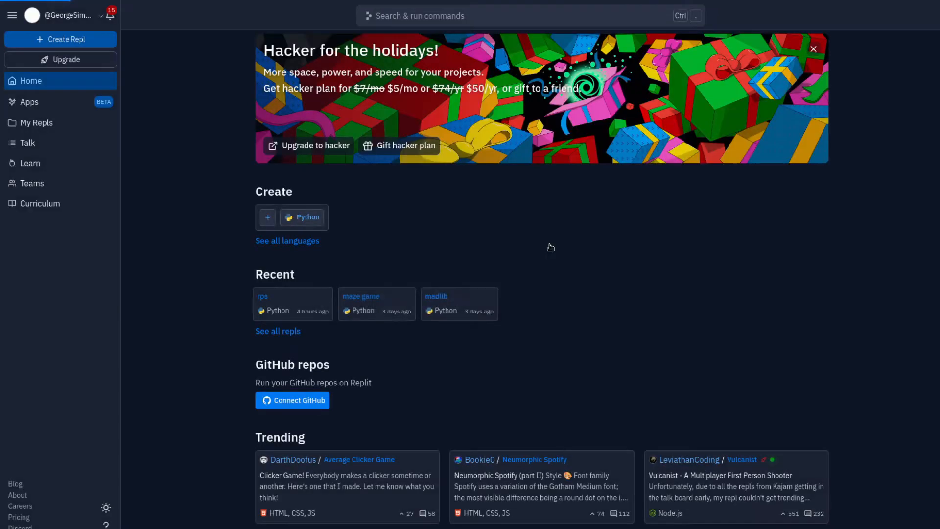
# Let the workspace load with empty main.py, then collapse the Files panel to widen the editor.
pyautogui.click(262, 297)
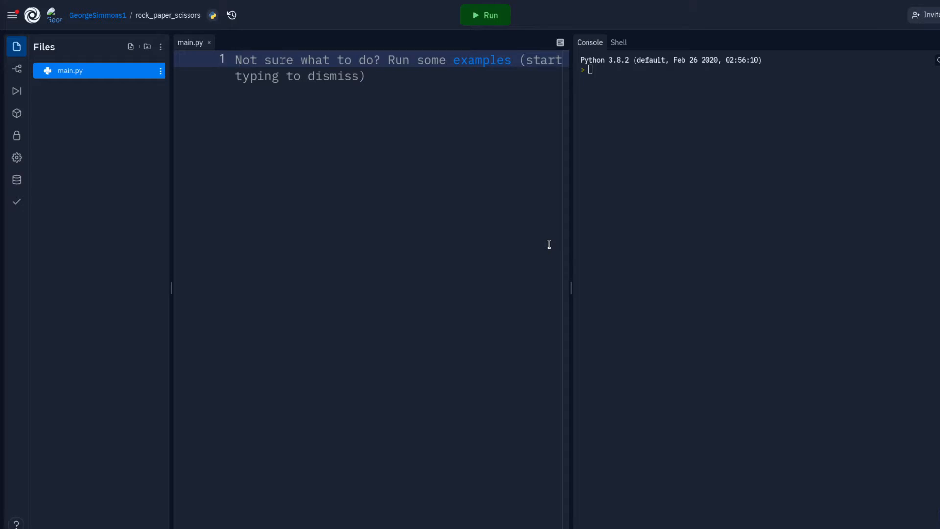
pyautogui.moveTo(177, 297)
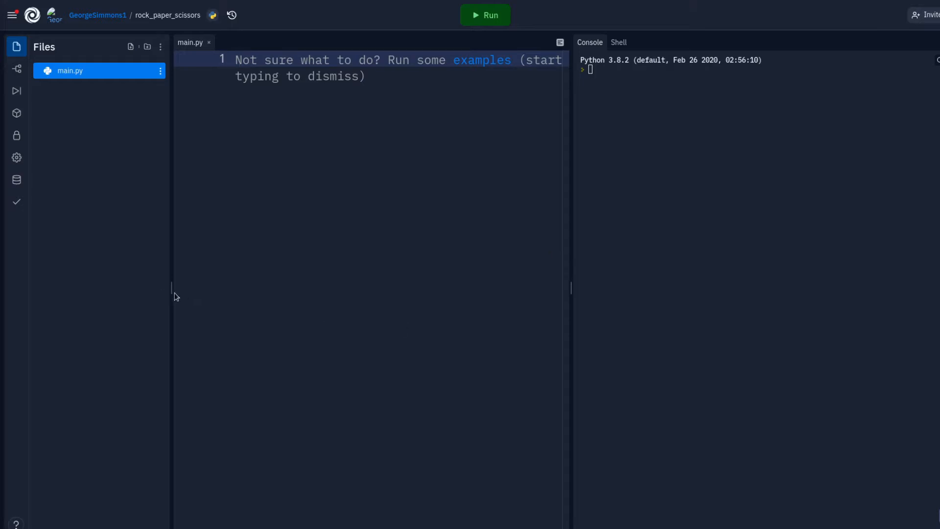
pyautogui.click(17, 47)
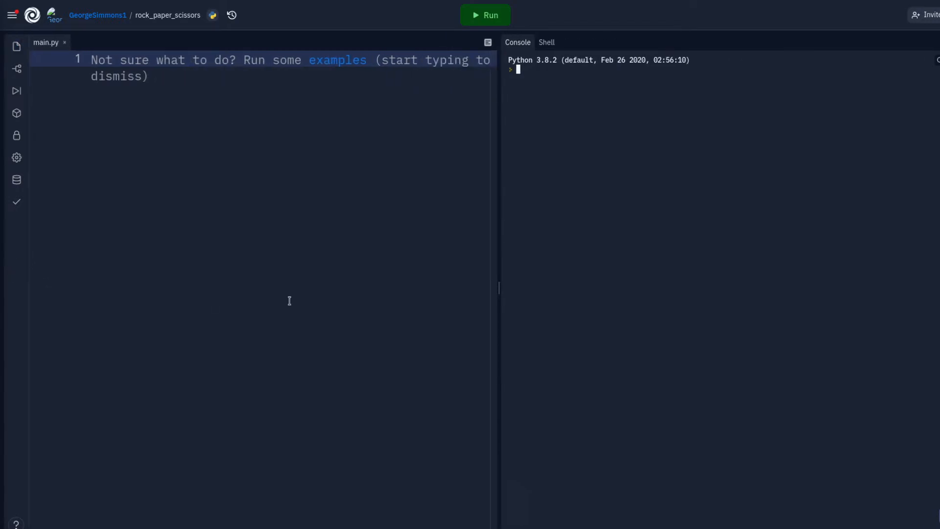
pyautogui.moveTo(785, 326)
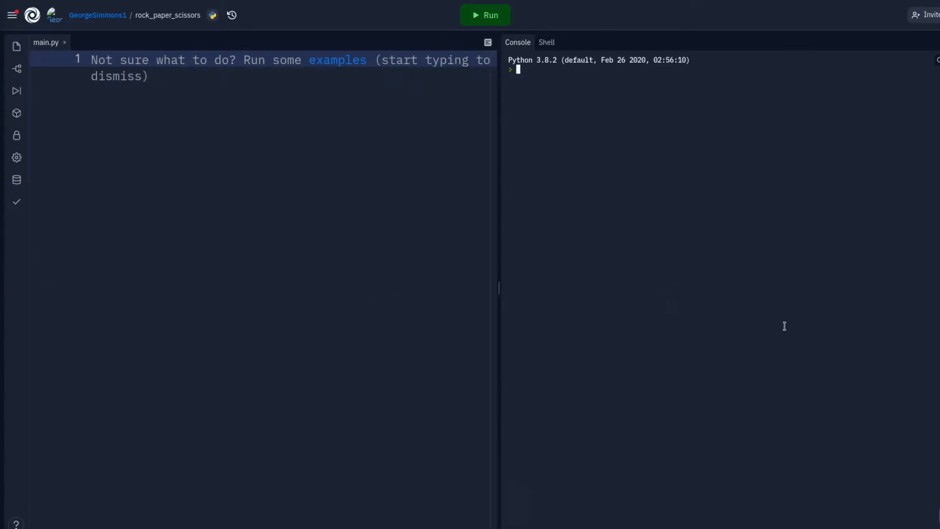
pyautogui.moveTo(312, 302)
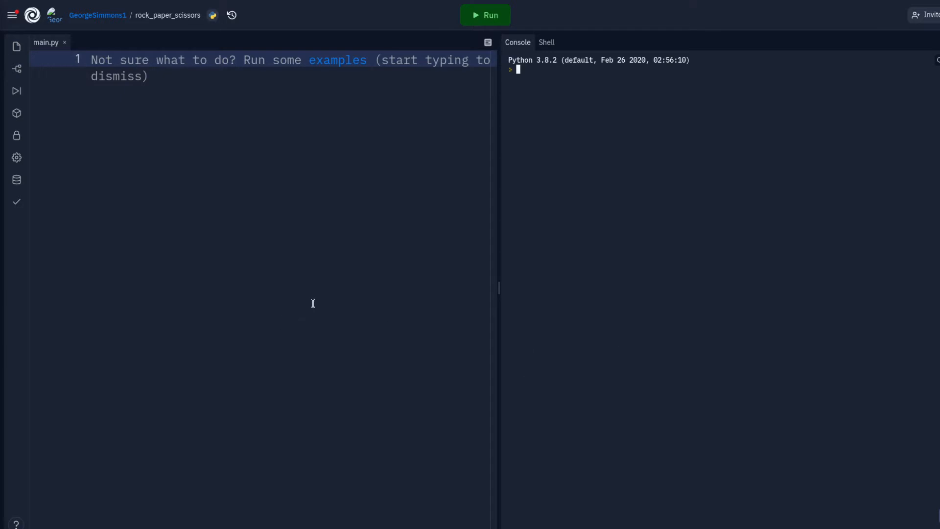
pyautogui.moveTo(435, 317)
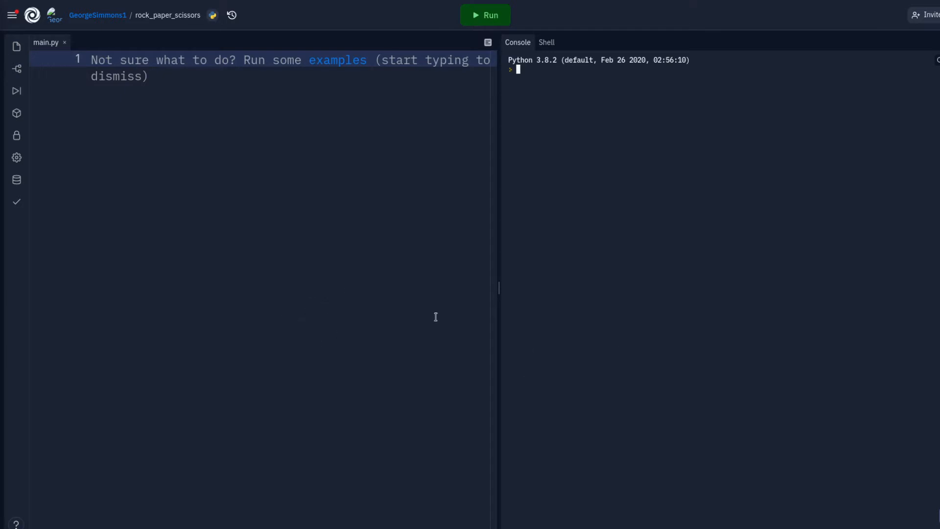
pyautogui.moveTo(416, 300)
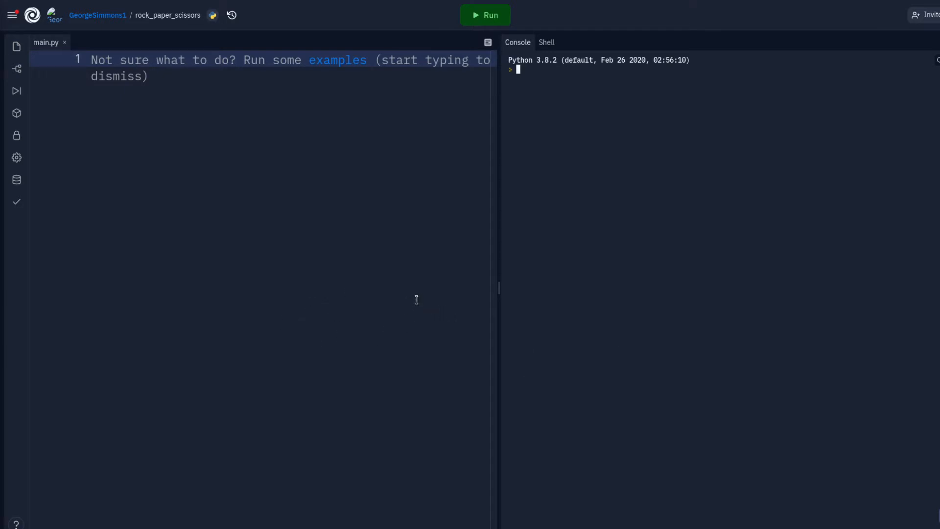
pyautogui.moveTo(446, 283)
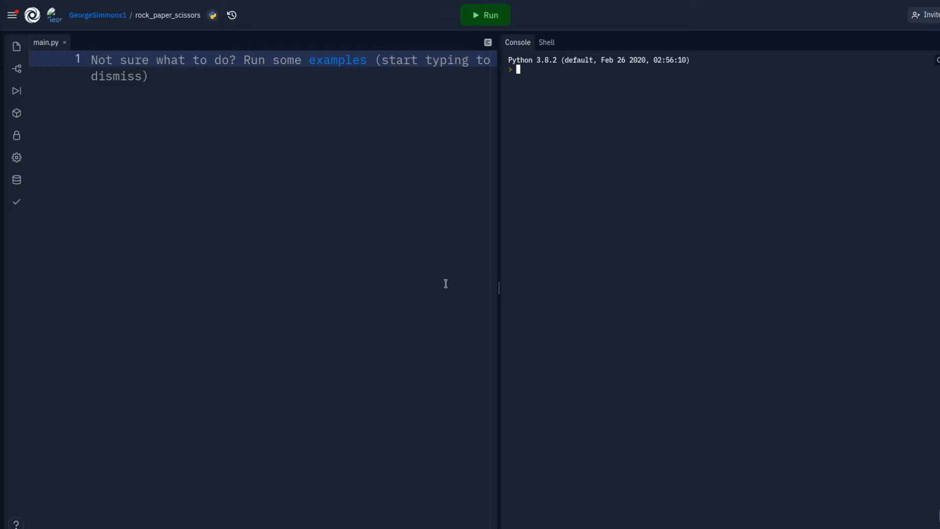
pyautogui.moveTo(72, 135)
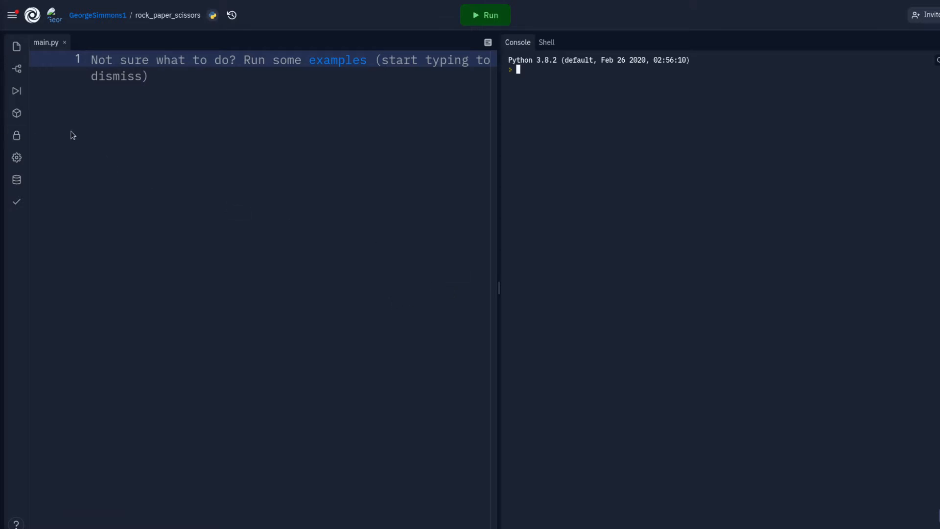
pyautogui.moveTo(204, 162)
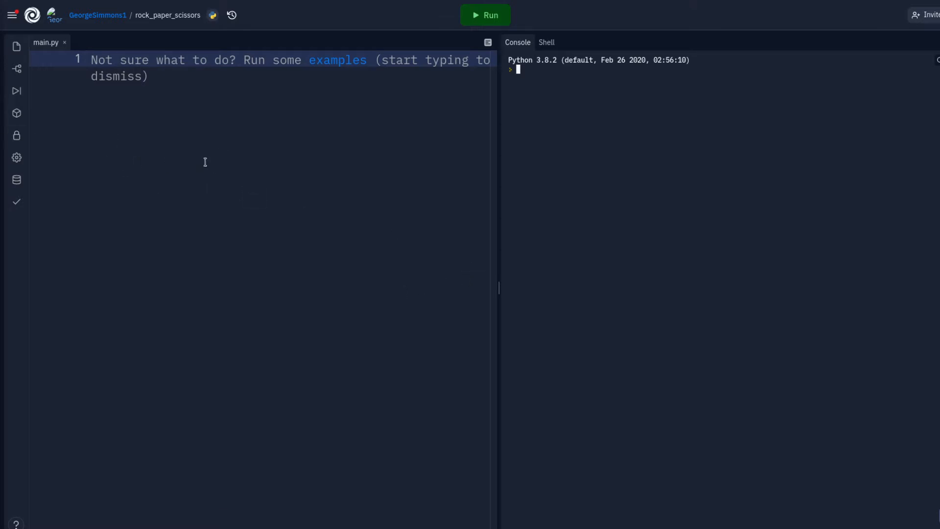
pyautogui.moveTo(156, 258)
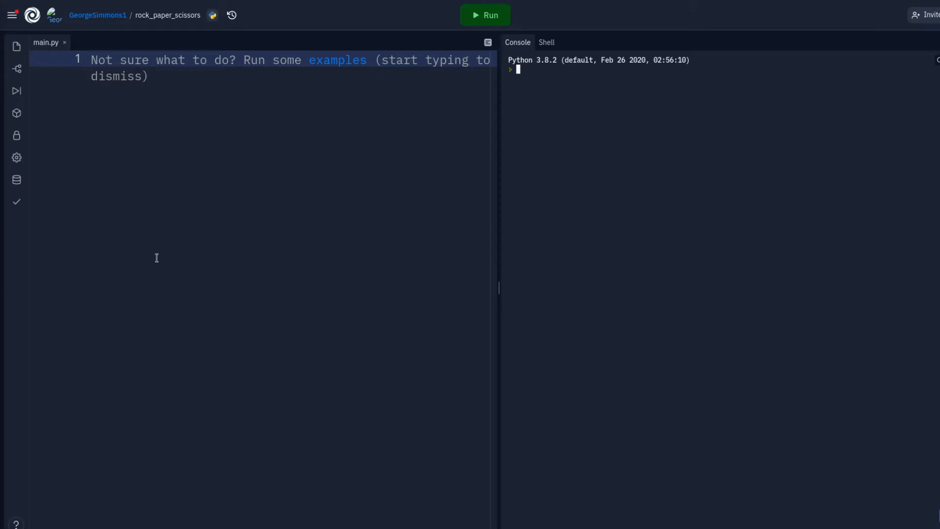
pyautogui.moveTo(193, 225)
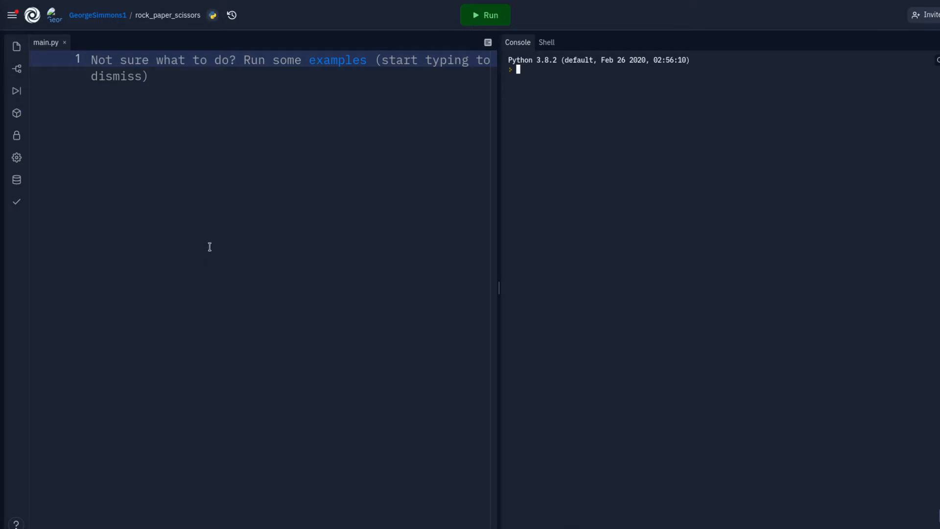
pyautogui.moveTo(288, 197)
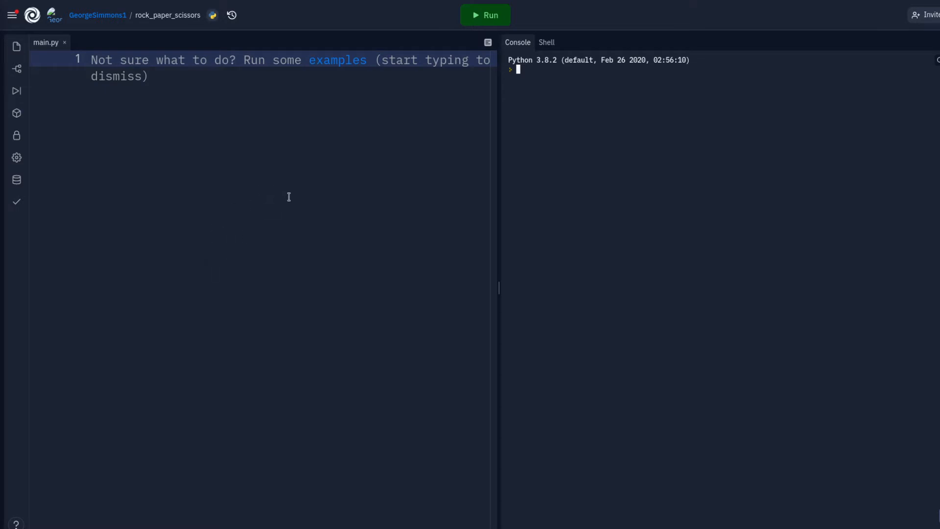
pyautogui.moveTo(16, 180)
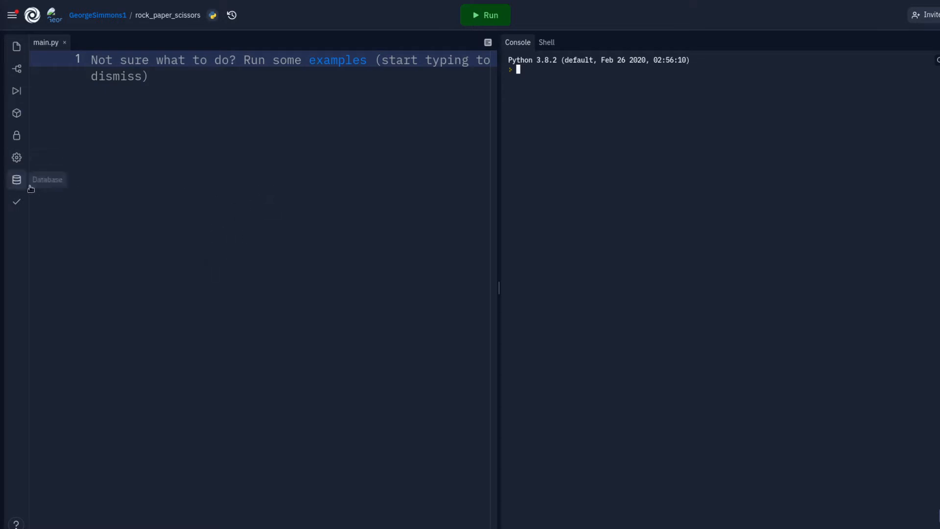
pyautogui.moveTo(225, 223)
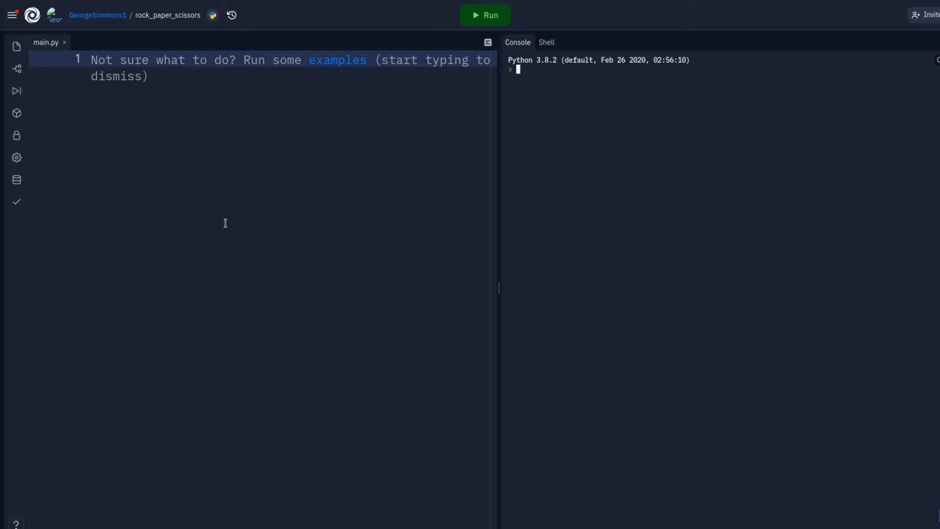
pyautogui.moveTo(231, 227)
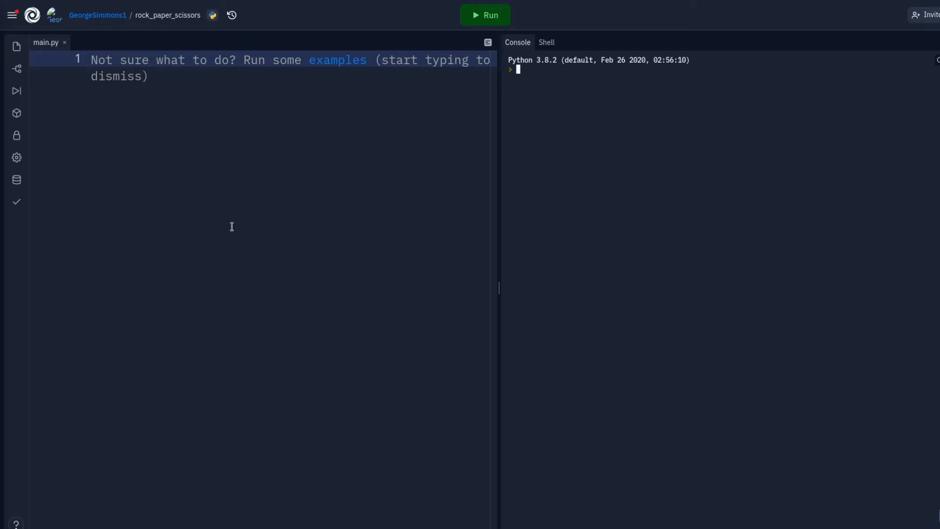
# Add import random at the top of main.py.
pyautogui.write('im')
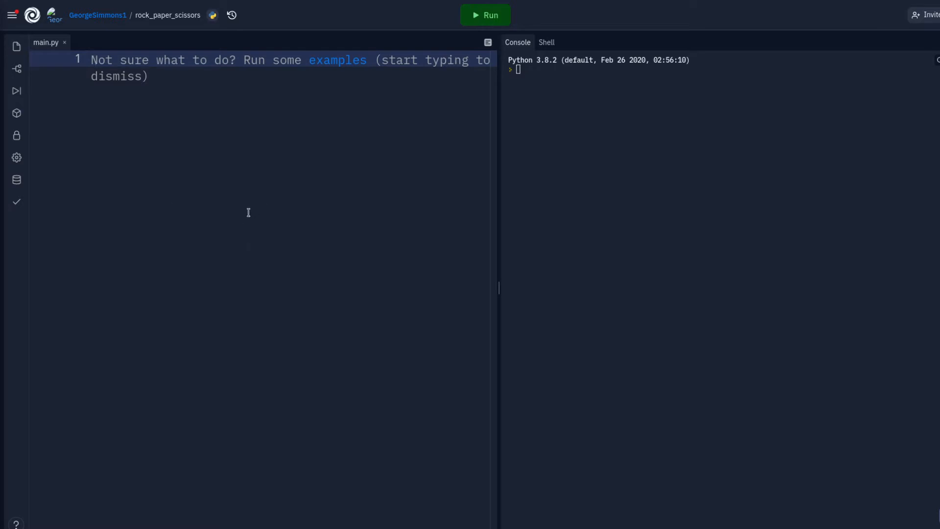
pyautogui.write('import')
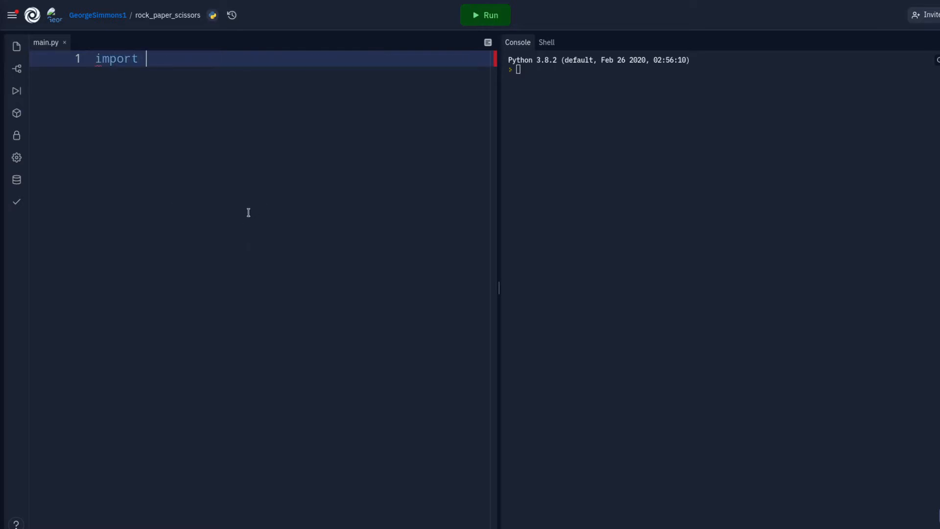
pyautogui.write('random')
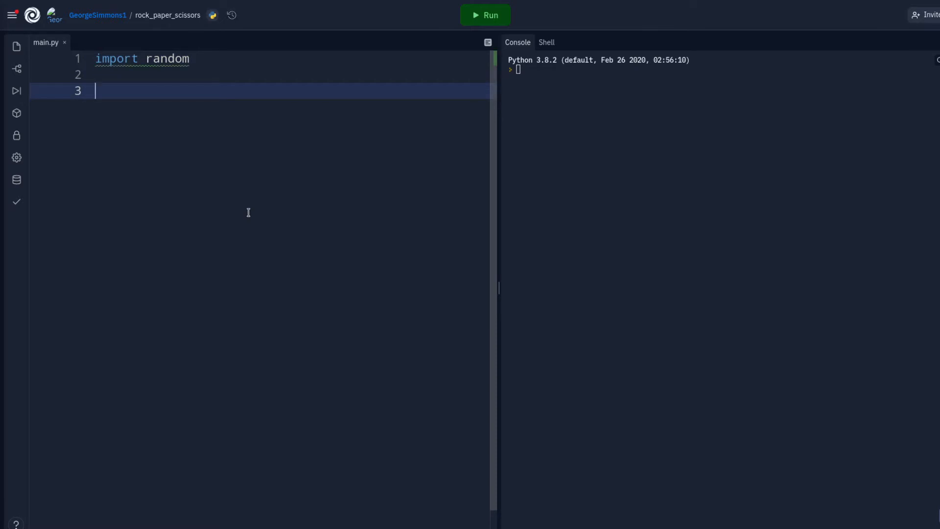
# Define throws = ["Rock", "Paper", "Scissors"] and start new lines below it.
pyautogui.write('throws')
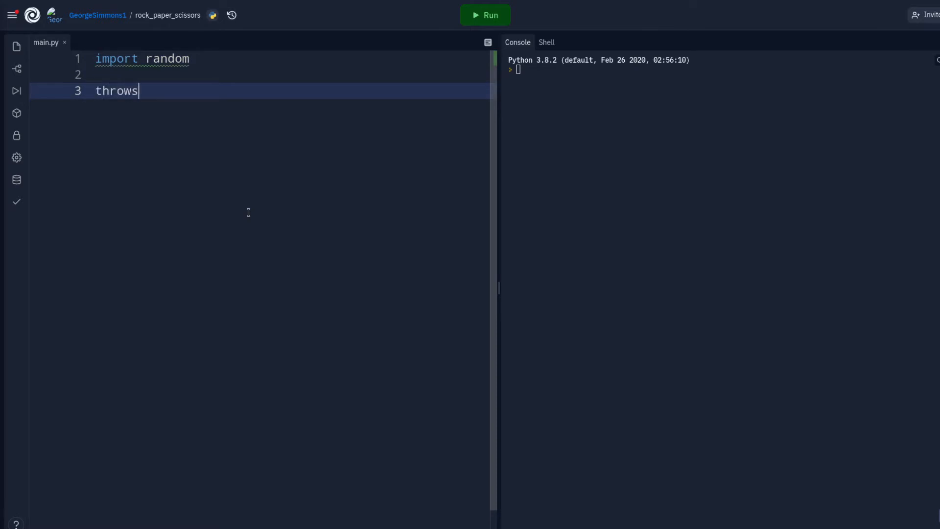
pyautogui.write('= []')
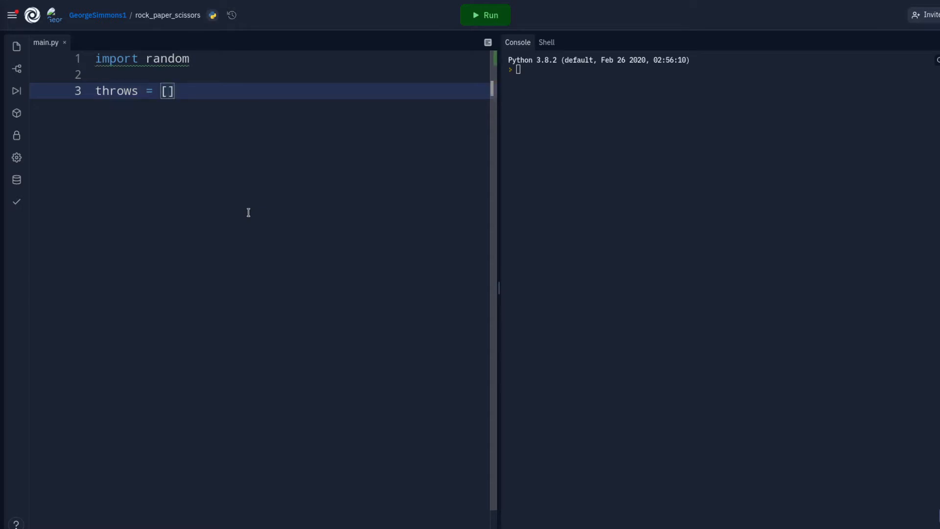
pyautogui.write('"Rock"')
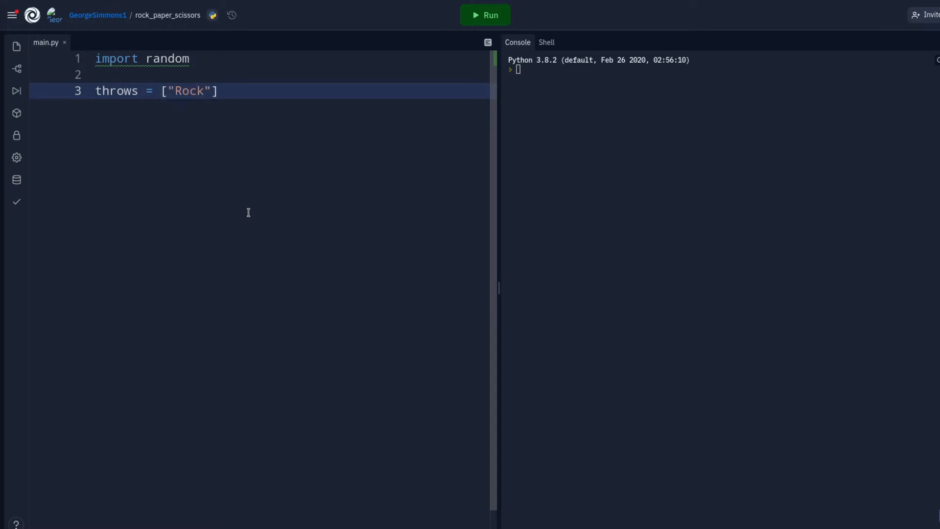
pyautogui.write(', ""')
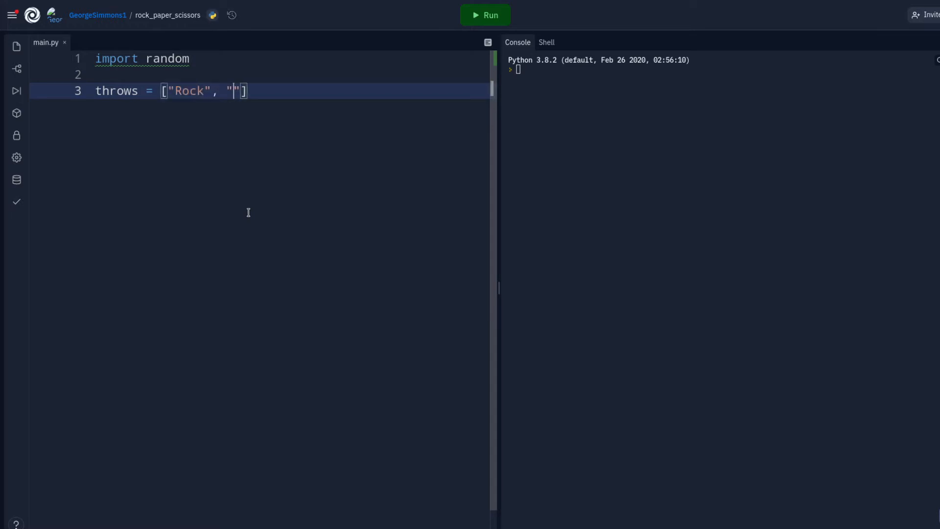
pyautogui.write('Paper')
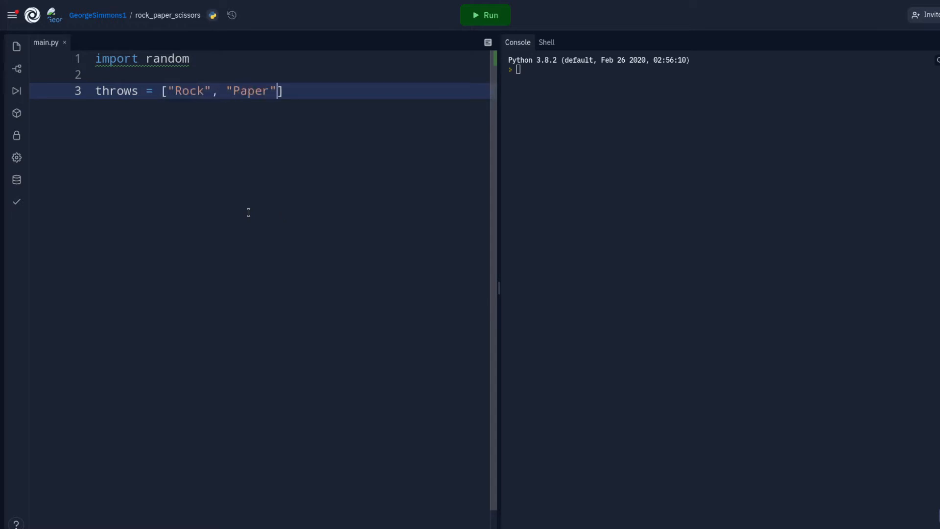
pyautogui.write(', ""')
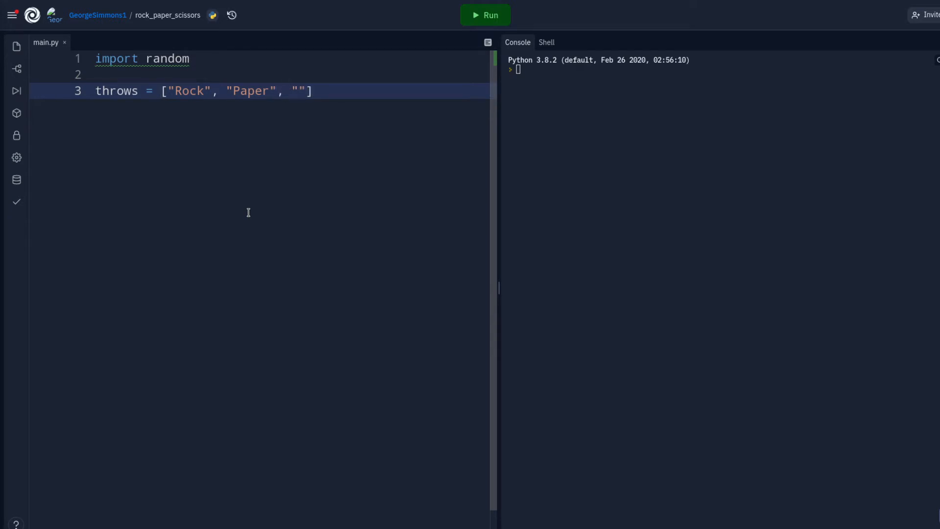
pyautogui.write('Sc')
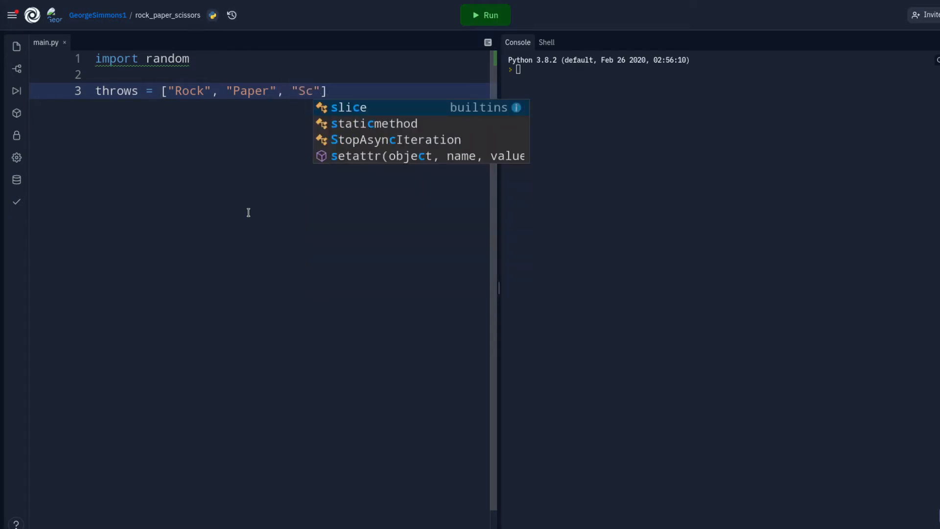
pyautogui.write('ssi')
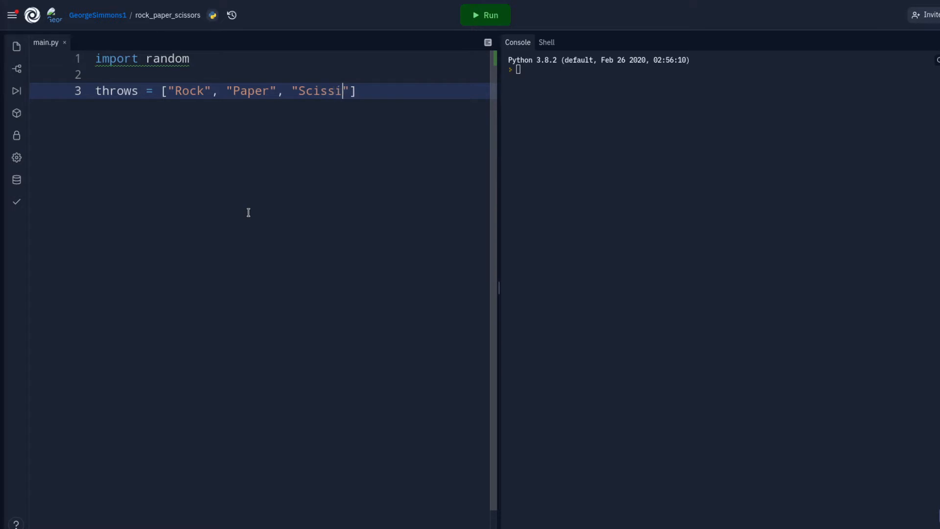
pyautogui.write('ors')
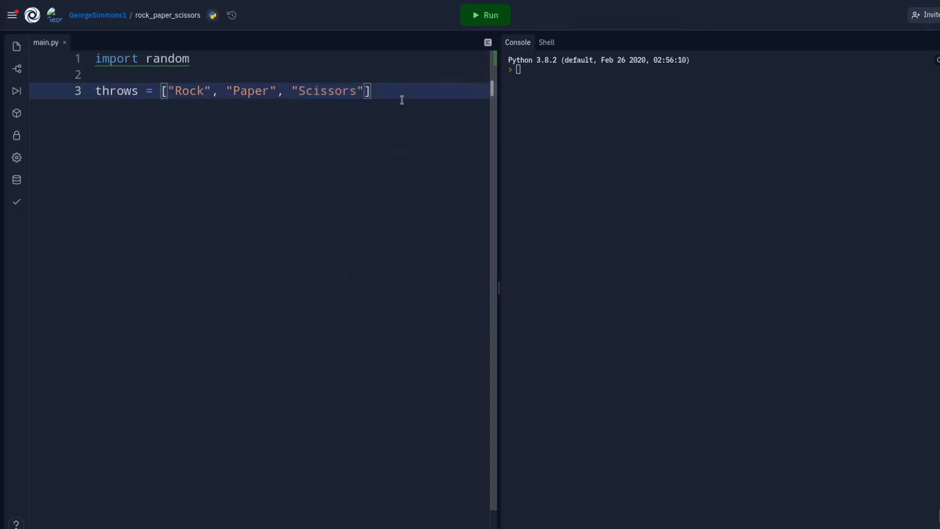
pyautogui.press('Enter')
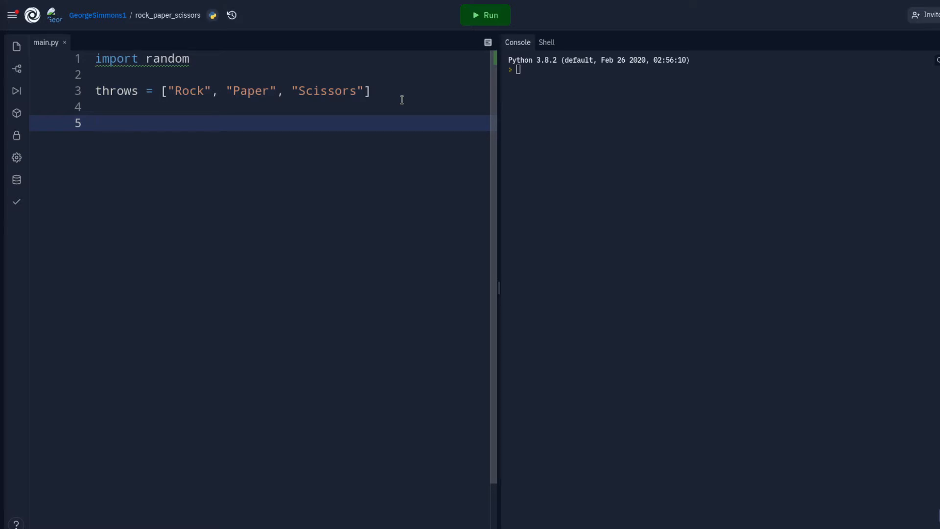
# Begin a while True: loop and start its body with computer = throw[.
pyautogui.write('w')
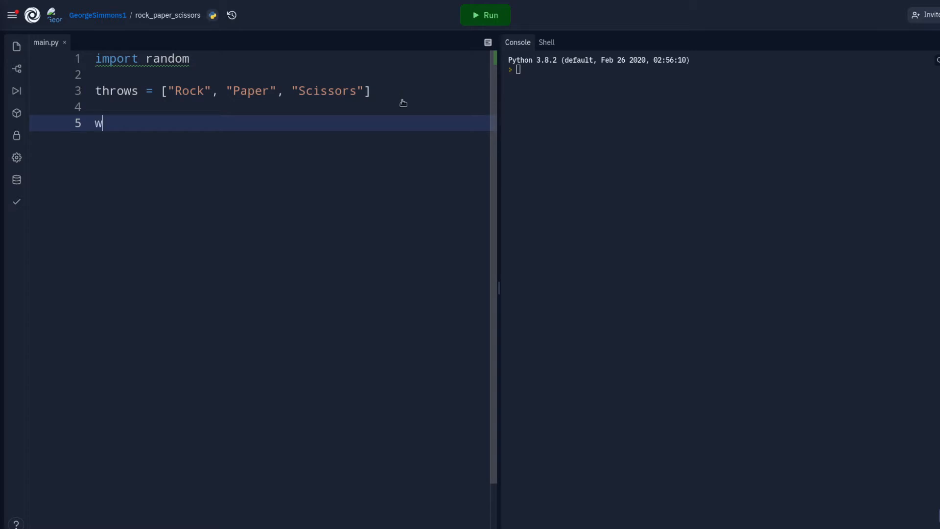
pyautogui.write('hile')
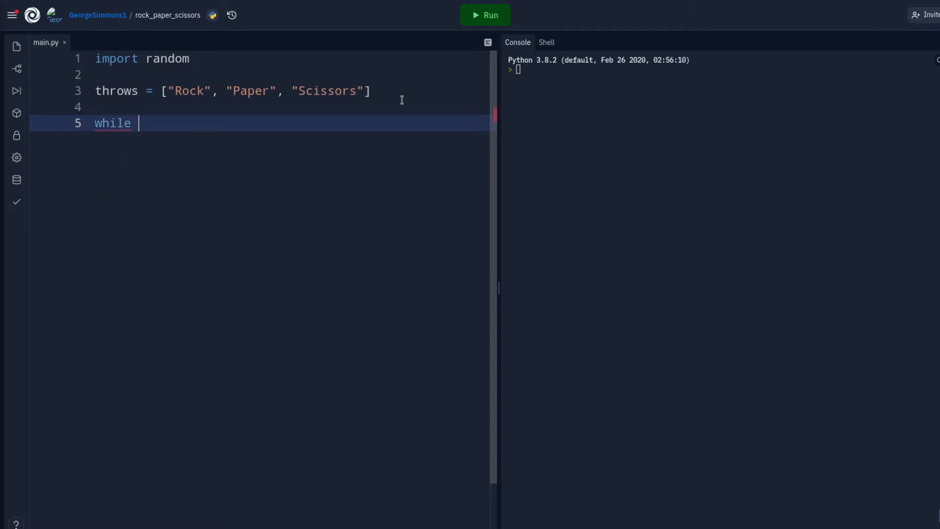
pyautogui.write('True:')
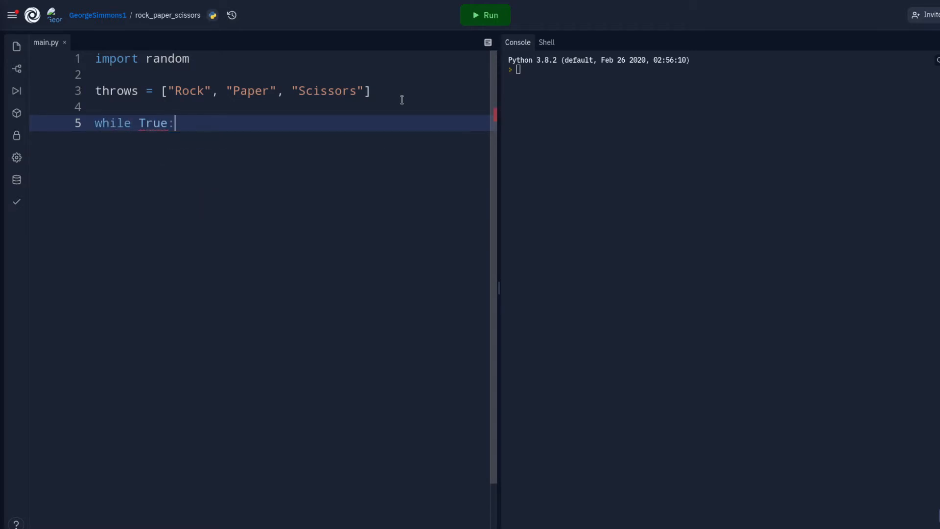
pyautogui.press('enter')
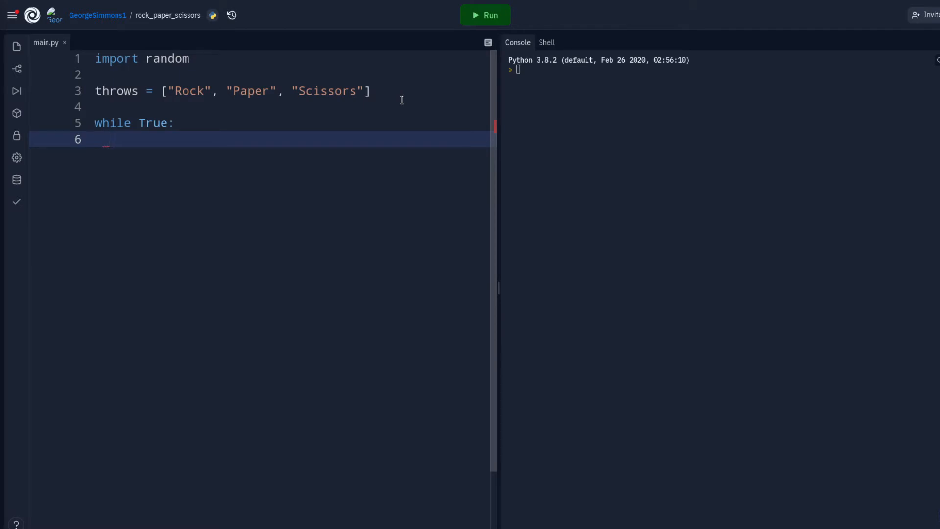
pyautogui.write('comp')
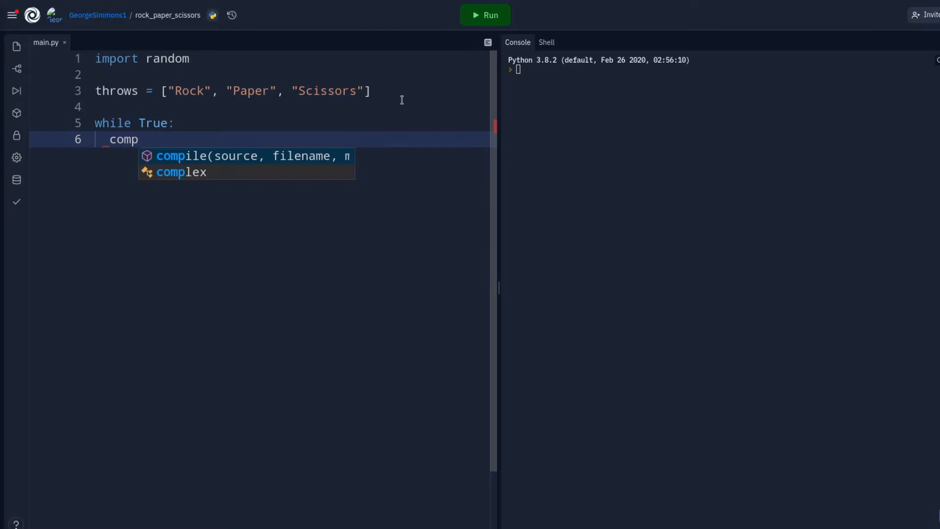
pyautogui.write('uter = throw')
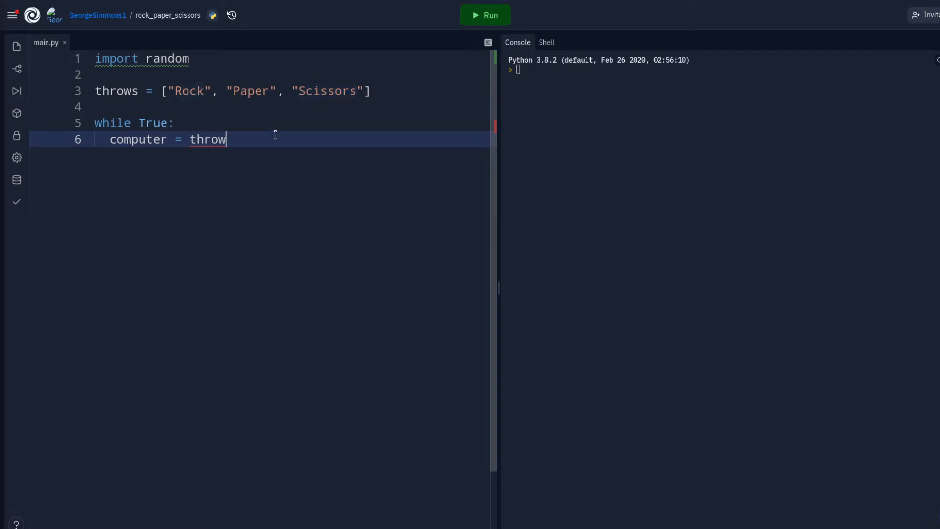
pyautogui.write('[')
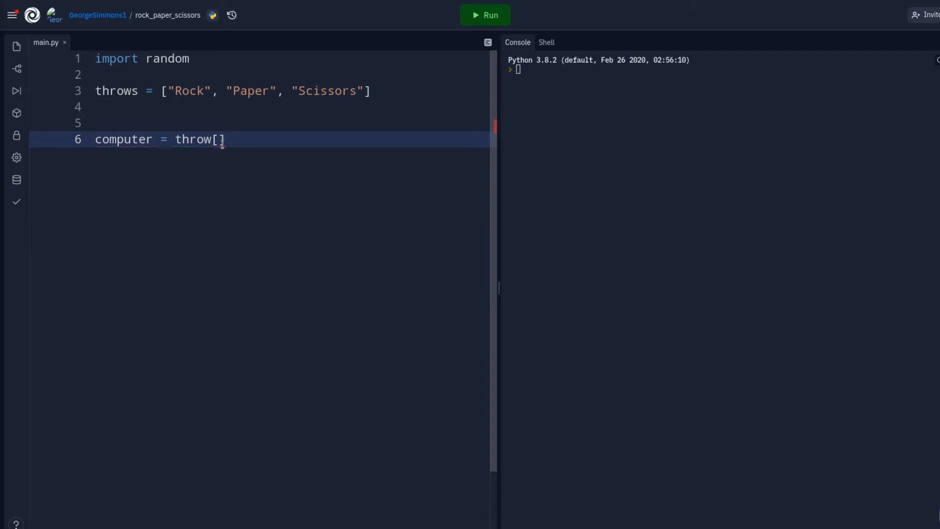
# Run computer = throw[0], hit the NameError, and rename the list from throws to throw.
pyautogui.write('0')
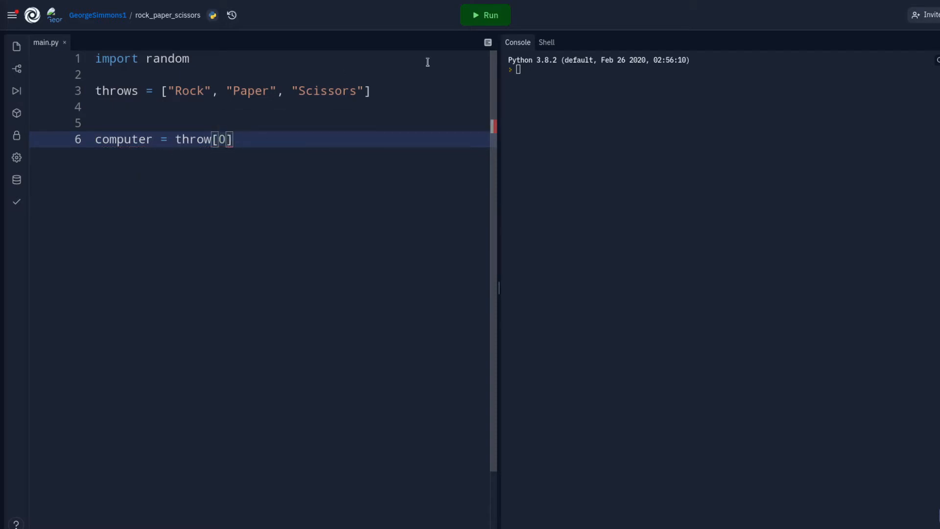
pyautogui.moveTo(485, 15)
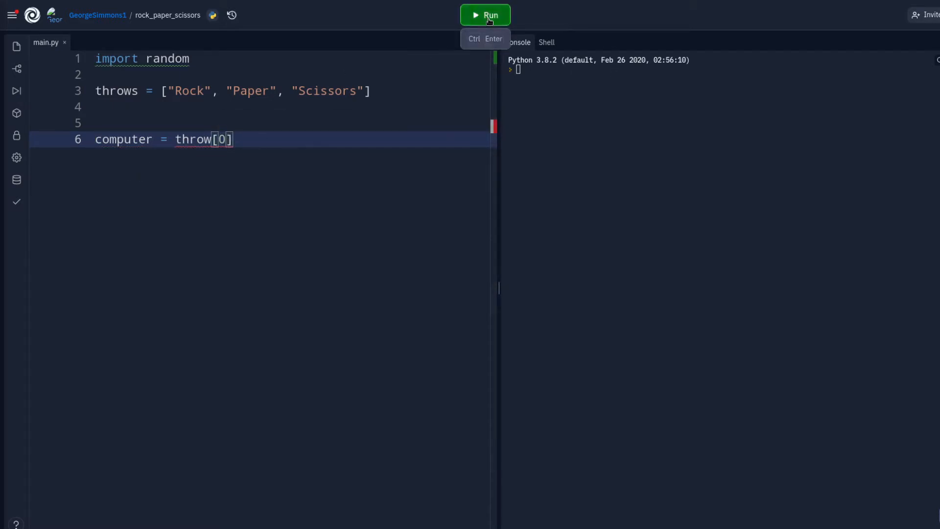
pyautogui.click(485, 14)
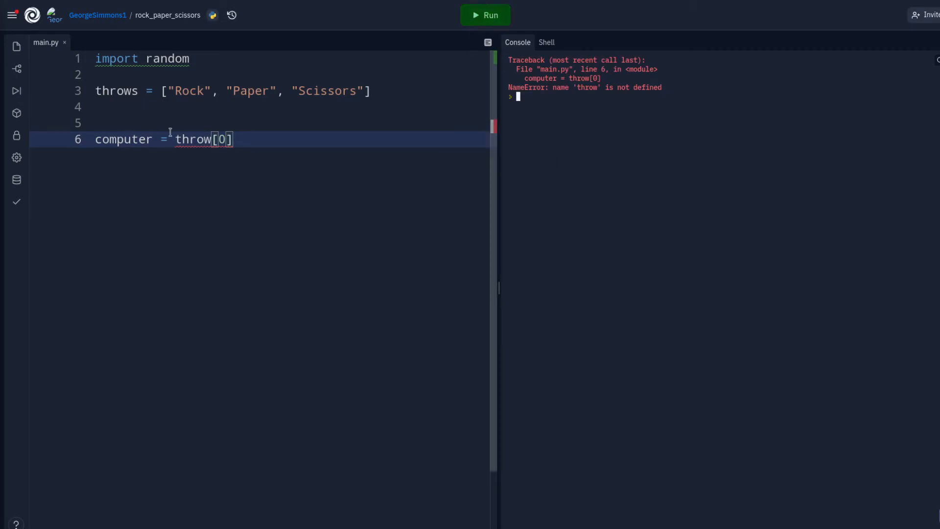
pyautogui.doubleClick(192, 139)
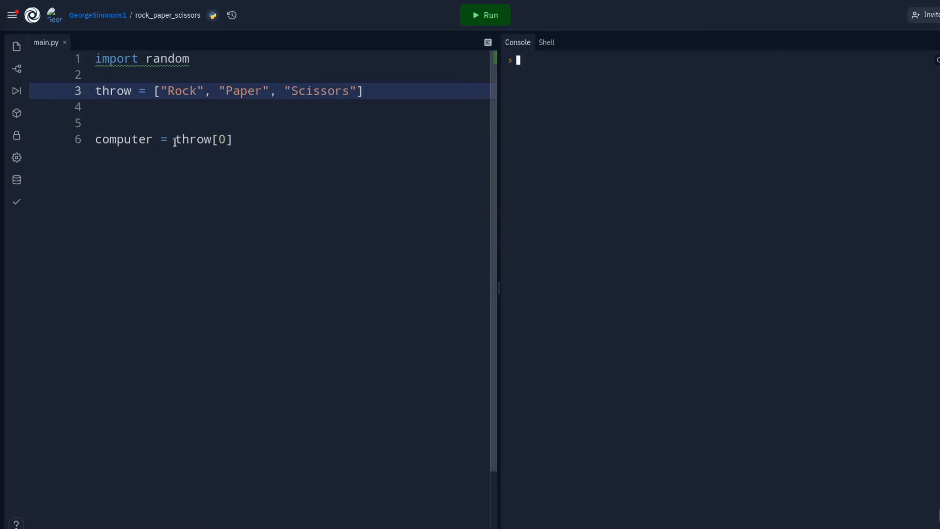
# Add print (computer) and run to show the pick at index 0, Rock.
pyautogui.write('p')
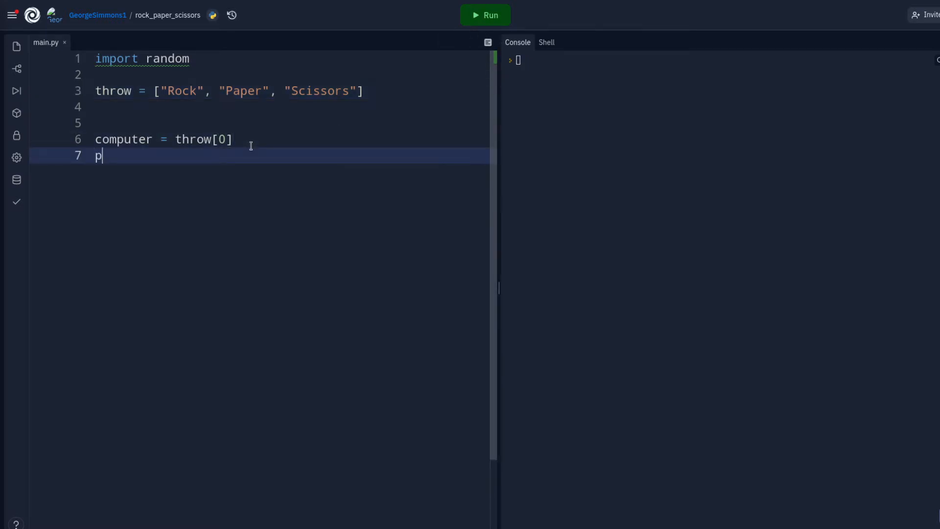
pyautogui.write('rint')
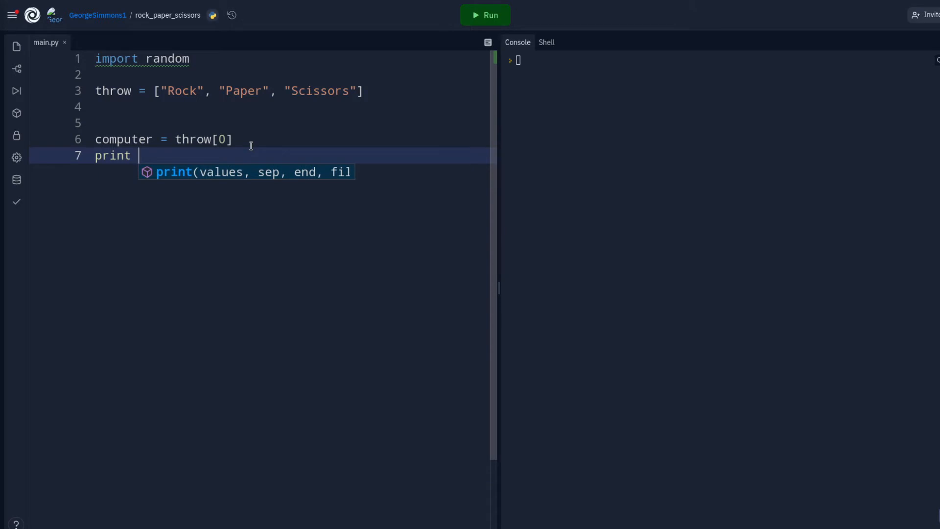
pyautogui.write('(com')
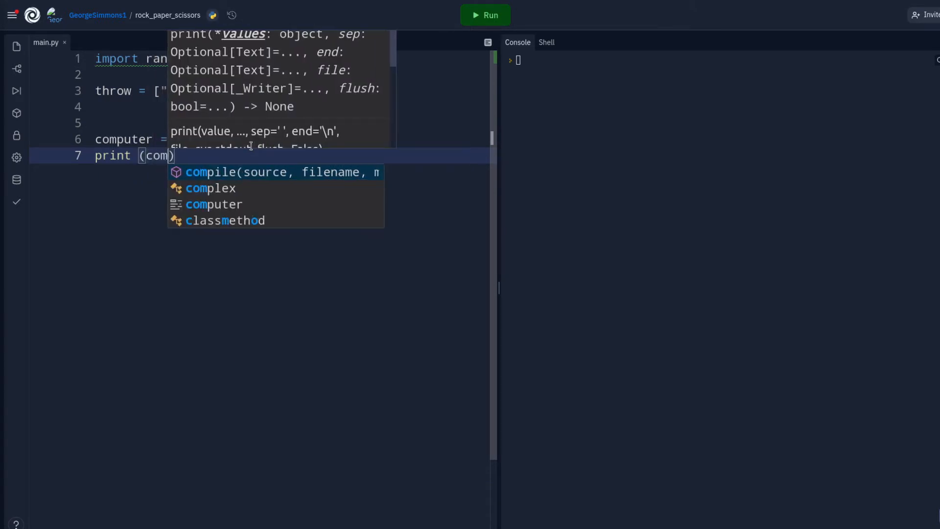
pyautogui.write('puter')
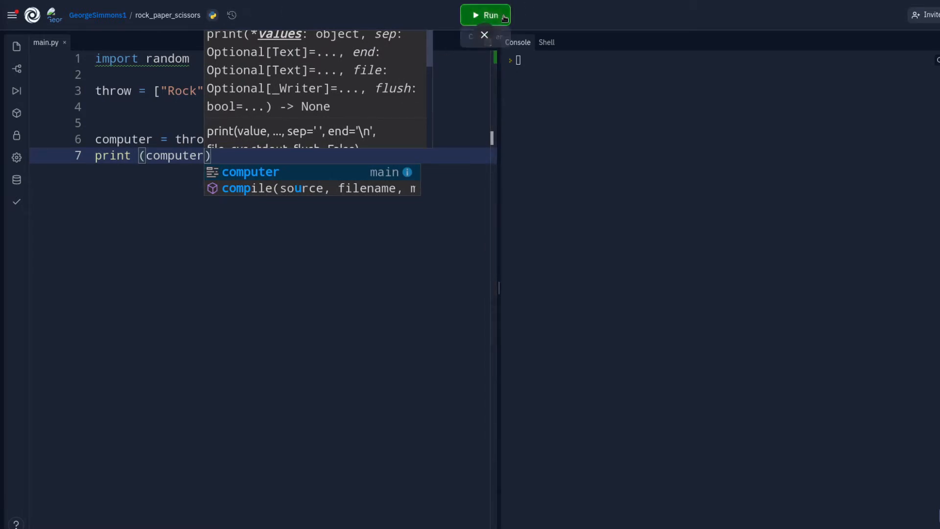
pyautogui.click(486, 16)
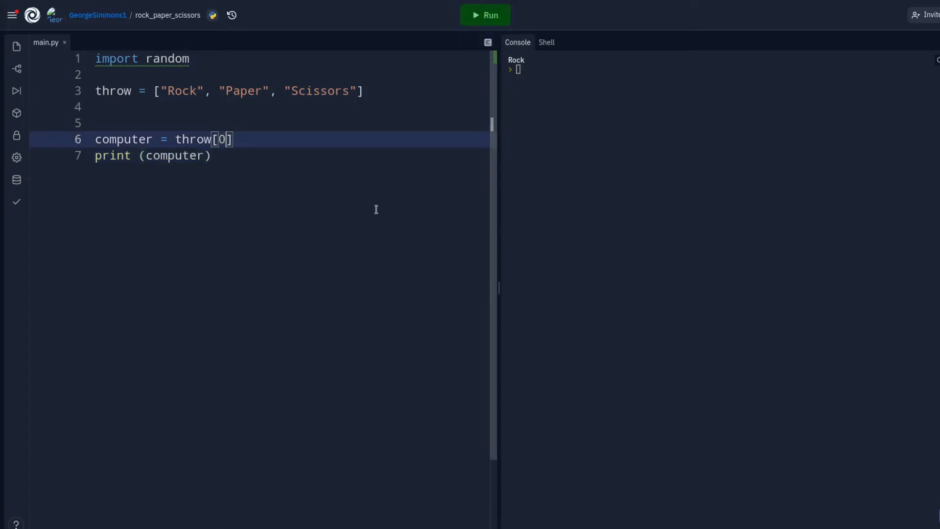
# Rerun with indices 1 and 2 so the console prints Paper and then Scissors.
pyautogui.write('1')
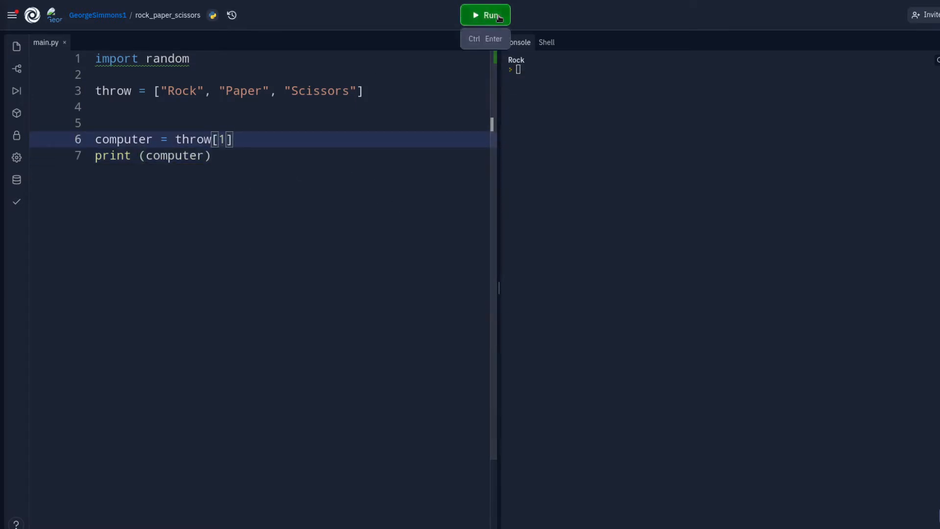
pyautogui.click(485, 15)
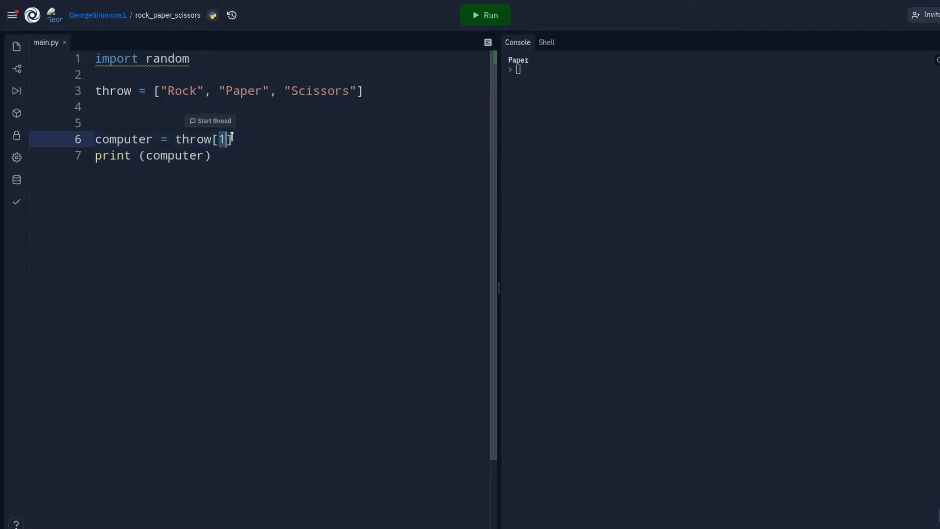
pyautogui.click(485, 14)
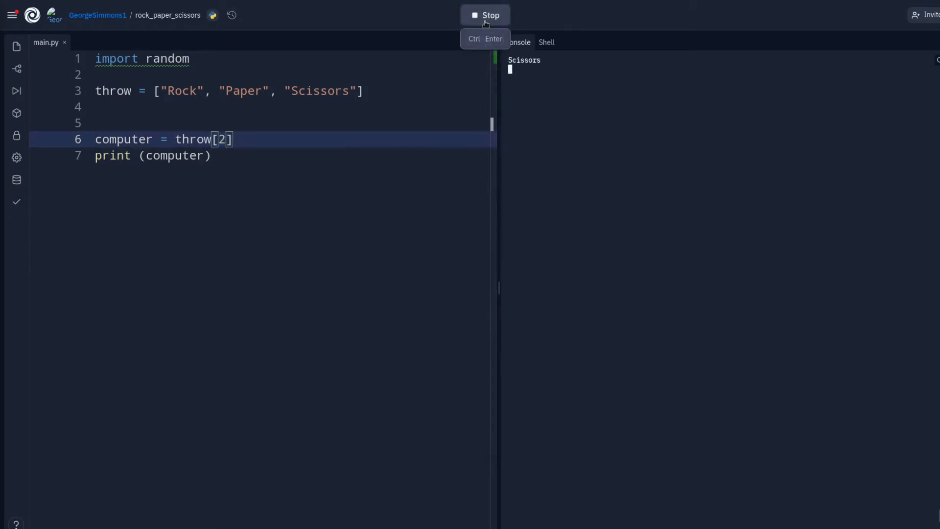
pyautogui.click(486, 15)
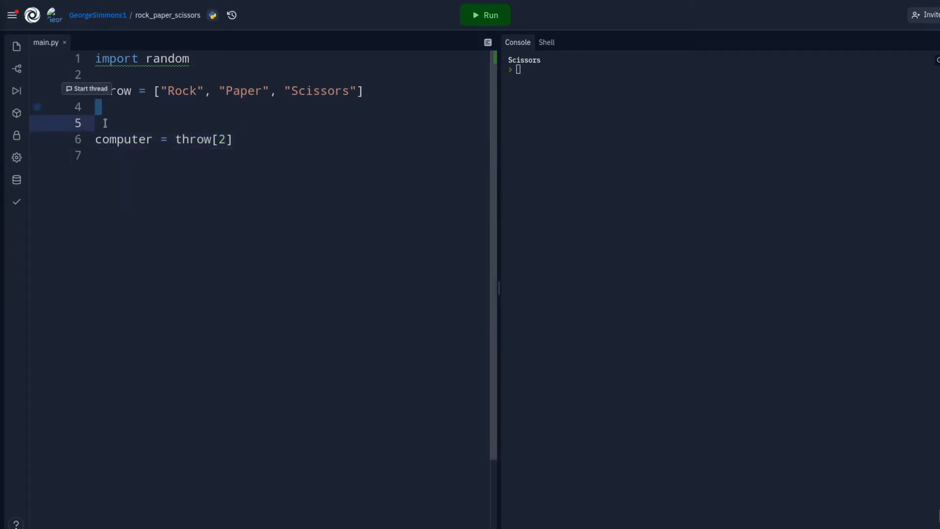
# Restore the while True: line above the computer assignment.
pyautogui.write('while')
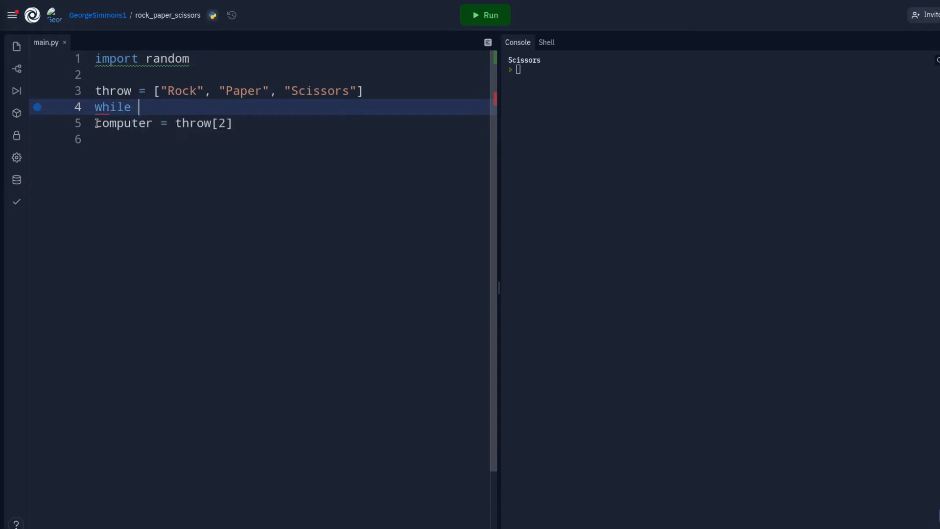
pyautogui.write('True:')
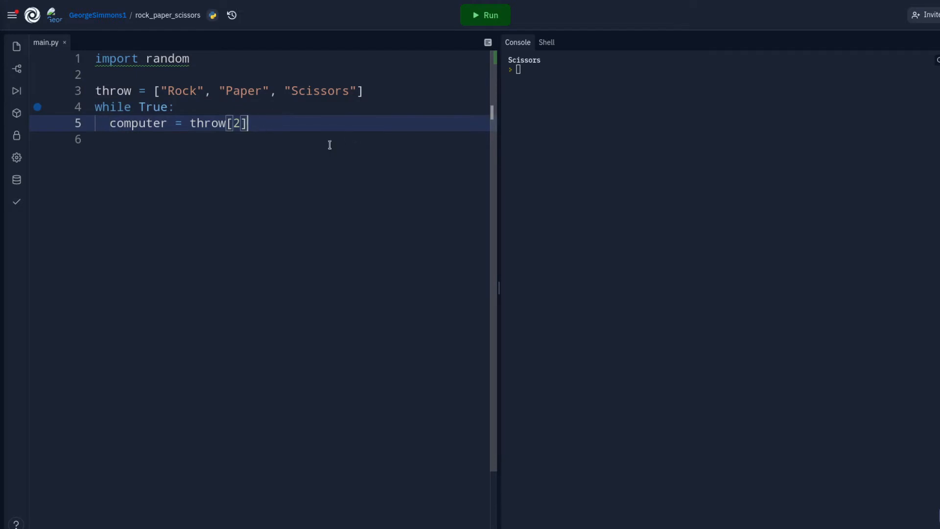
pyautogui.press('Backspace')
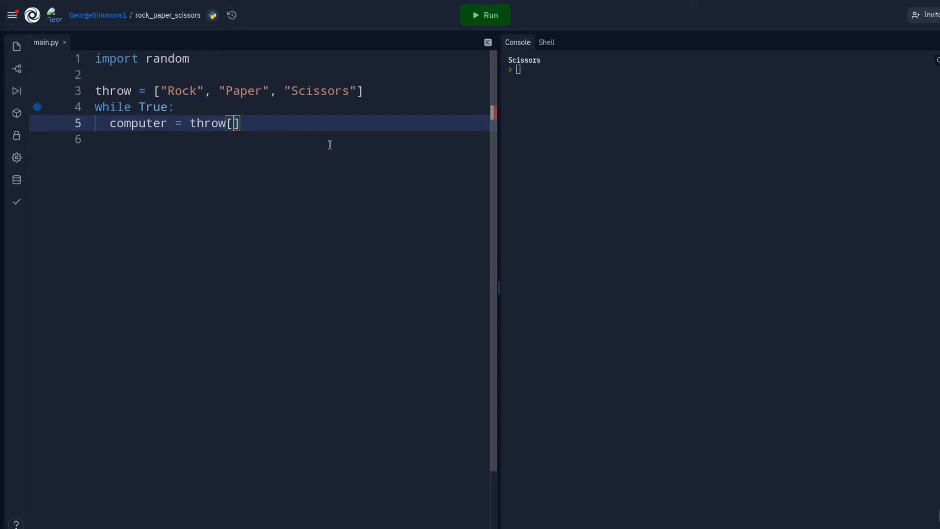
# Make the pick computer = throw[random.randint(0,2)] and run it.
pyautogui.write('ran')
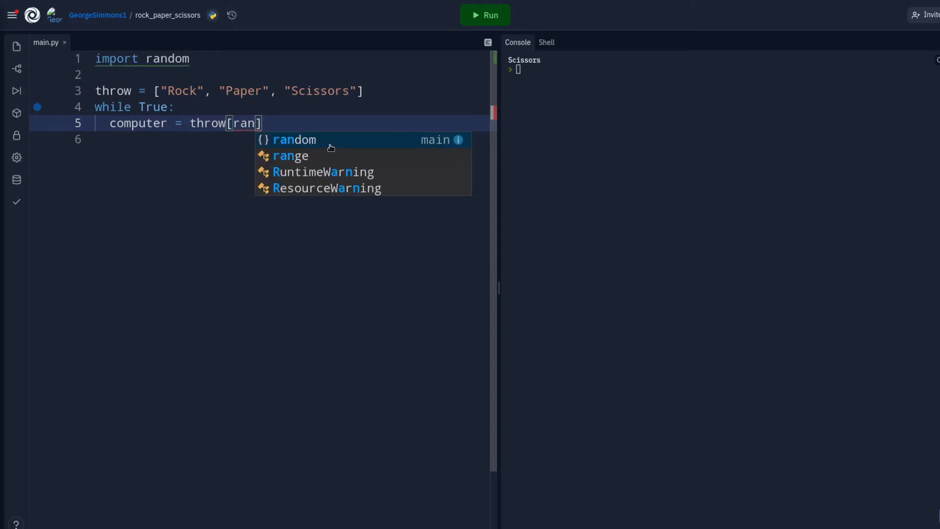
pyautogui.write('dint')
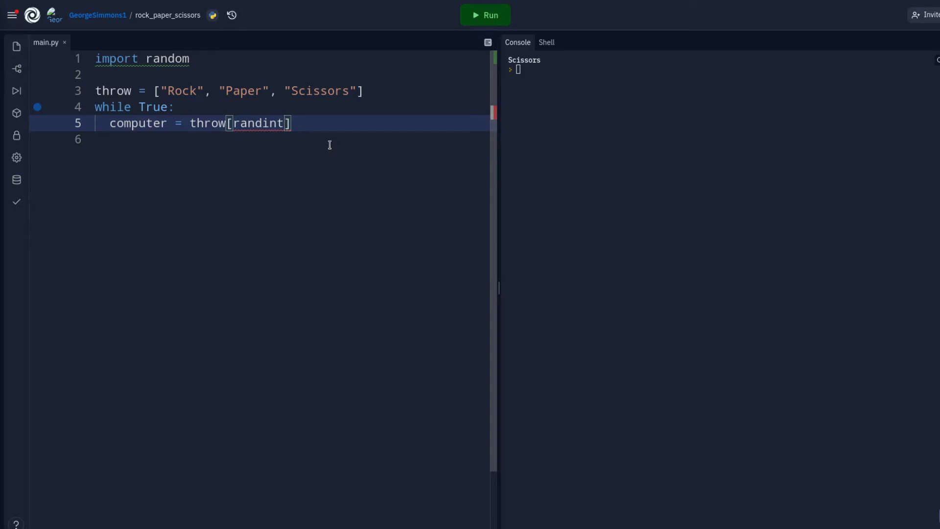
pyautogui.write('()')
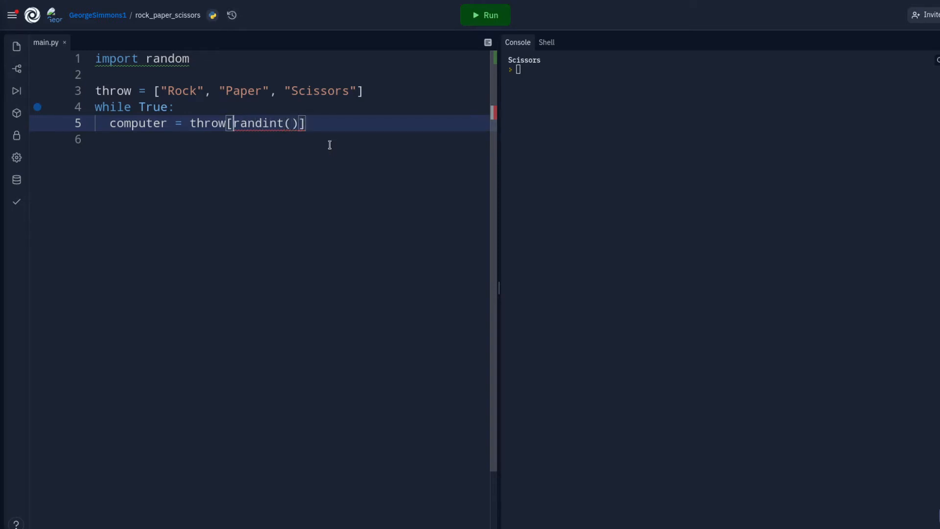
pyautogui.write('randorand')
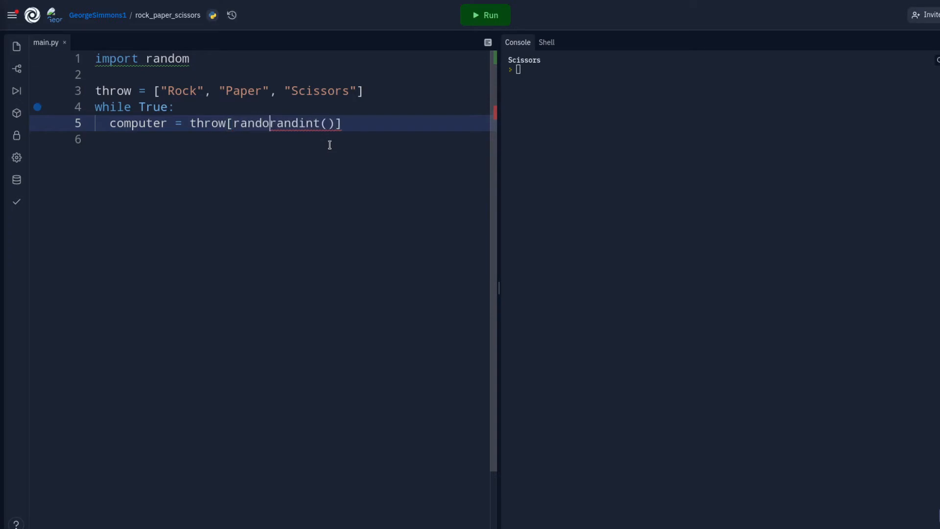
pyautogui.write('.')
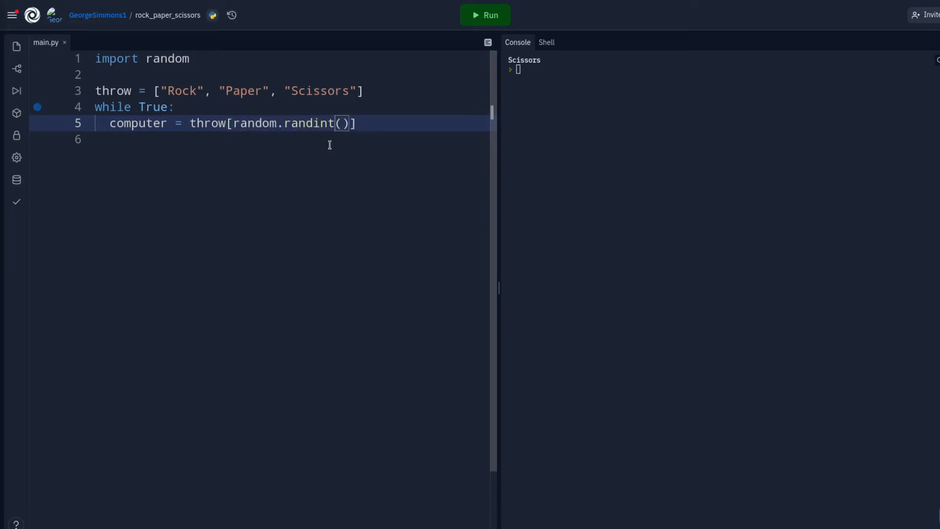
pyautogui.write('0,')
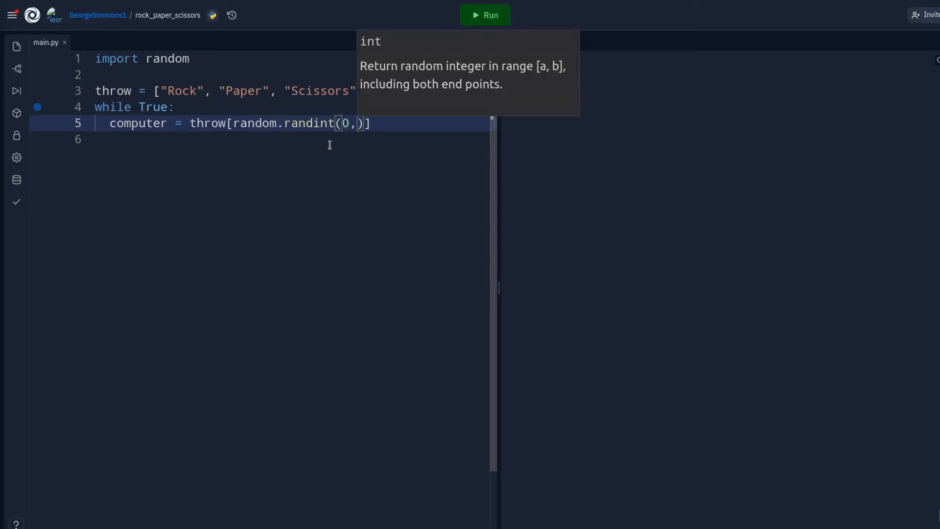
pyautogui.write('2')
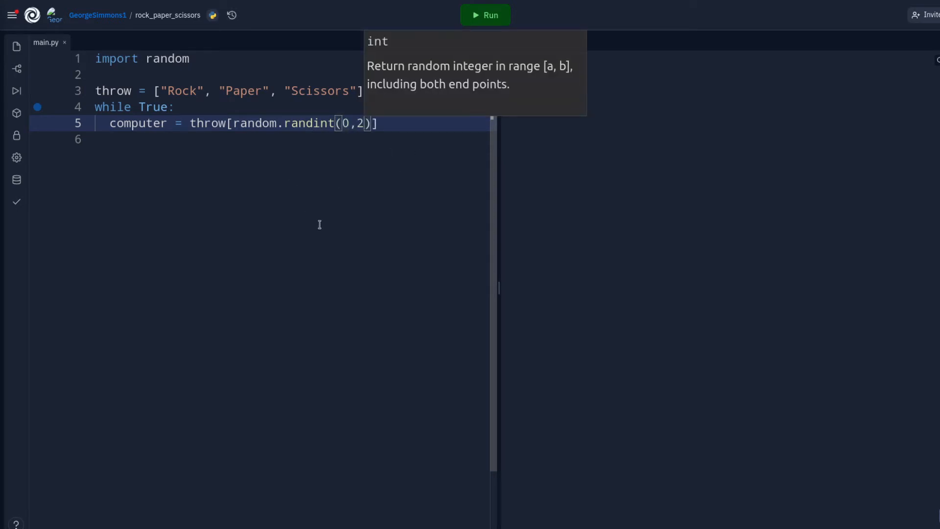
pyautogui.click(485, 15)
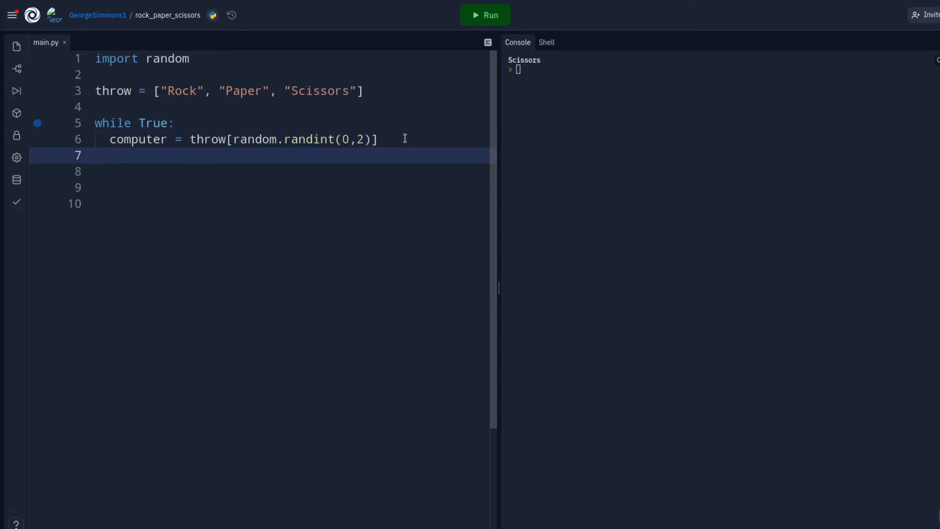
# Add player = input("Type r, p, or s > ") under the computer line, fixing the comma placement.
pyautogui.write('player')
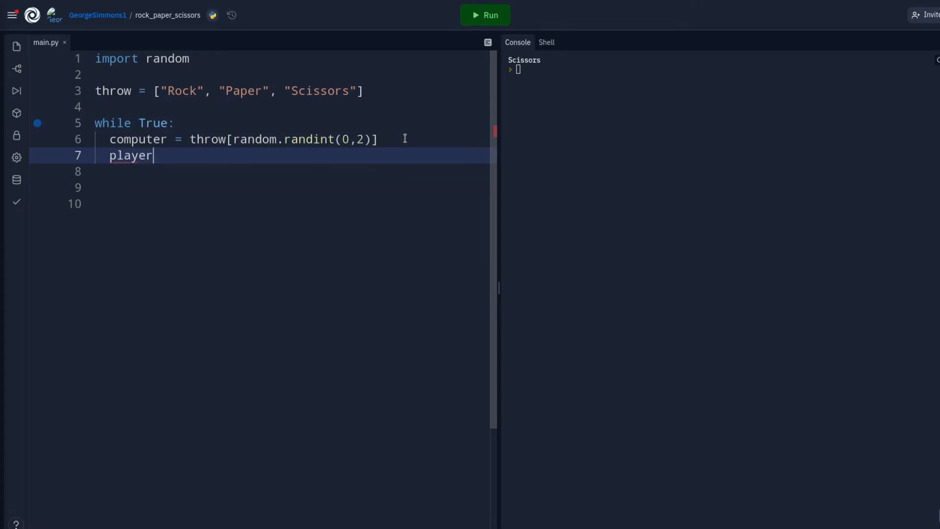
pyautogui.write('" "')
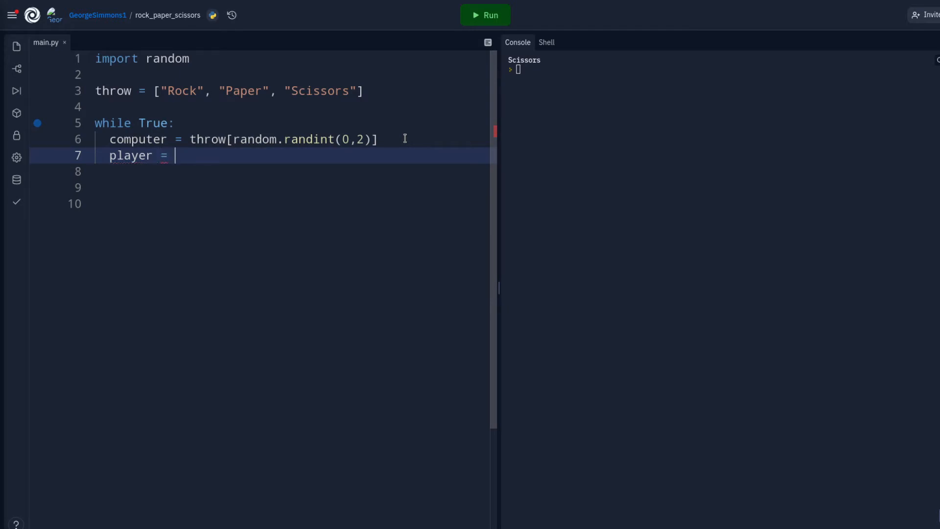
pyautogui.write('inp')
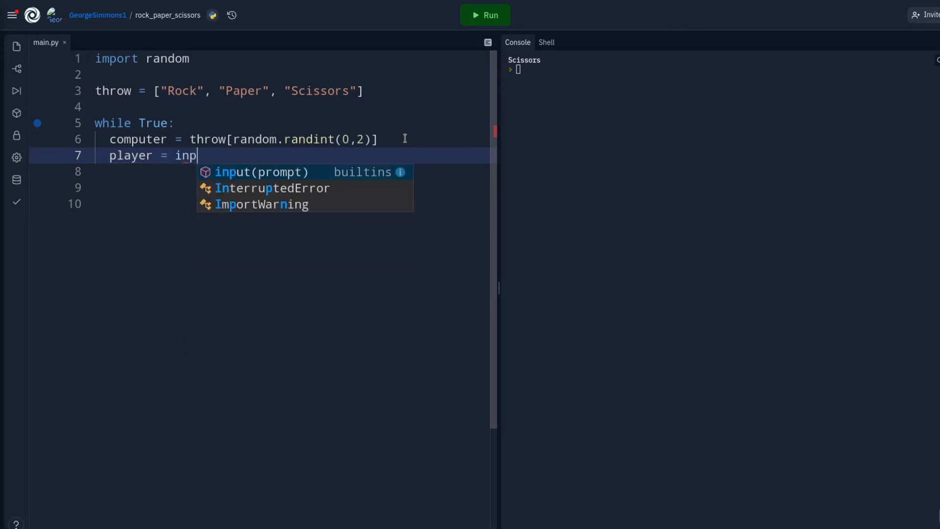
pyautogui.write('ut("')
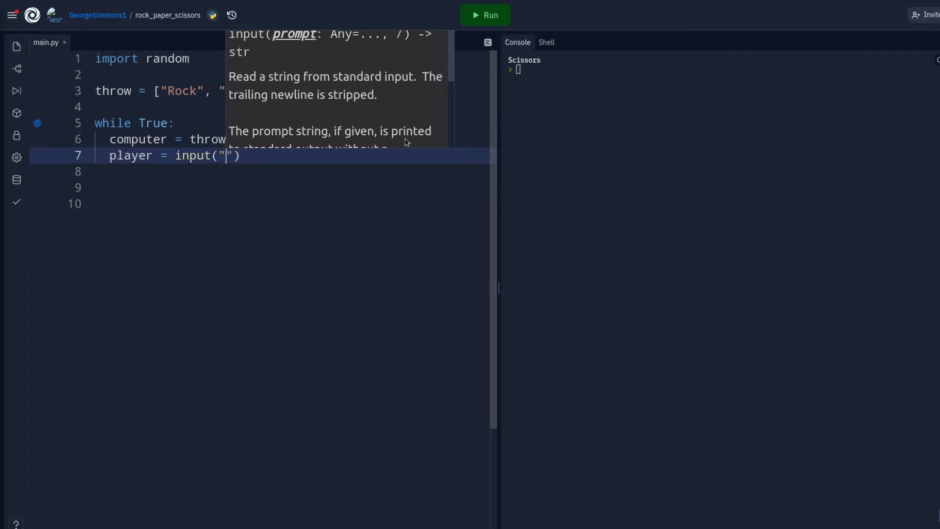
pyautogui.write('Type r')
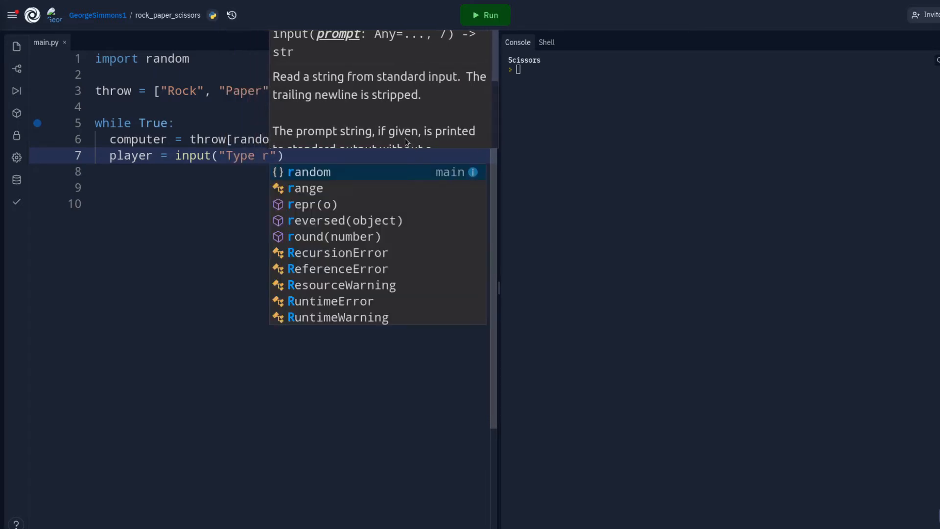
pyautogui.write('p')
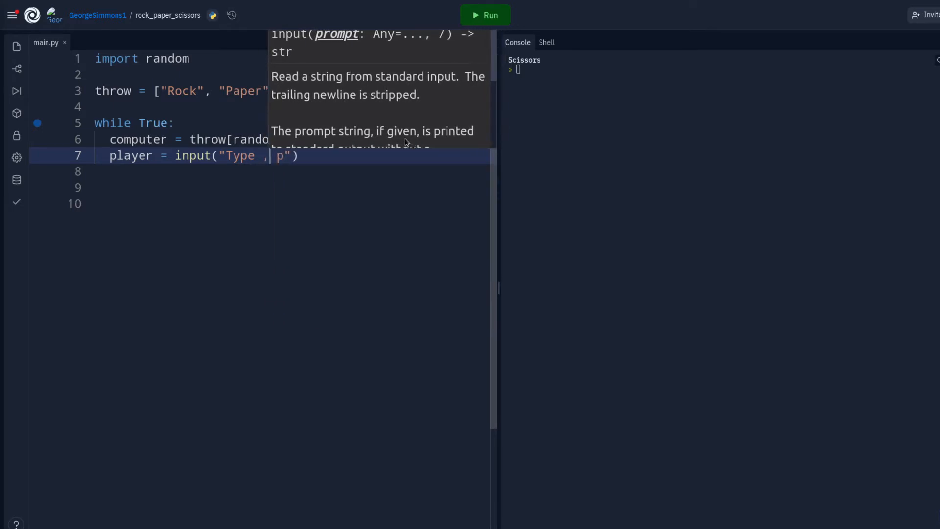
pyautogui.press('Backspace')
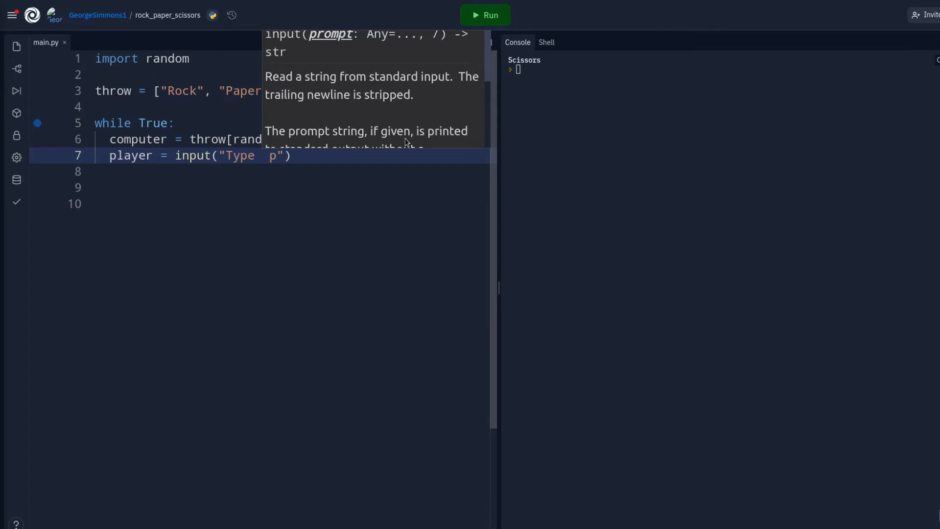
pyautogui.write('r,')
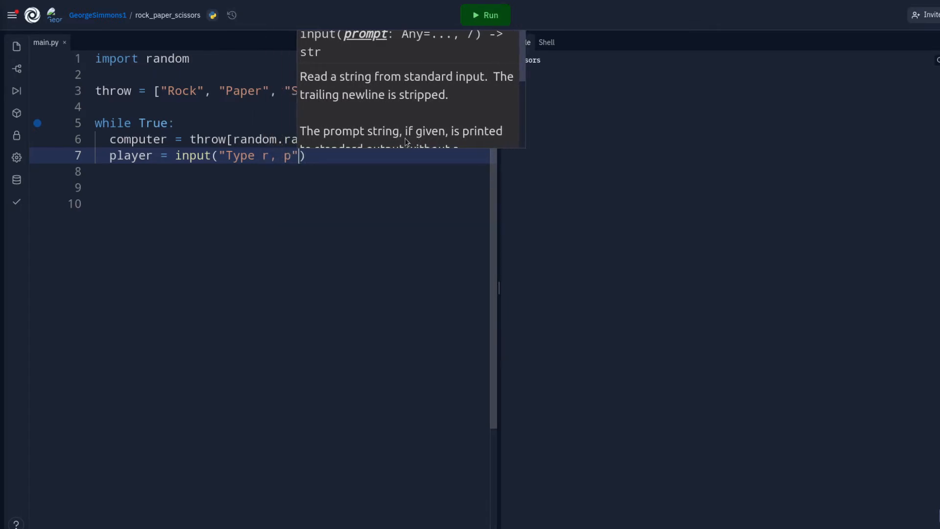
pyautogui.write('" "')
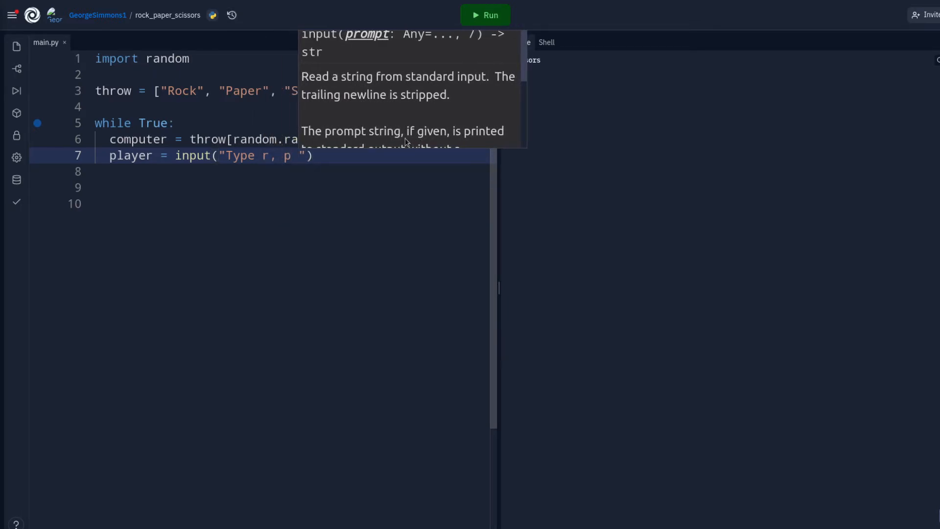
pyautogui.press('Backspace')
pyautogui.write('if')
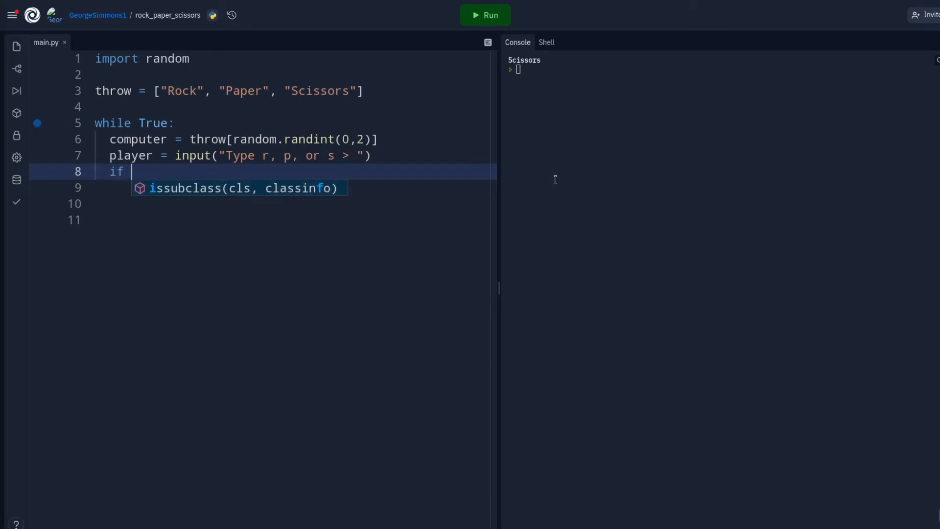
# Add if player == 'r': with an indented player = "Rock".
pyautogui.write('player')
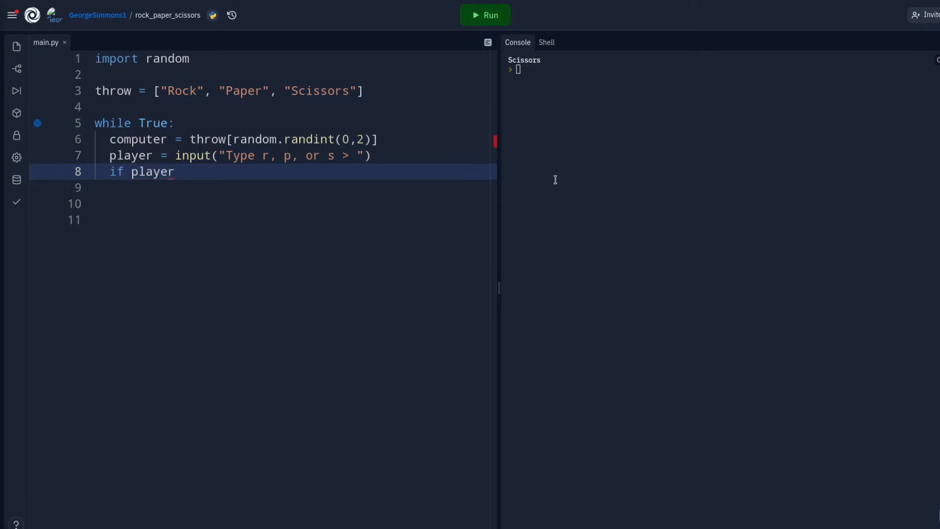
pyautogui.write('==')
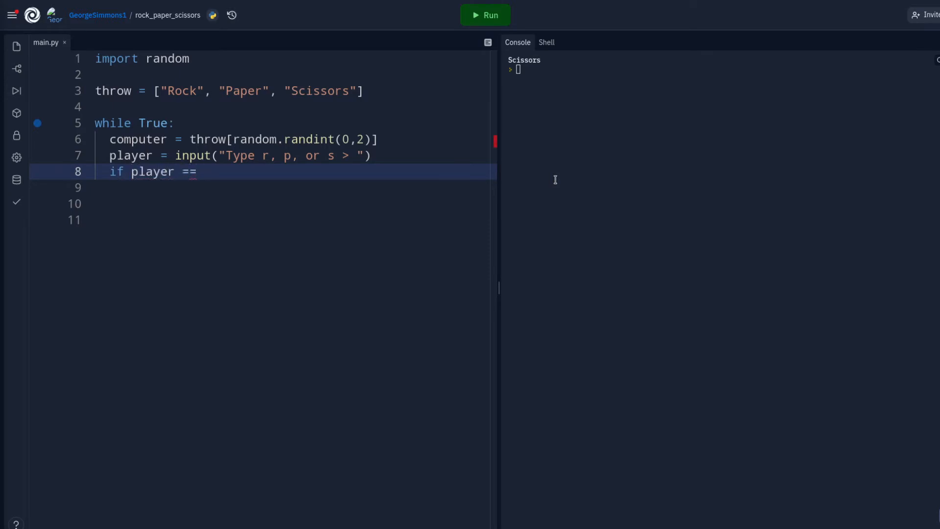
pyautogui.write("'")
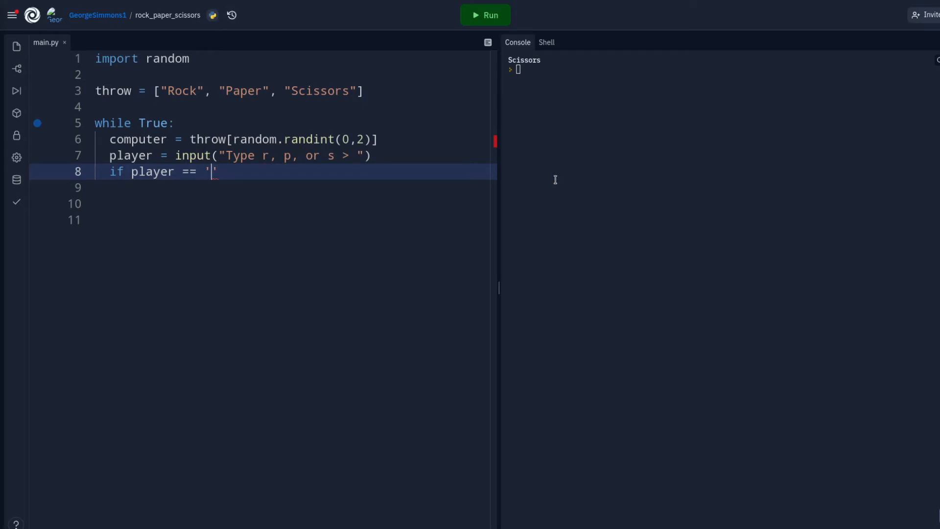
pyautogui.write('r')
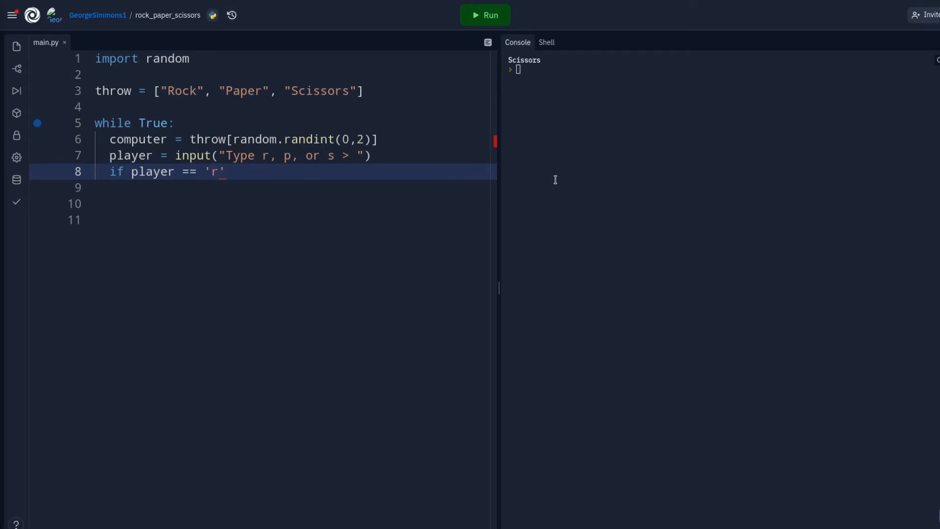
pyautogui.press('Enter')
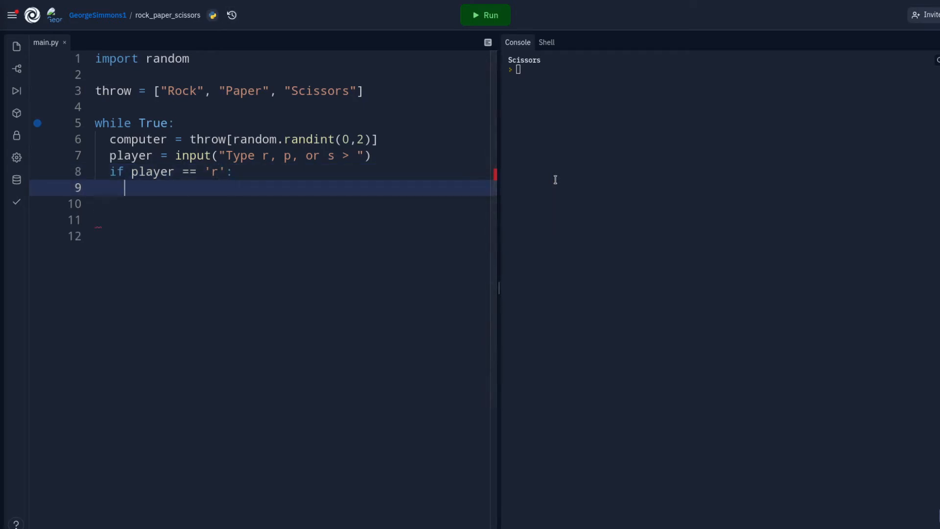
pyautogui.write('player =')
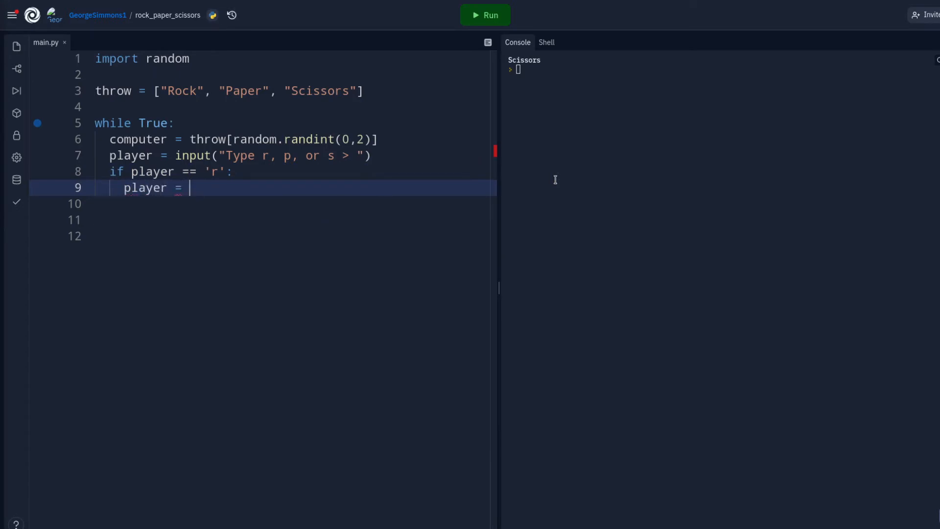
pyautogui.write('"Rock"')
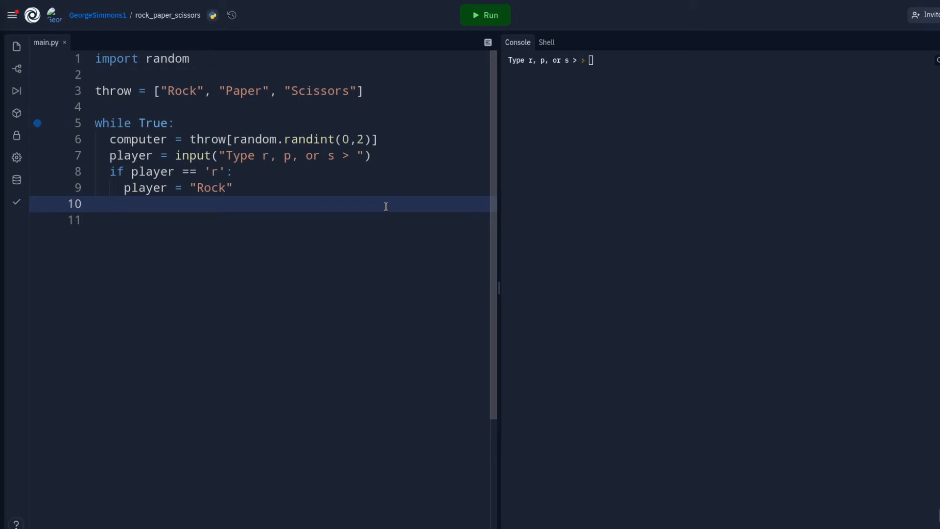
# Add if computer == player: printing "\nYou tied!", then start the next line.
pyautogui.write('if c')
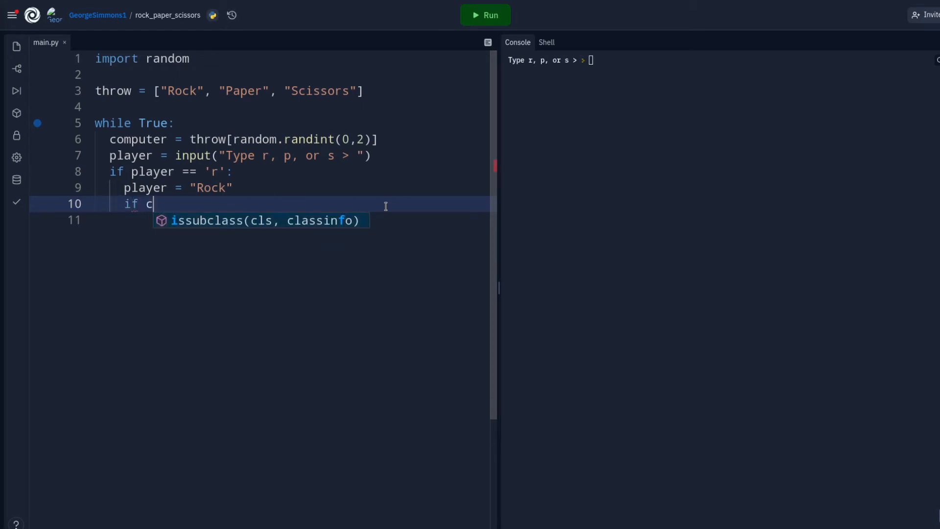
pyautogui.write('omputer ==')
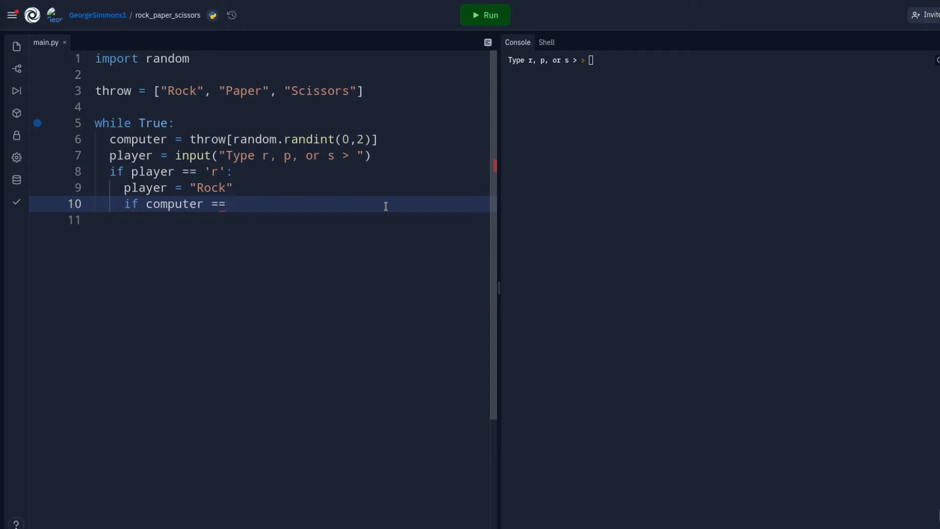
pyautogui.write('player:')
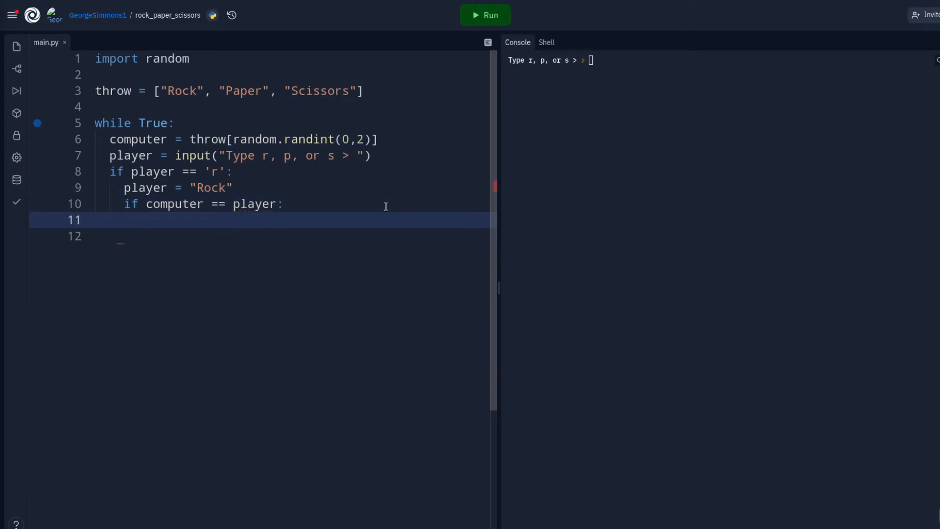
pyautogui.write('print')
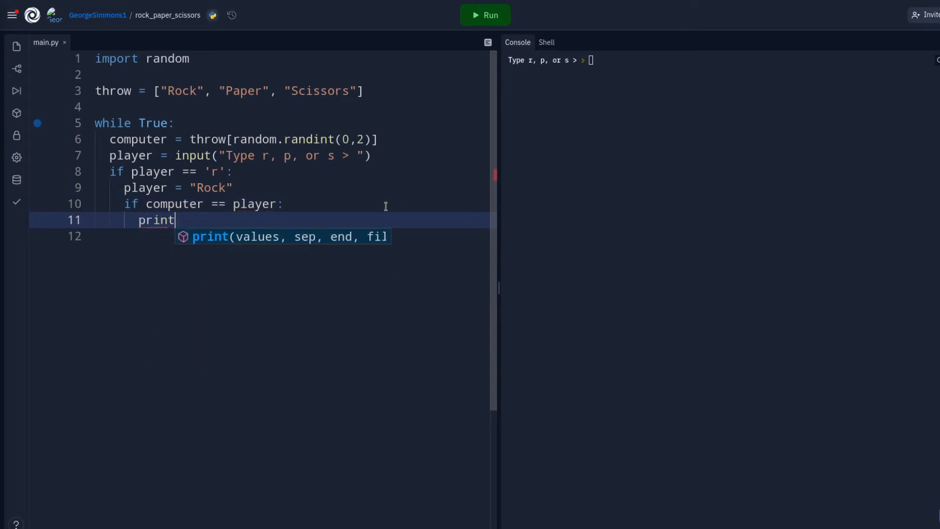
pyautogui.write('("Y")')
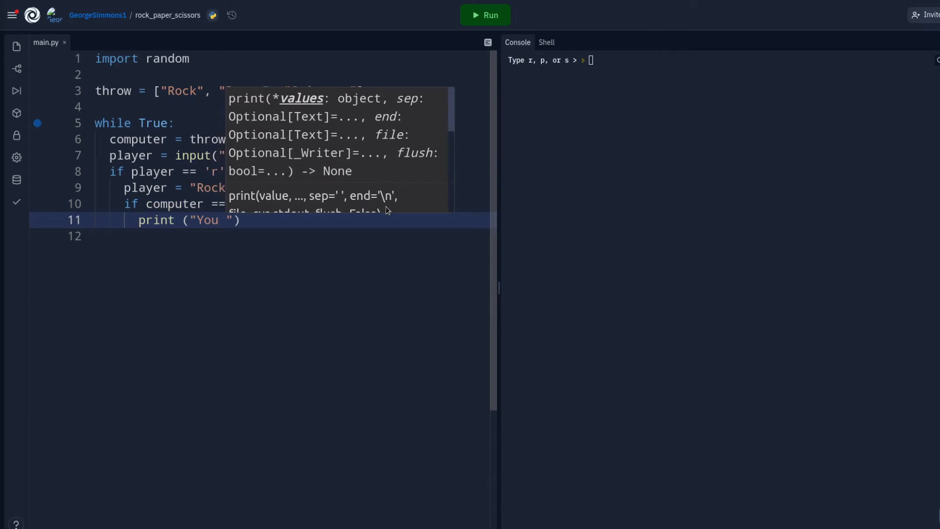
pyautogui.write('tied!')
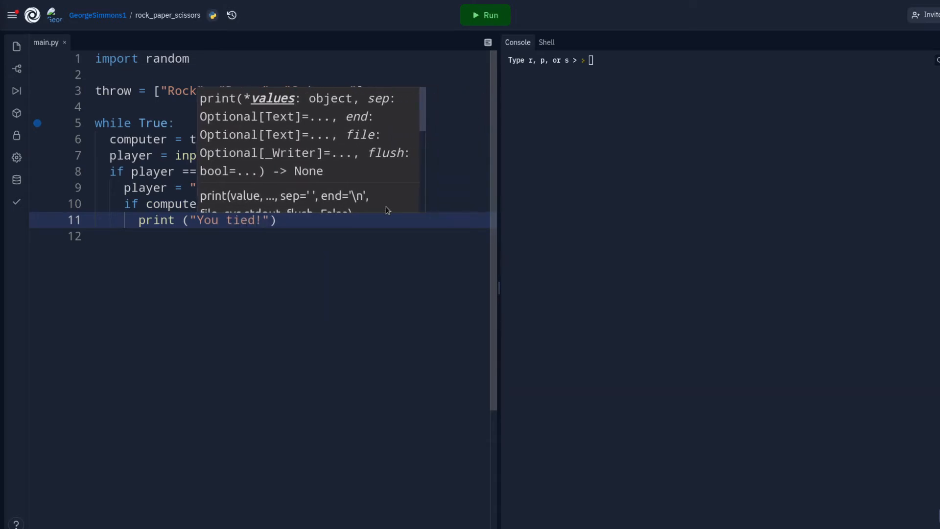
pyautogui.write('\\n')
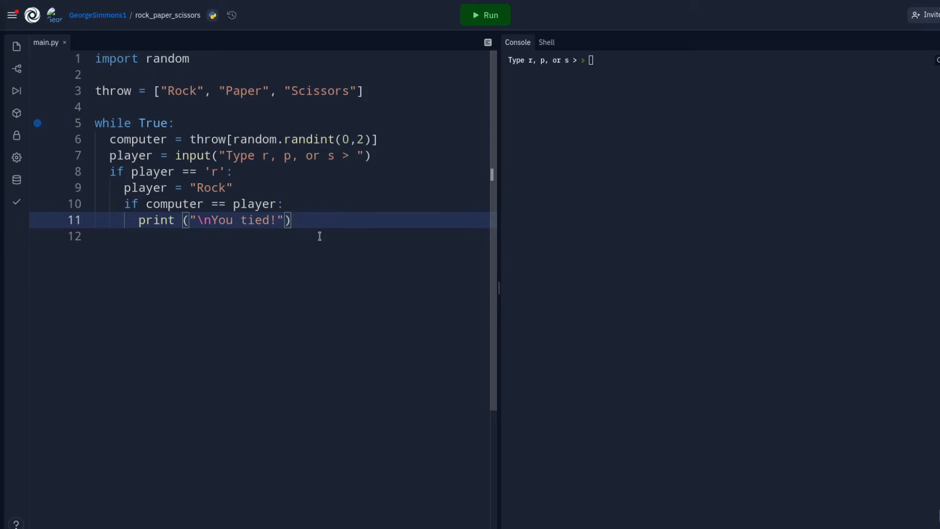
pyautogui.moveTo(341, 246)
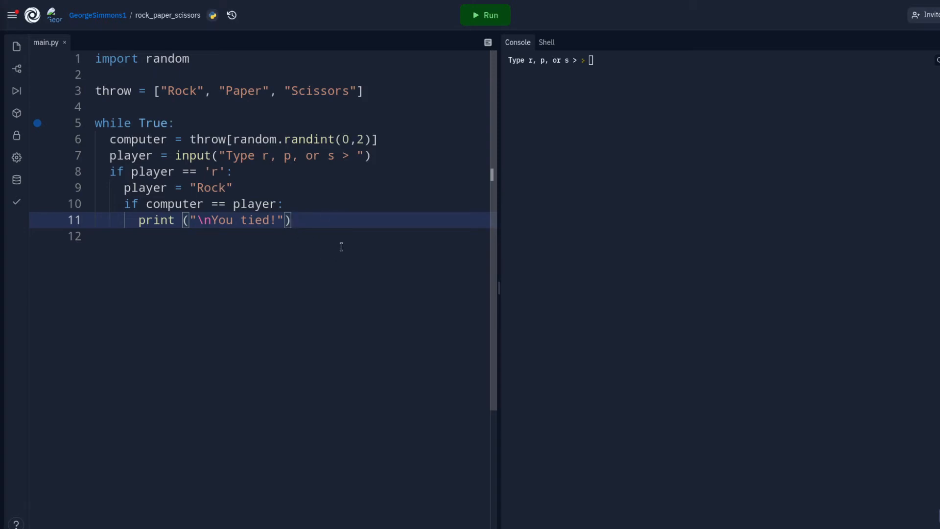
pyautogui.press('Enter')
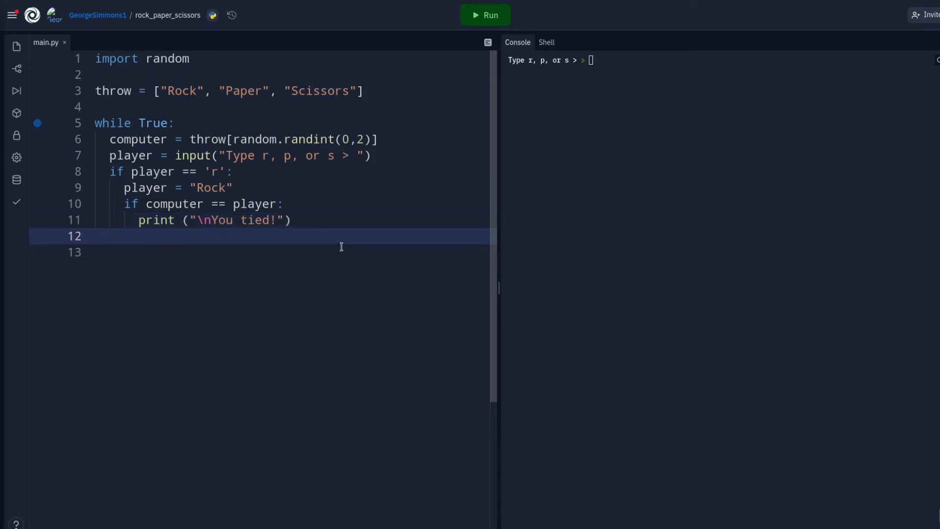
# Add an elif computer == "Paper": branch inside the rock case.
pyautogui.write('if')
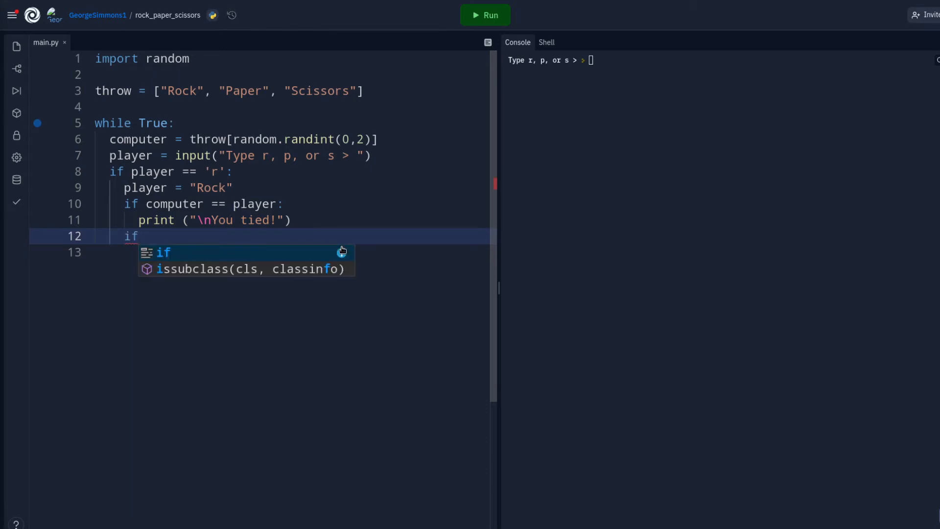
pyautogui.write('lif')
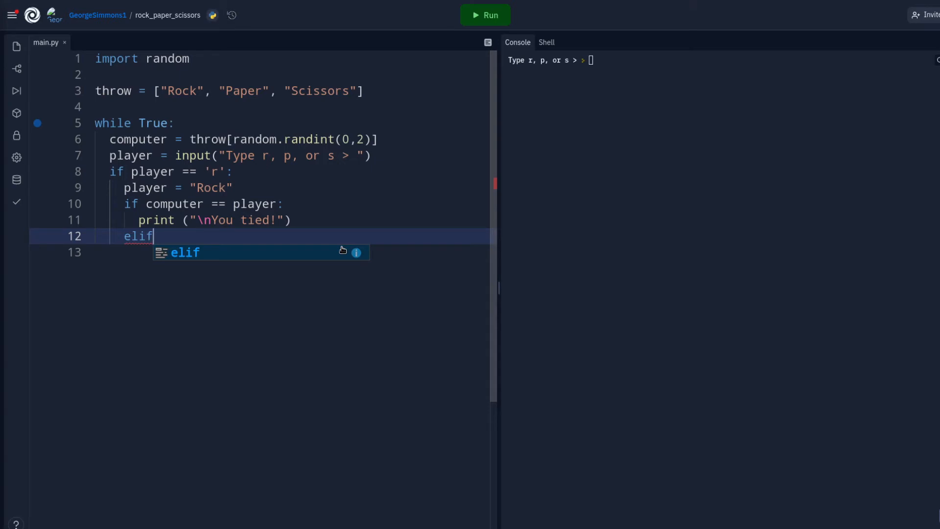
pyautogui.write('co')
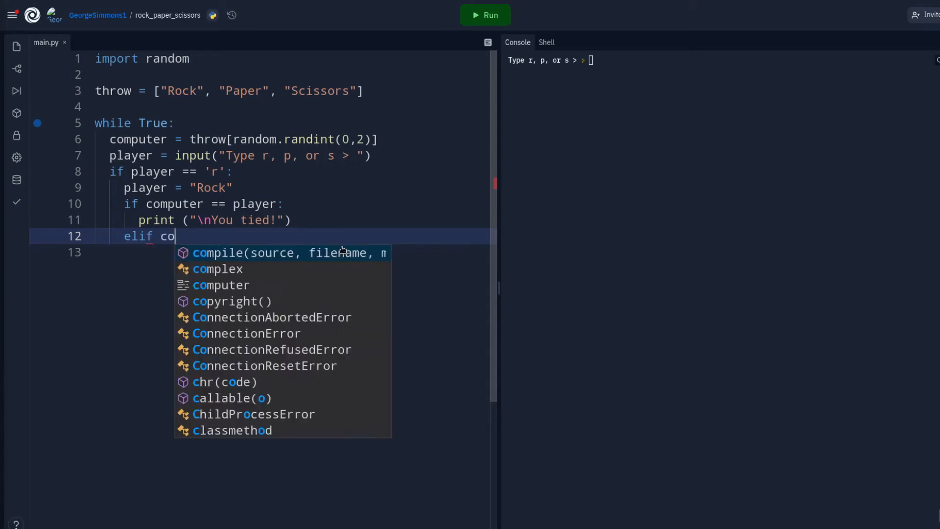
pyautogui.write('mpute')
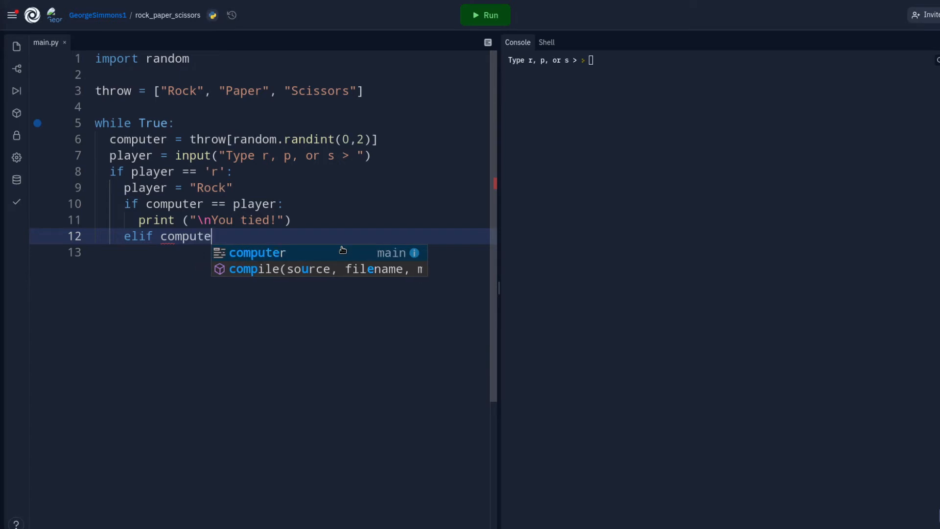
pyautogui.write('r ==')
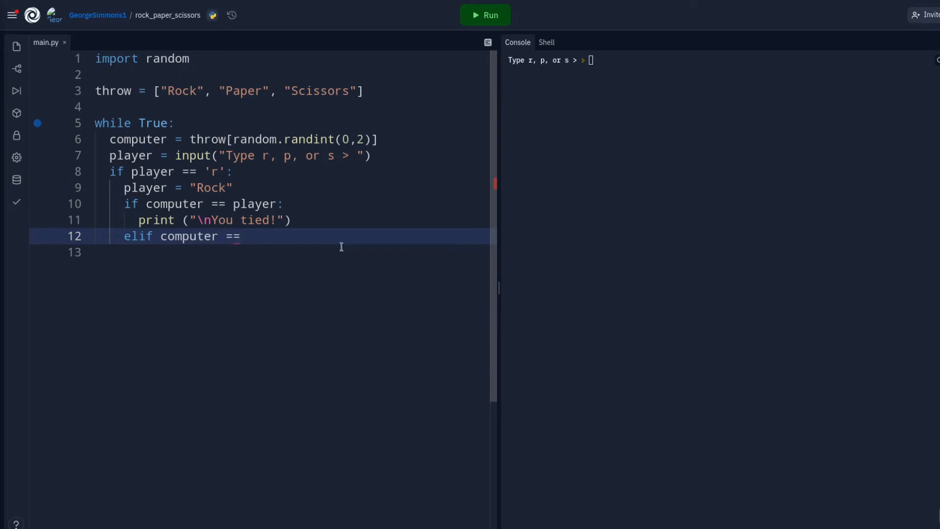
pyautogui.write('"Pape')
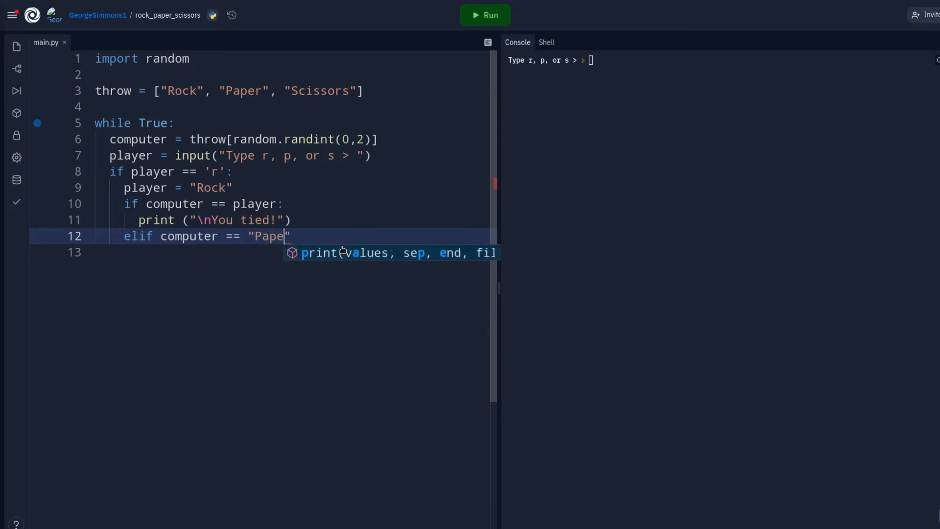
pyautogui.write('r')
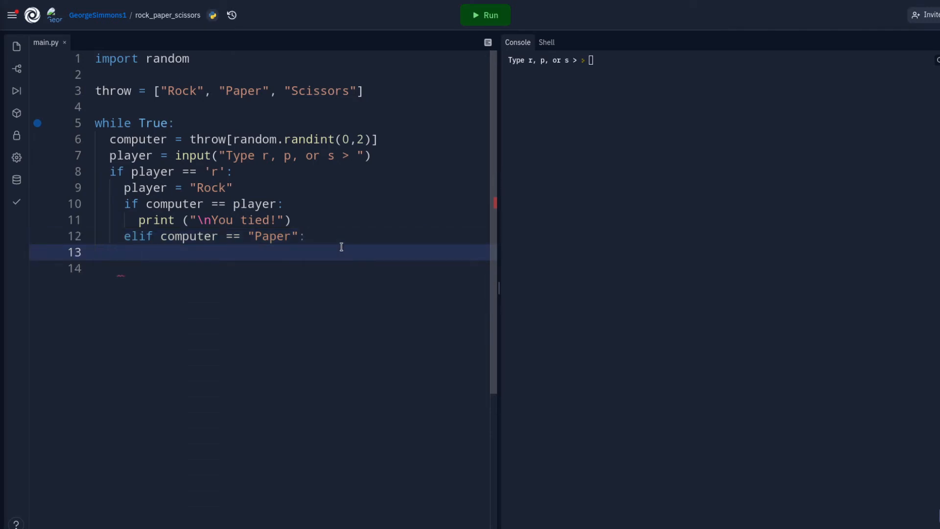
# Have that branch print "Paper covers Rock! You lose!!".
pyautogui.write('print')
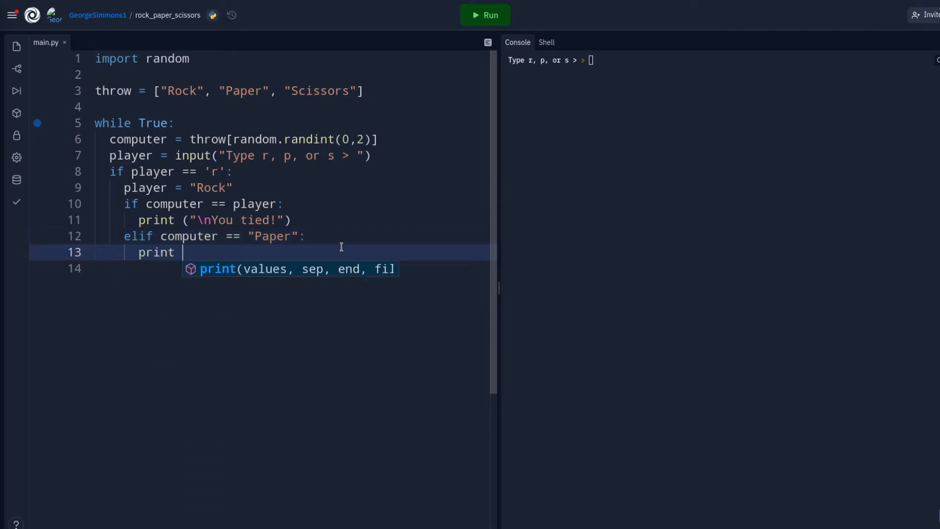
pyautogui.write('(""')
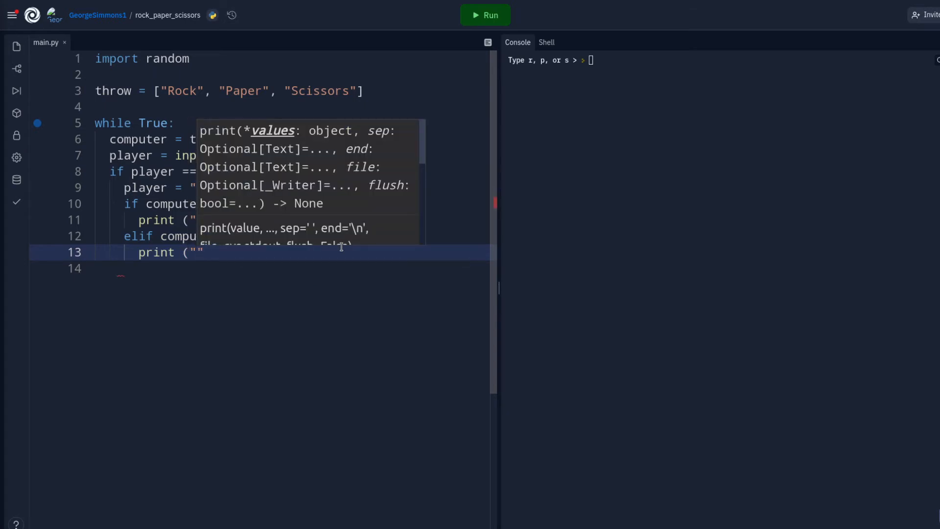
pyautogui.write('Paper covers Rock')
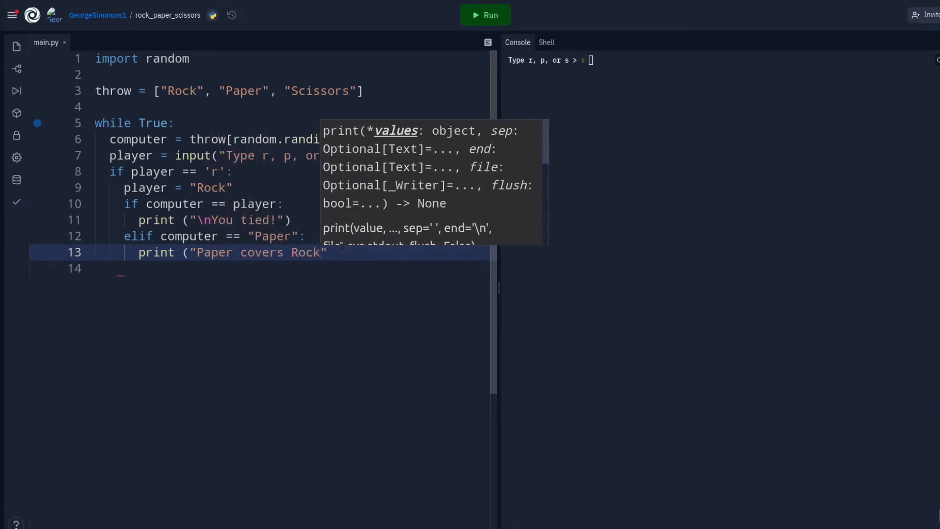
pyautogui.write('! Y')
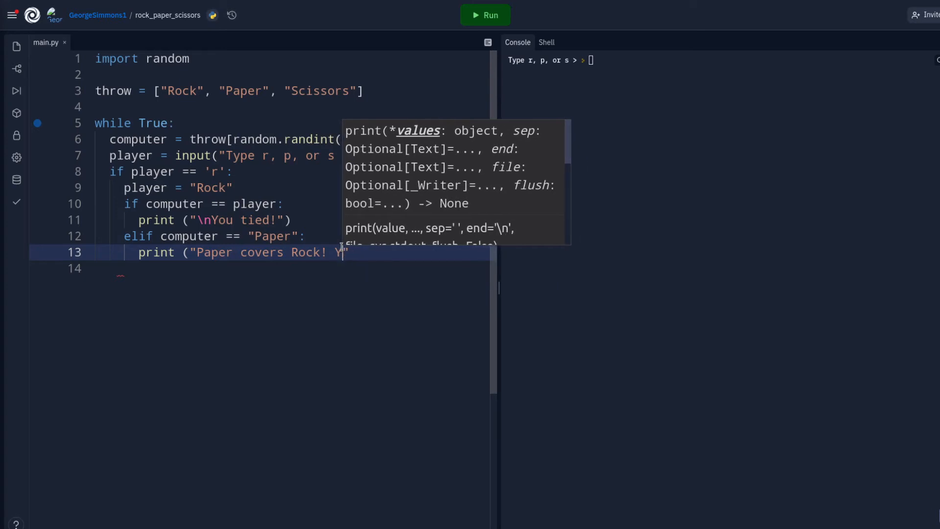
pyautogui.write('ou lose')
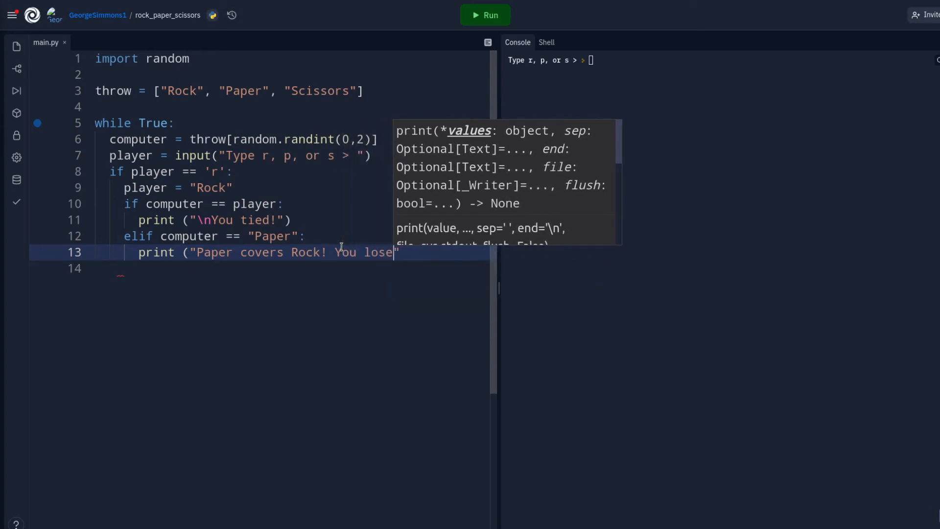
pyautogui.write('!!')
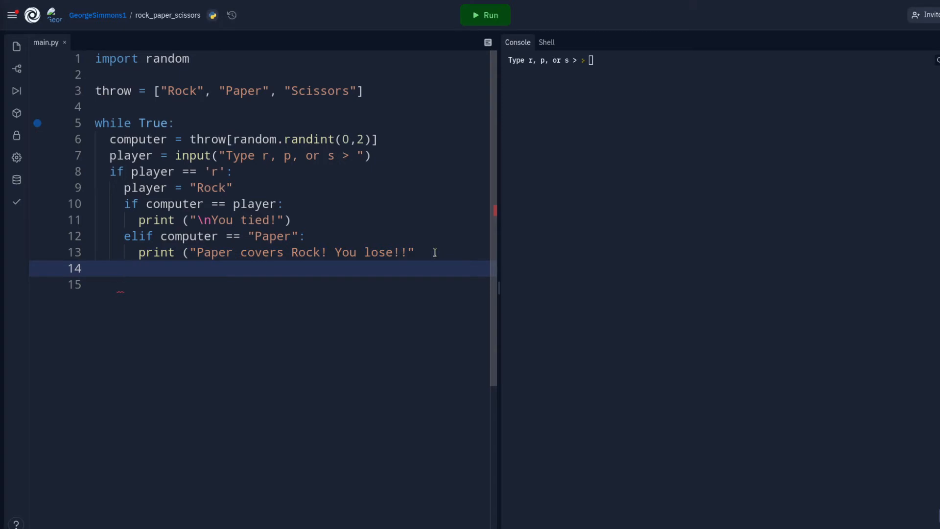
# Begin an else branch print with "\n" and add a \n line break to the lose message.
pyautogui.write('else:')
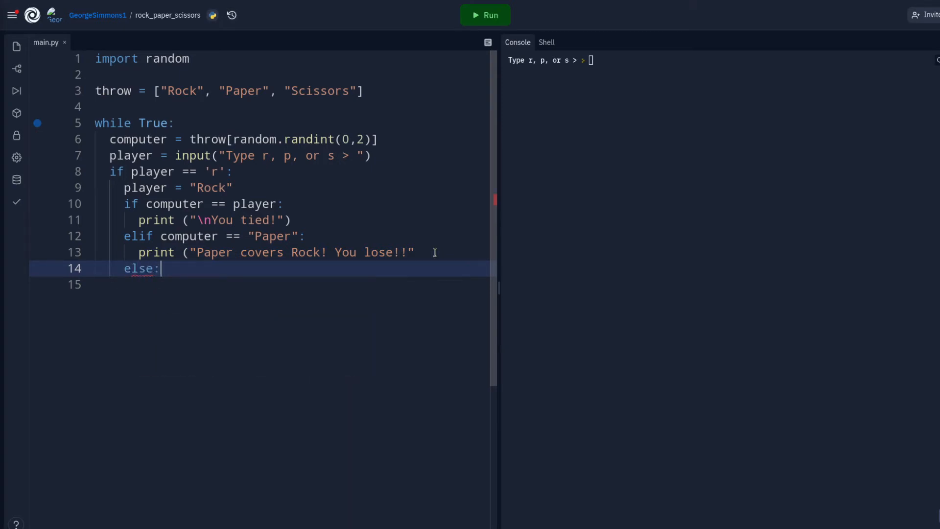
pyautogui.write('print (')
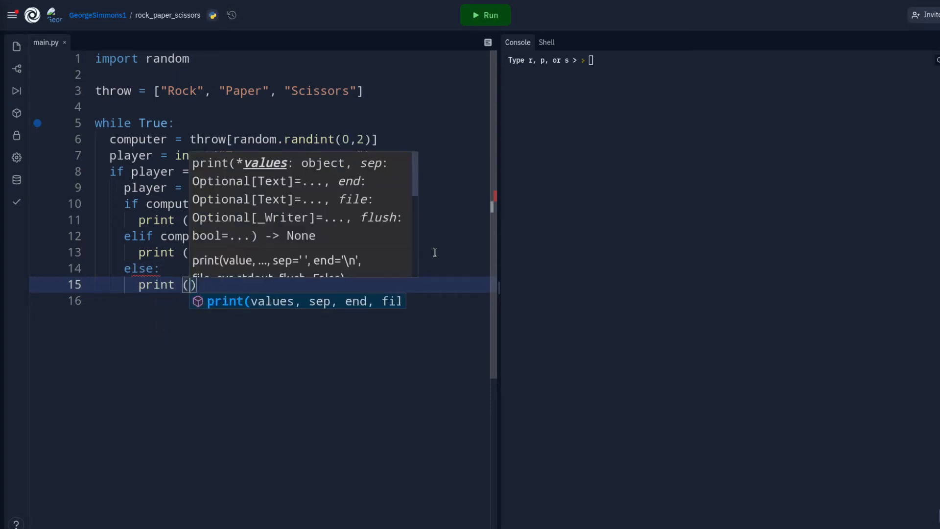
pyautogui.write('\\n')
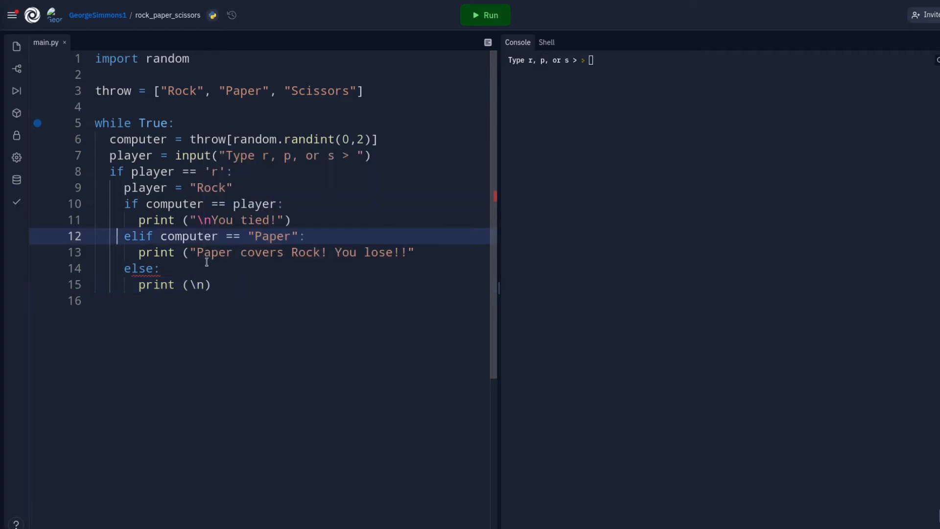
pyautogui.click(198, 252)
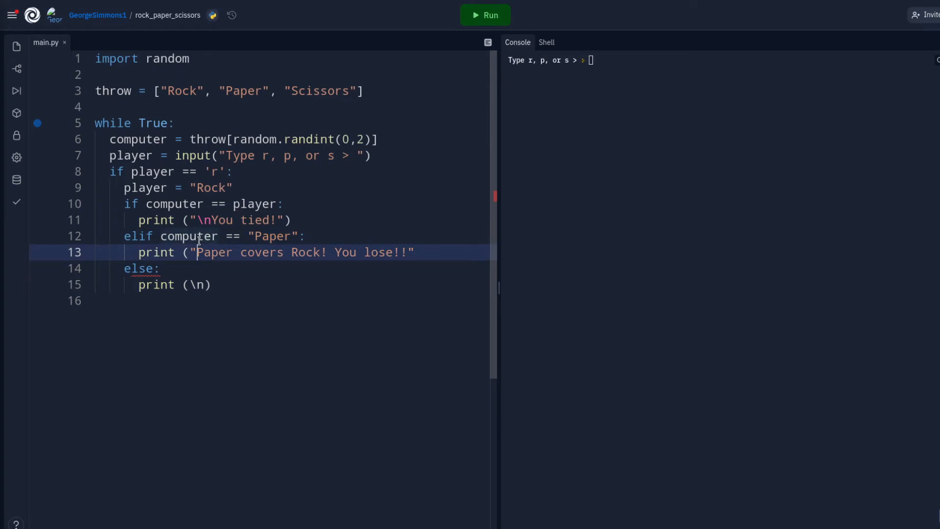
pyautogui.write('\\n')
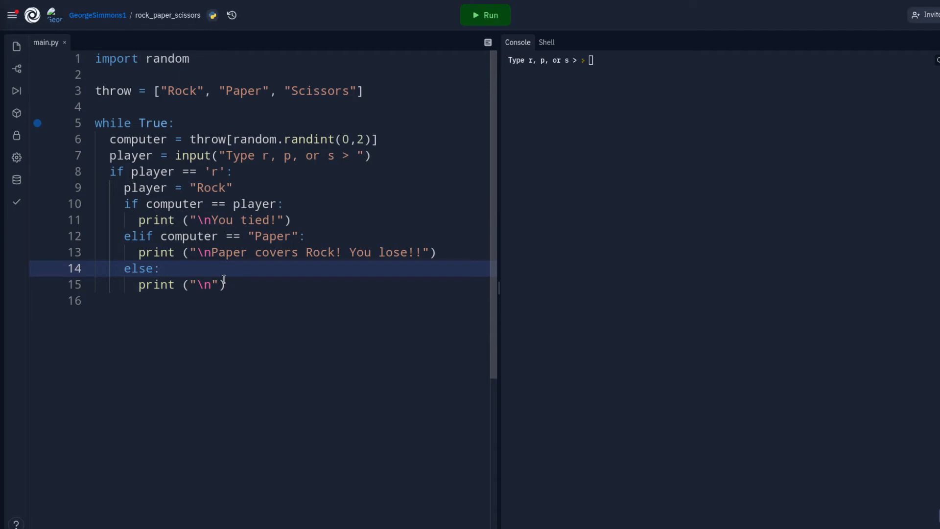
# Write the win message "Rock crushes scissors! You win!!" in the else branch.
pyautogui.write('Rock')
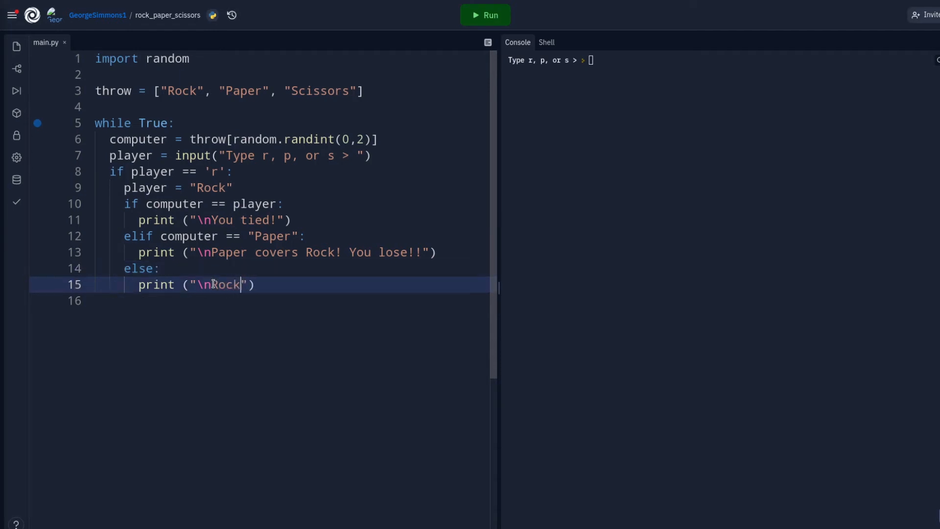
pyautogui.write('crushes')
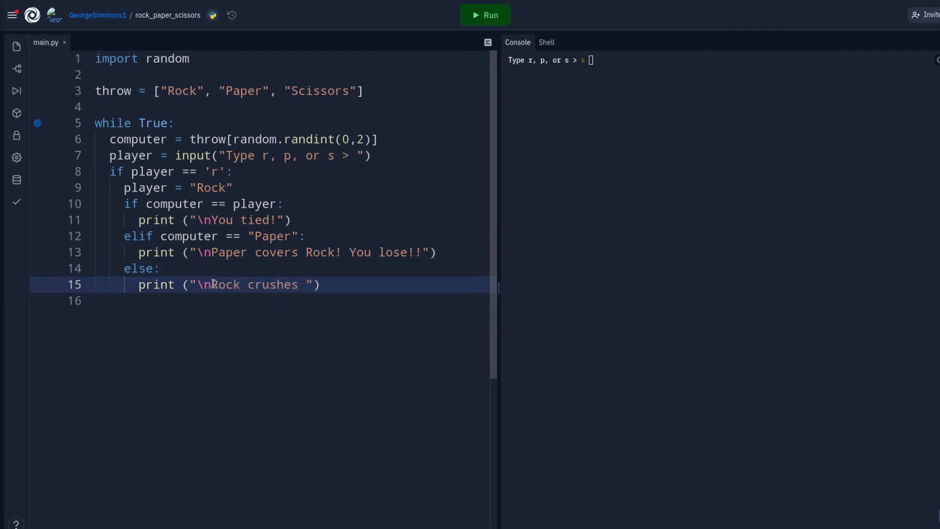
pyautogui.write('sc')
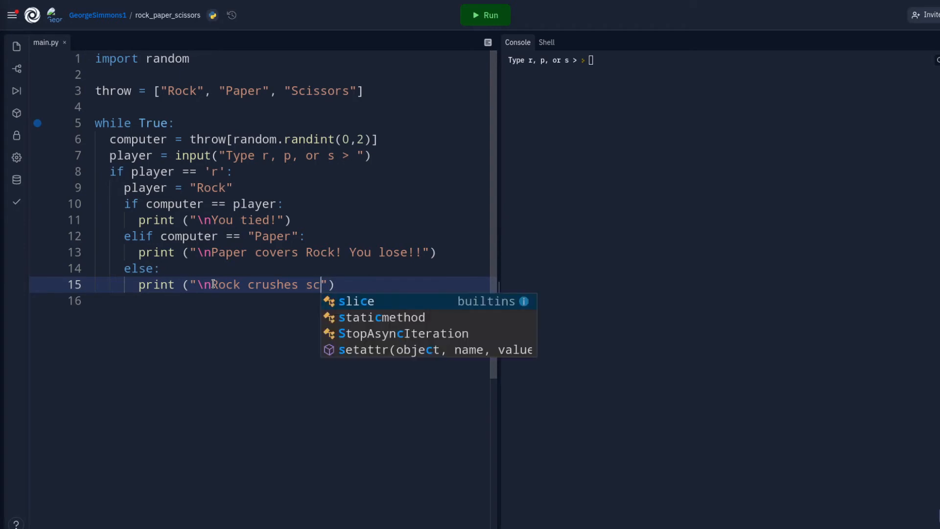
pyautogui.write('issors!')
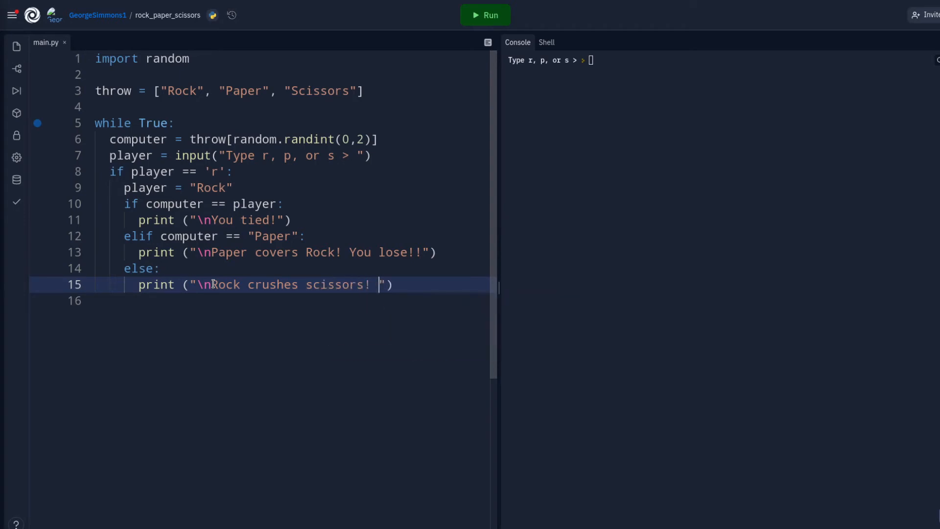
pyautogui.write('You win!!')
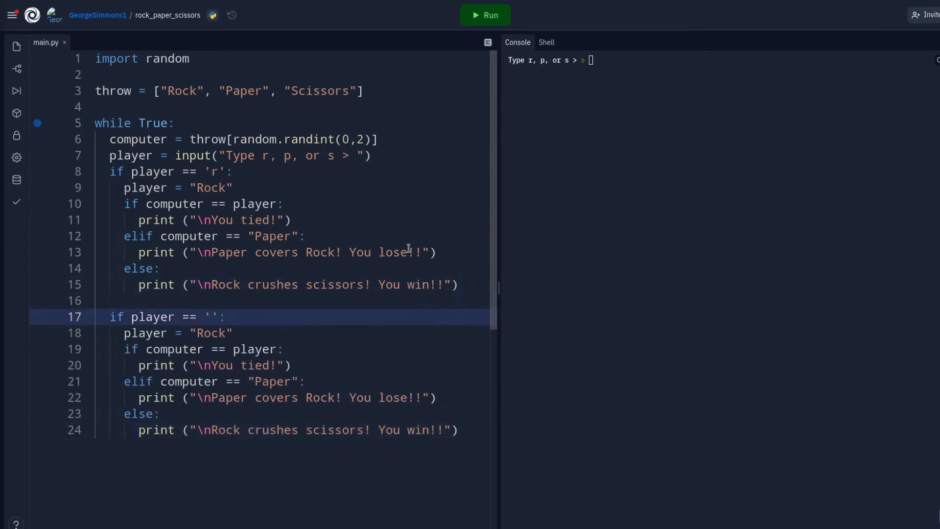
# Change the copied block to check player == 'p' and set player = "Paper".
pyautogui.write('p')
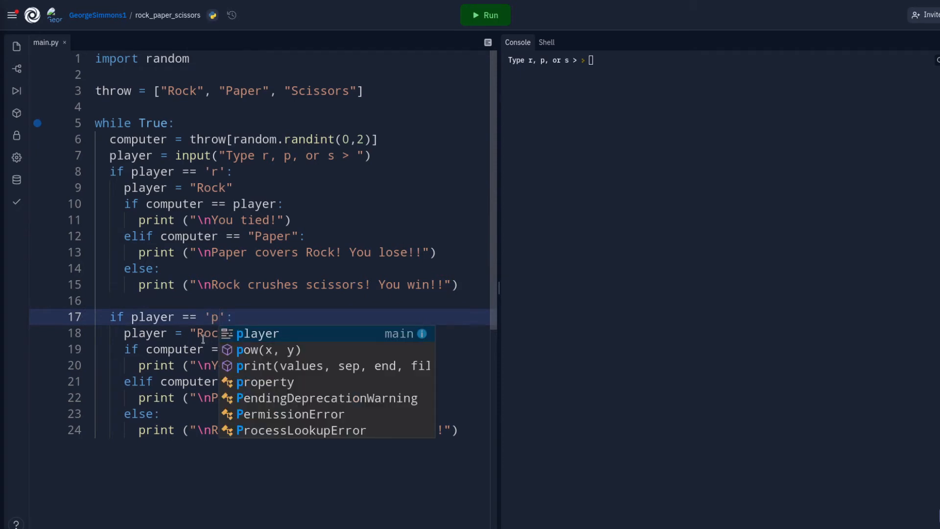
pyautogui.write('P')
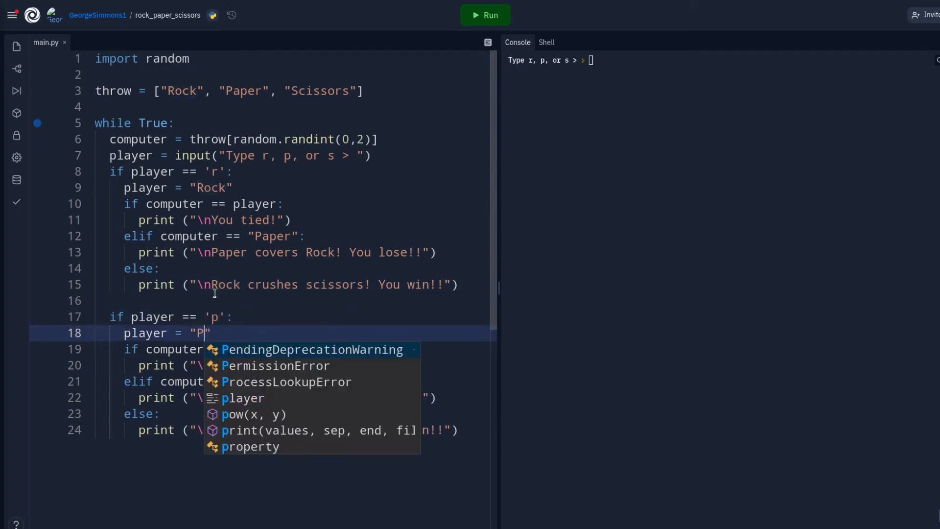
pyautogui.write('aper')
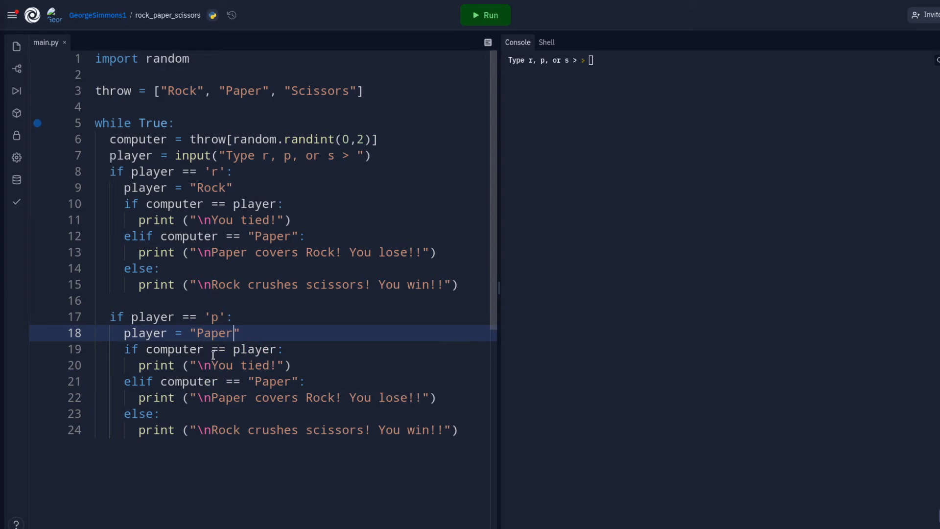
# Compare against "Scissors" and make the lose message "Scissors cut paper! You lose!!".
pyautogui.click(204, 349)
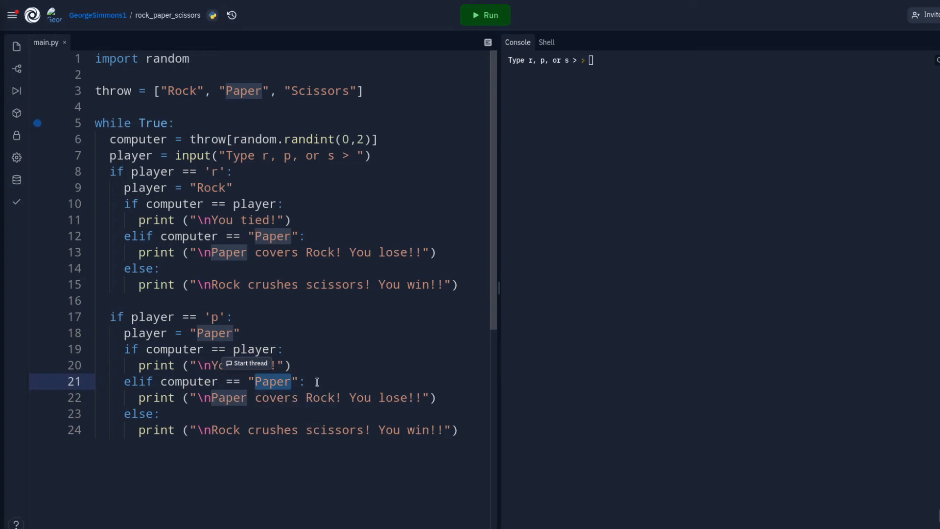
pyautogui.moveTo(296, 345)
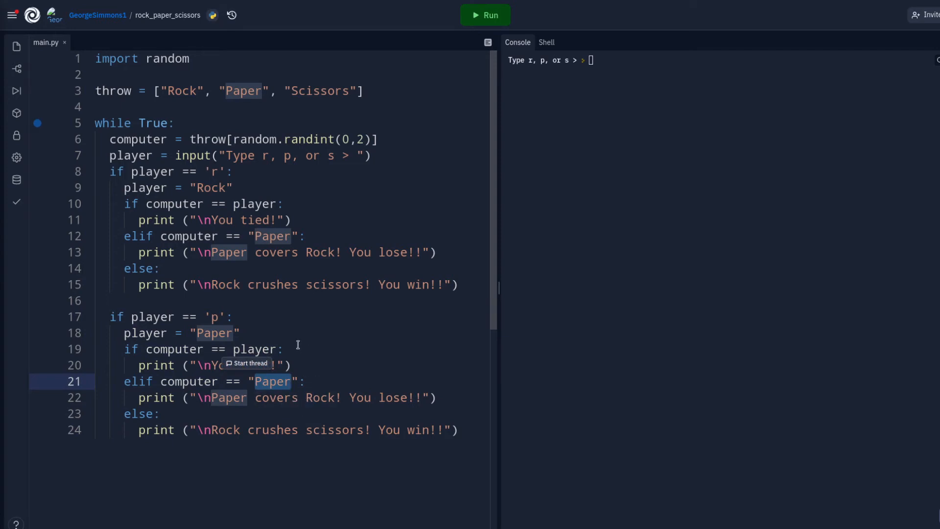
pyautogui.write('Sc')
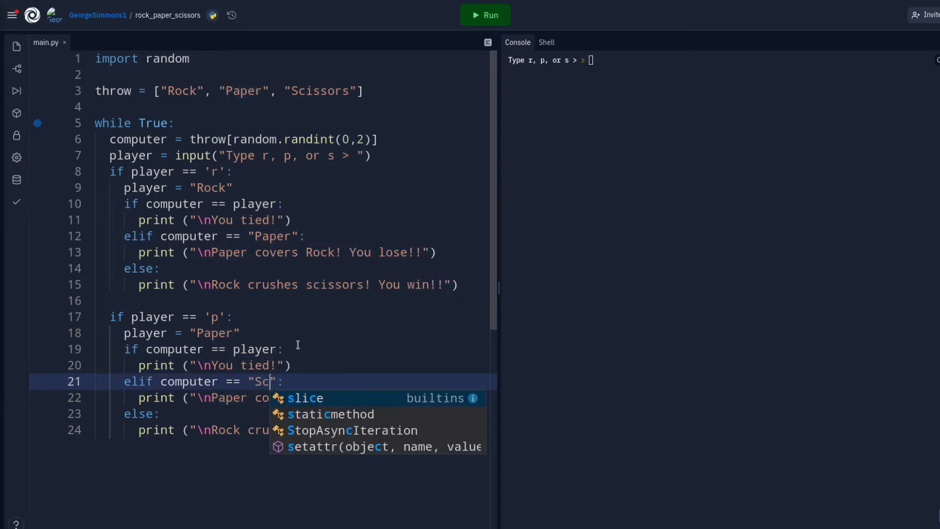
pyautogui.write('issors')
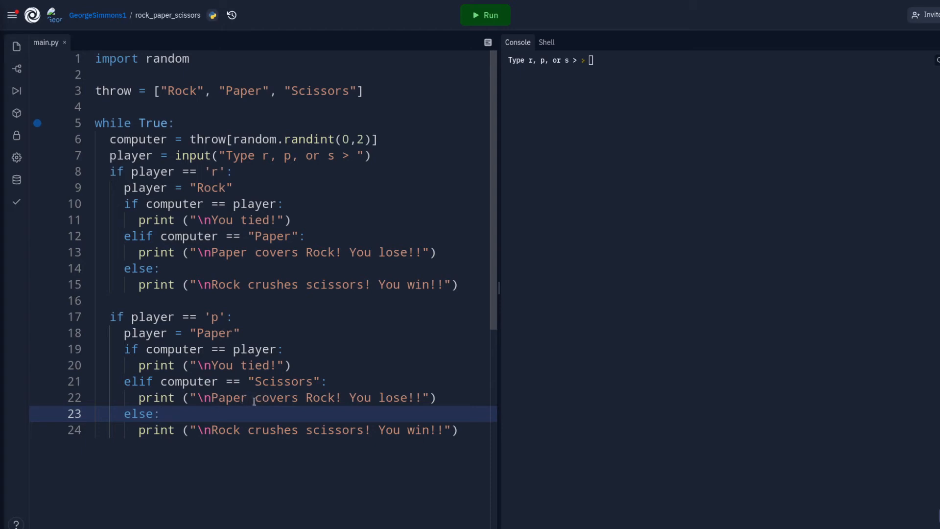
pyautogui.doubleClick(224, 398)
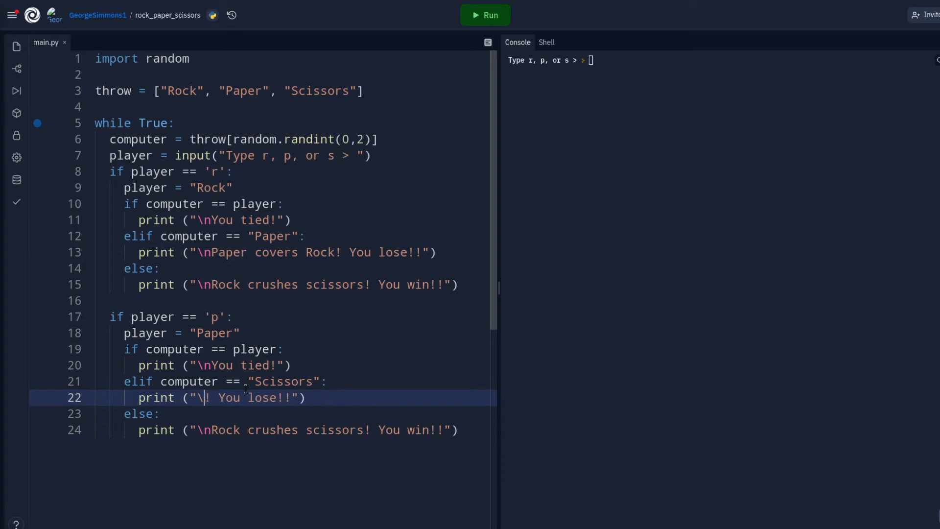
pyautogui.write('Scissors c')
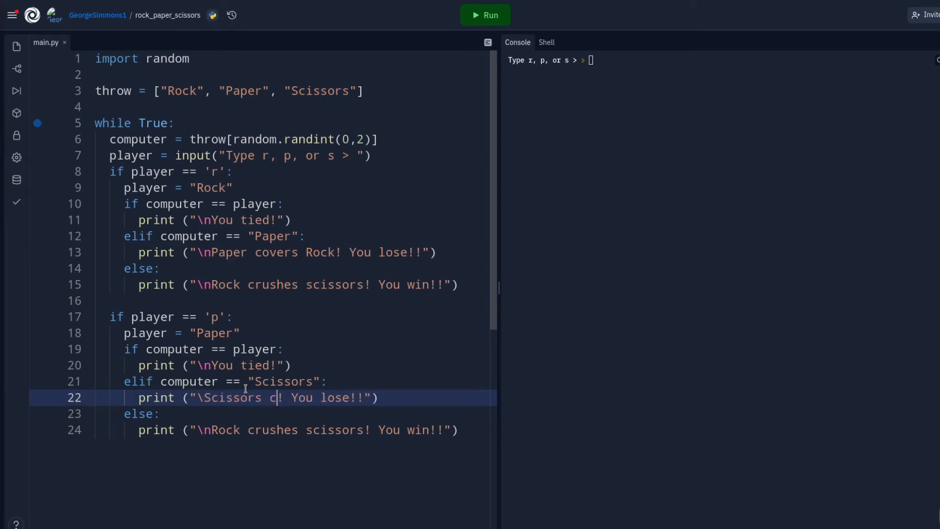
pyautogui.write('ut paper')
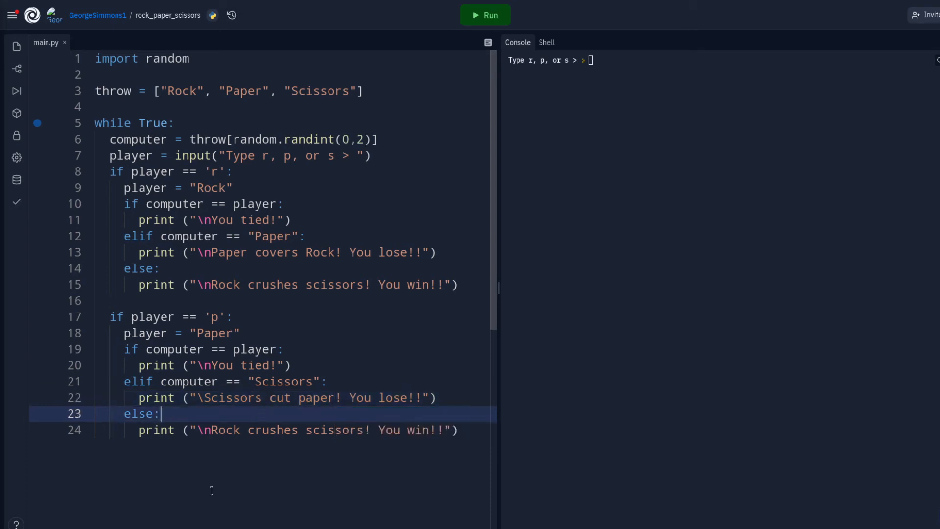
pyautogui.moveTo(250, 361)
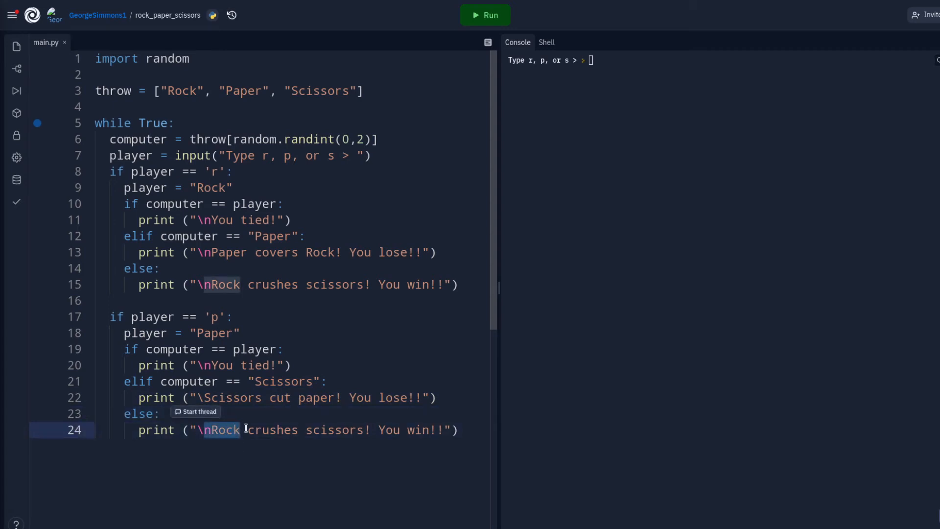
# Rewrite the paper win message as "Paper covers rock! You win!!".
pyautogui.moveTo(222, 429); pyautogui.dragTo(363, 430)
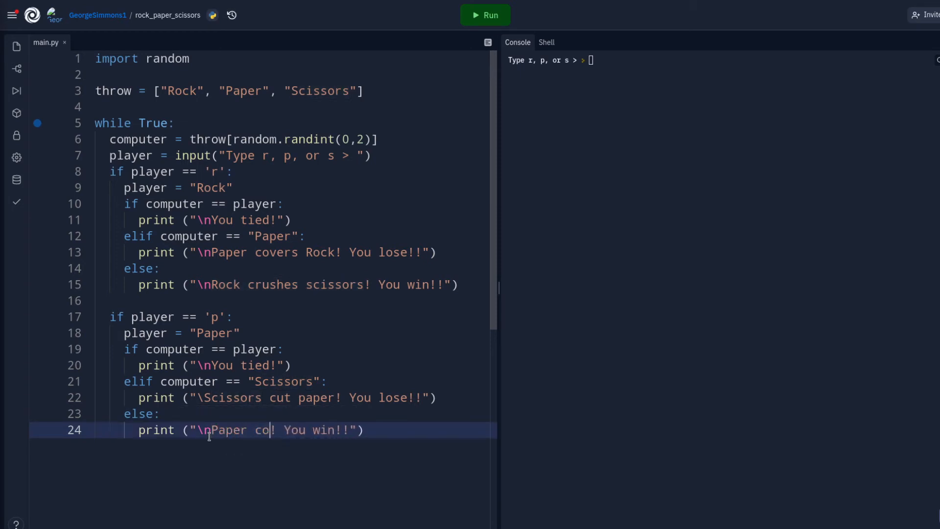
pyautogui.write('vers rocl')
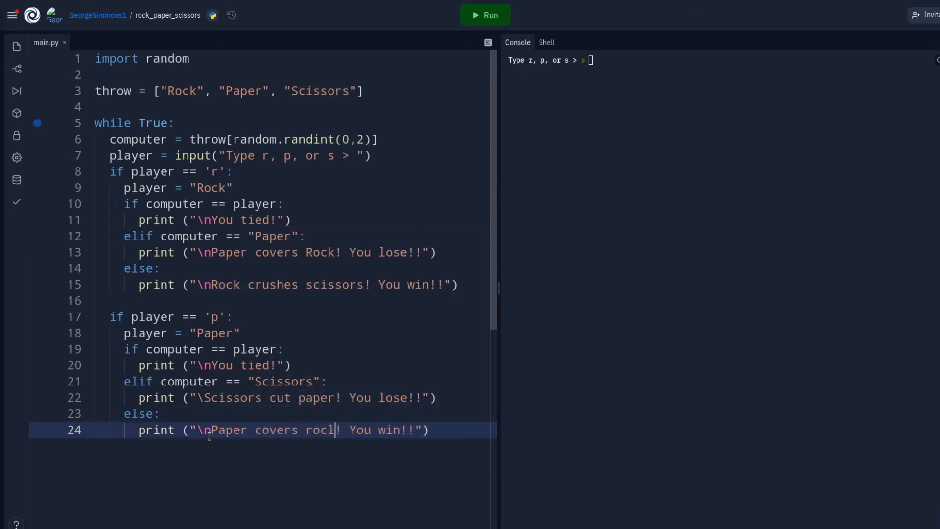
pyautogui.write('k')
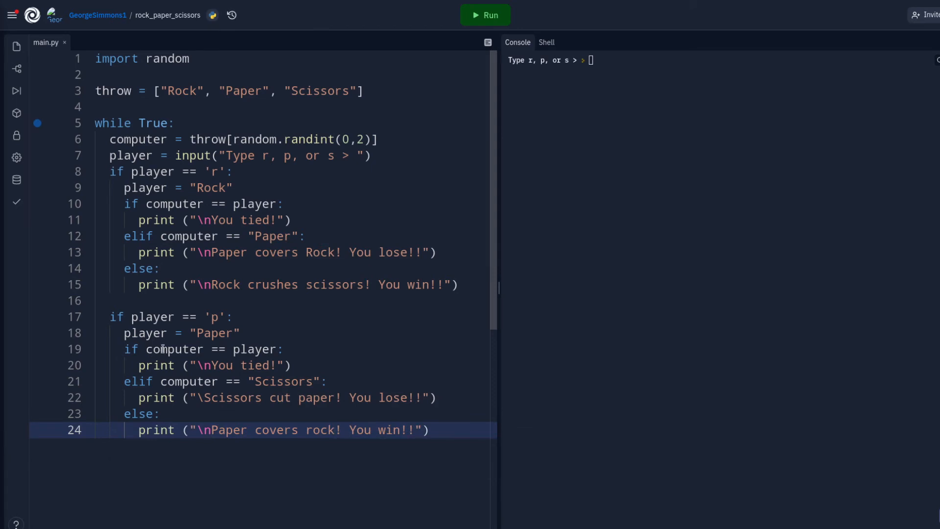
pyautogui.moveTo(371, 442)
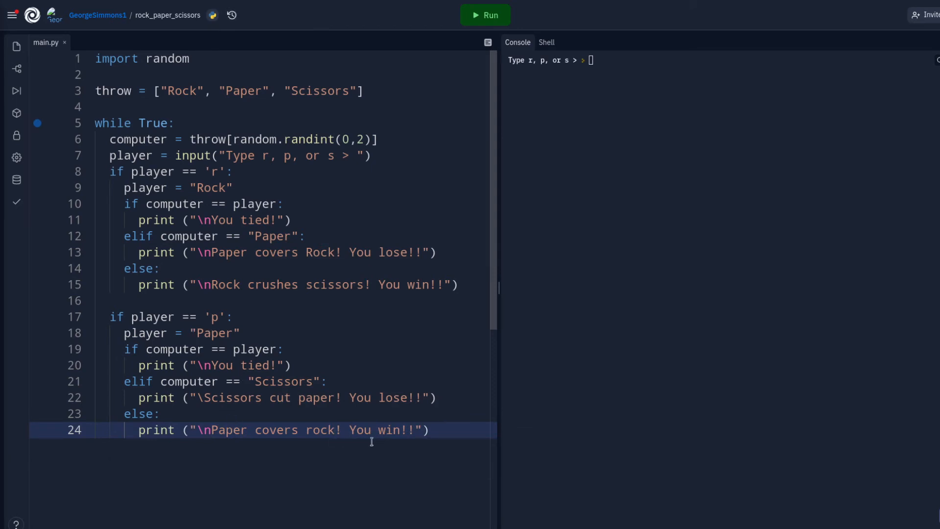
pyautogui.moveTo(342, 355)
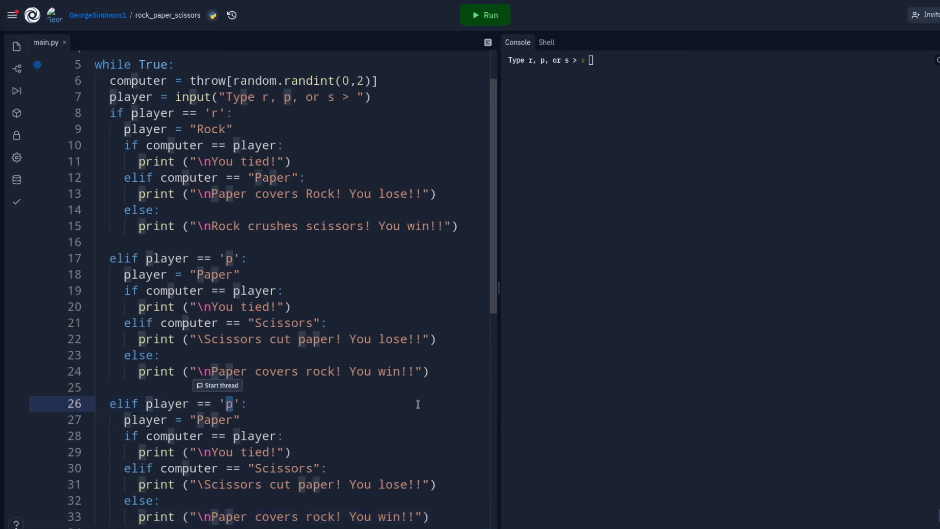
# Set the new branch to elif player == 's' with player = "Scissors".
pyautogui.write('s')
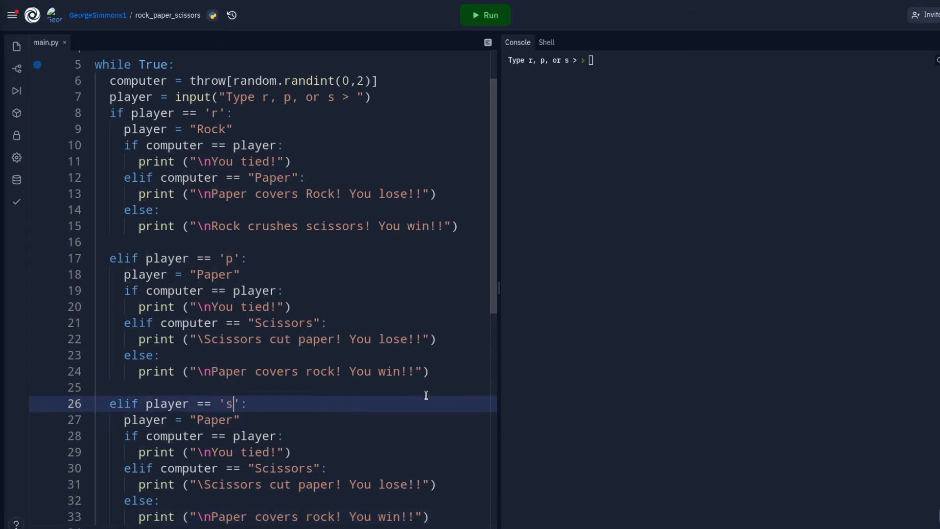
pyautogui.doubleClick(214, 419)
pyautogui.write('Scissors')
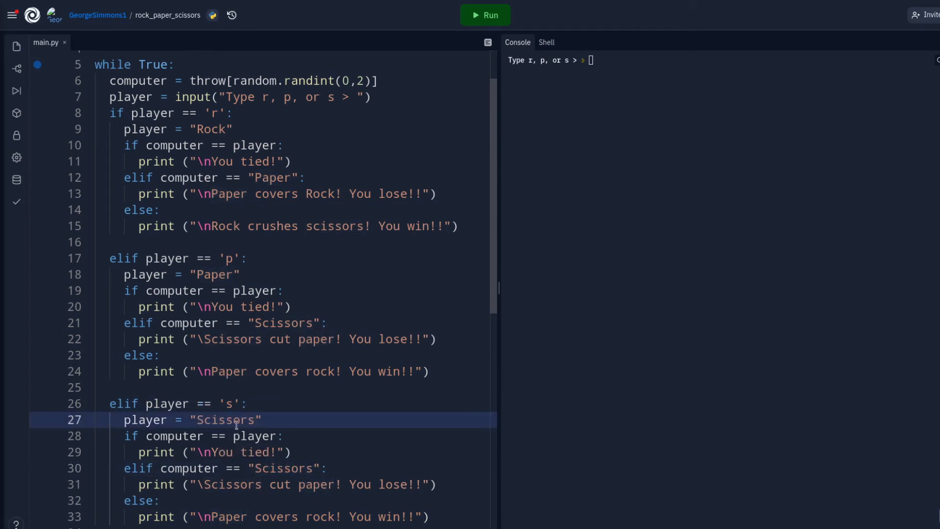
pyautogui.scroll(-3)
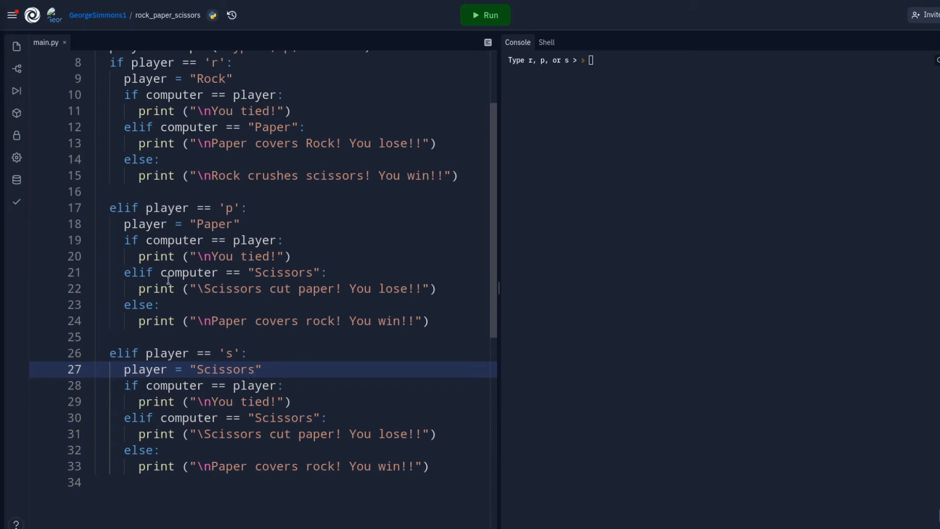
# Copy "Rock crushes scissors!" into the scissors branch lose message.
pyautogui.doubleClick(357, 175)
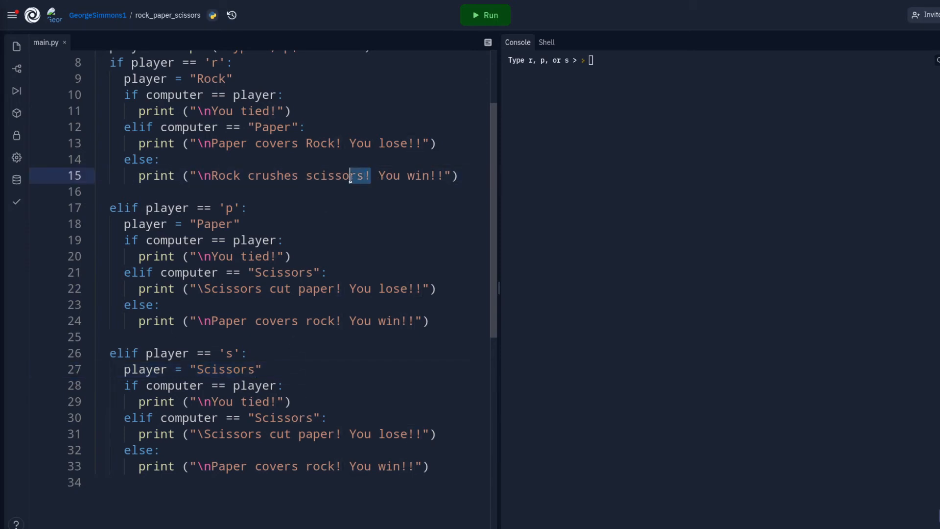
pyautogui.moveTo(213, 176); pyautogui.dragTo(371, 176)
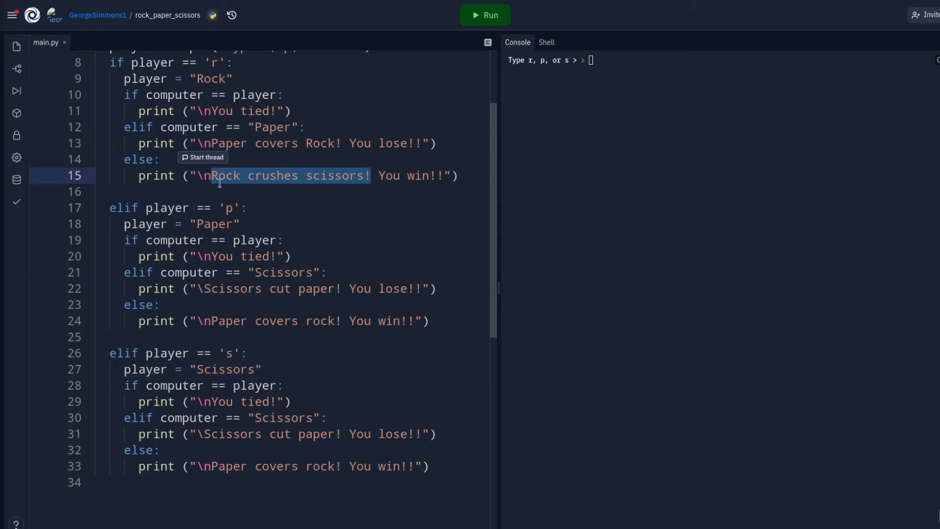
pyautogui.moveTo(204, 288)
pyautogui.write('n')
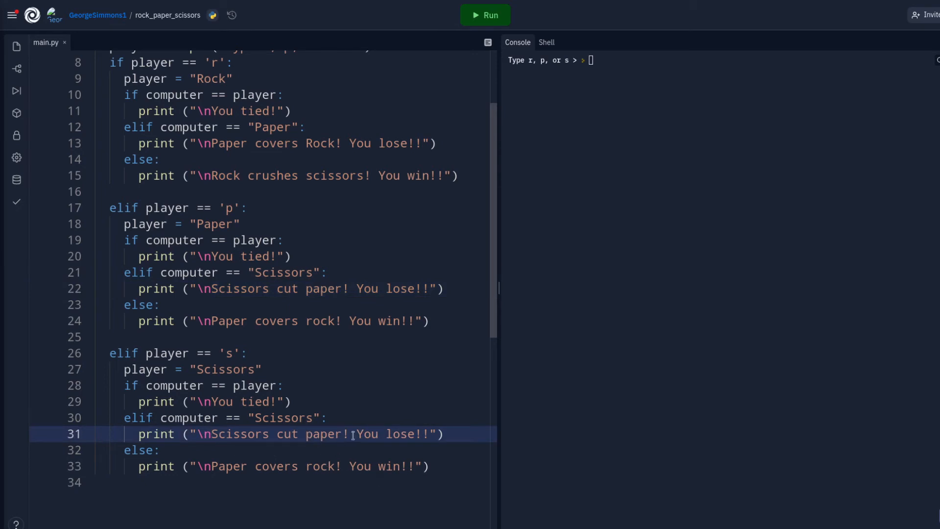
pyautogui.doubleClick(282, 435)
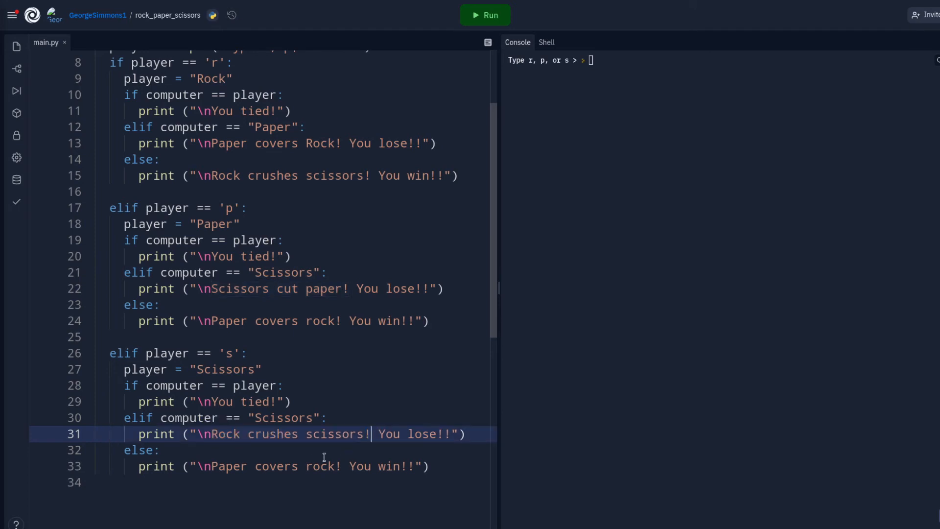
pyautogui.moveTo(288, 526)
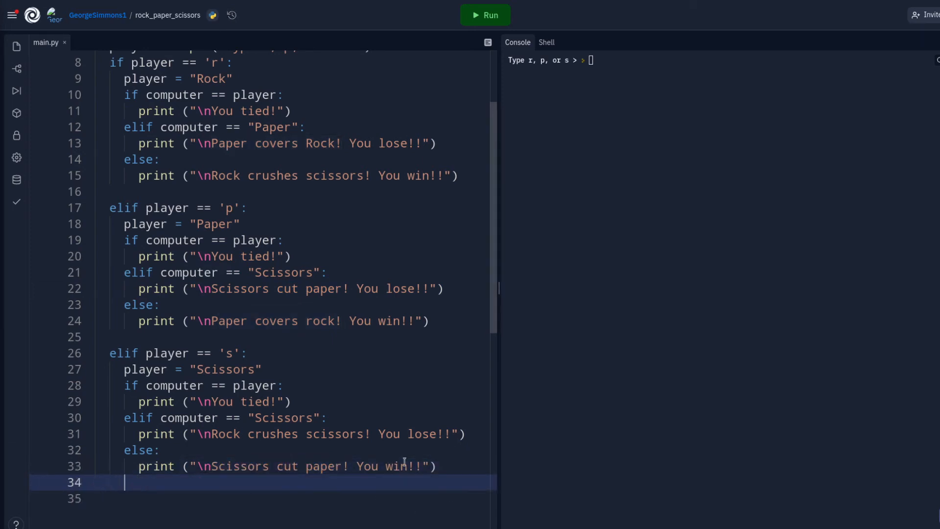
# Add a final else printing "\nWhaaa? Type an r, a p or an s!".
pyautogui.press('enter')
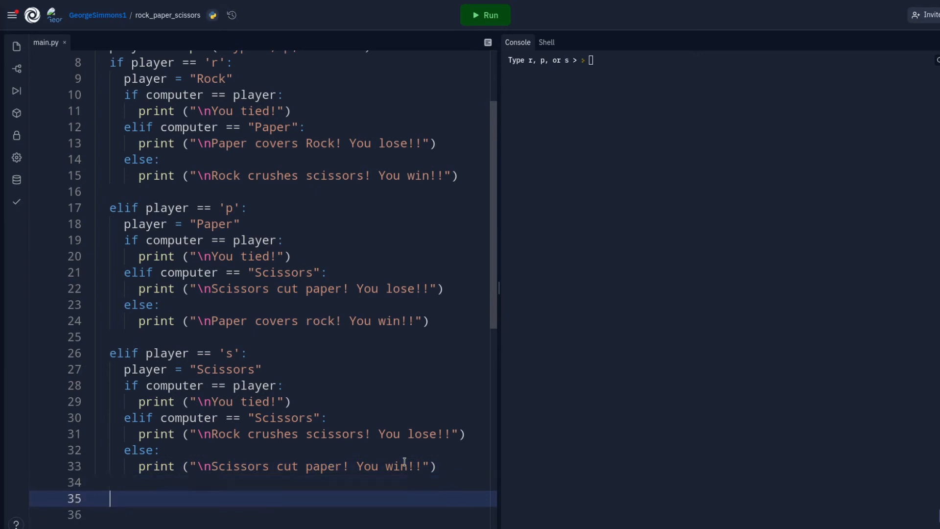
pyautogui.moveTo(291, 511)
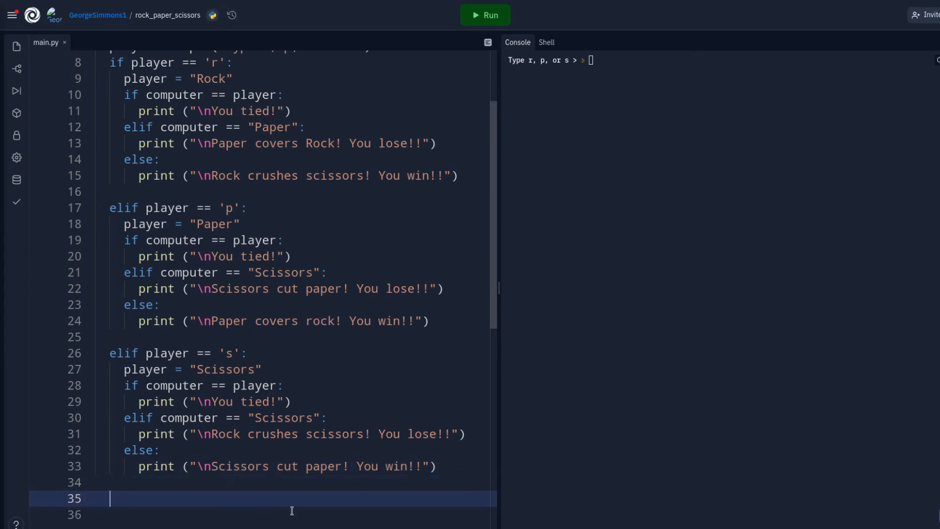
pyautogui.write('el')
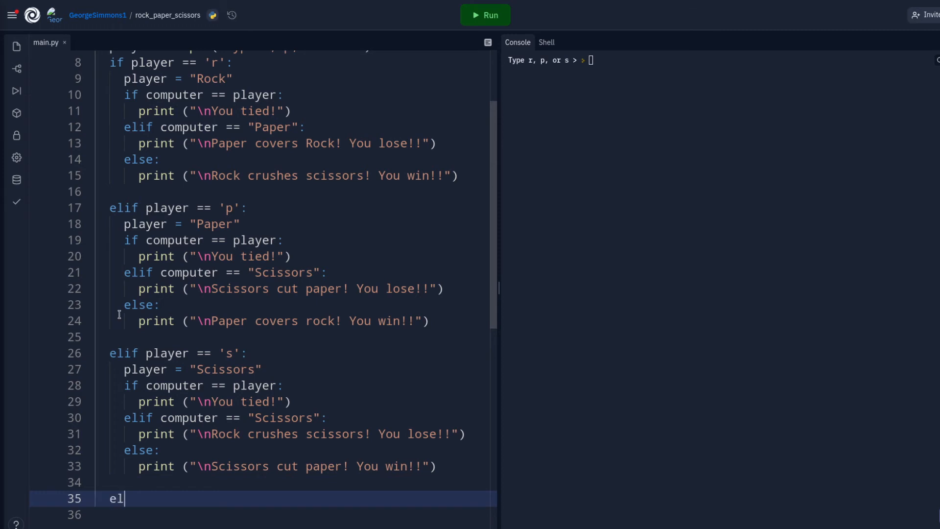
pyautogui.write('se:')
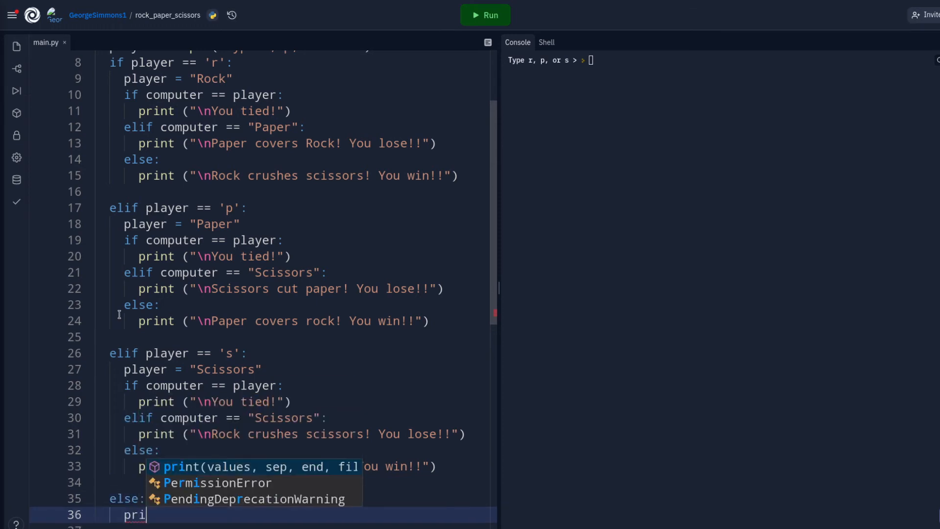
pyautogui.write('nt ("')
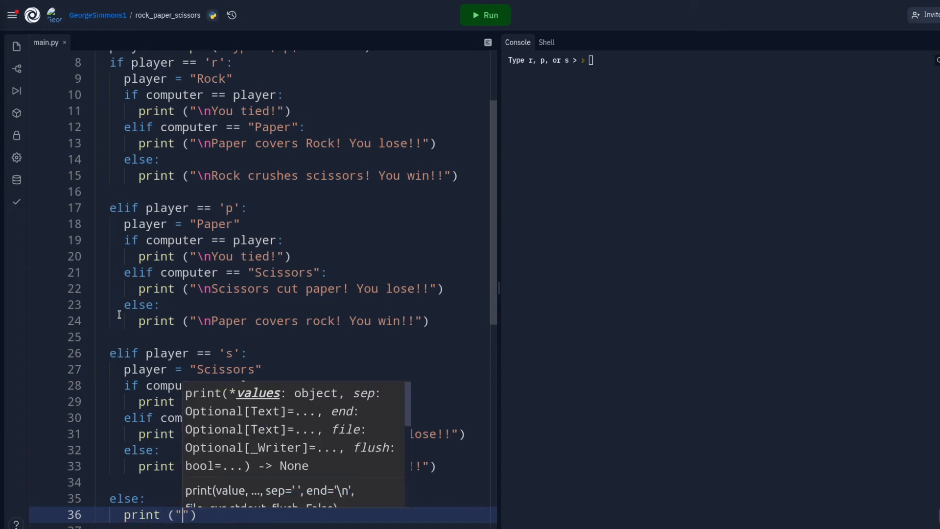
pyautogui.write('\\')
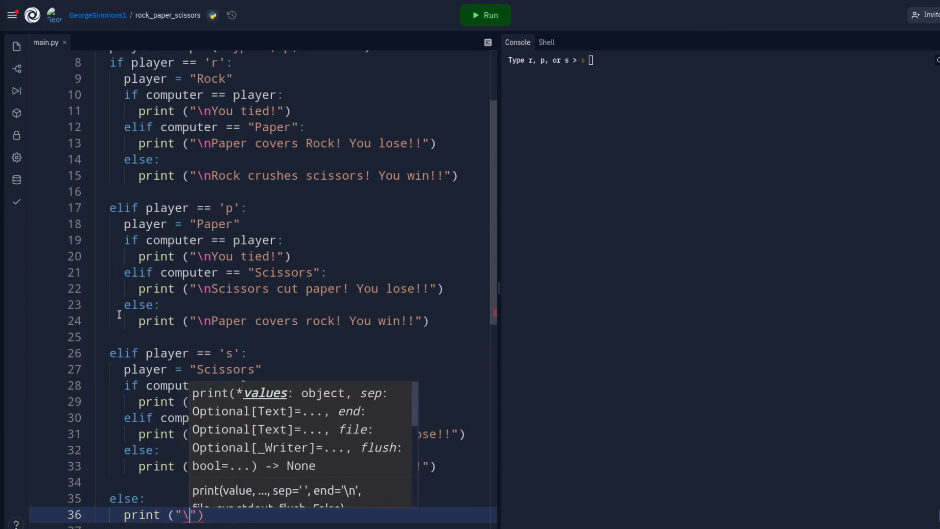
pyautogui.write('nw')
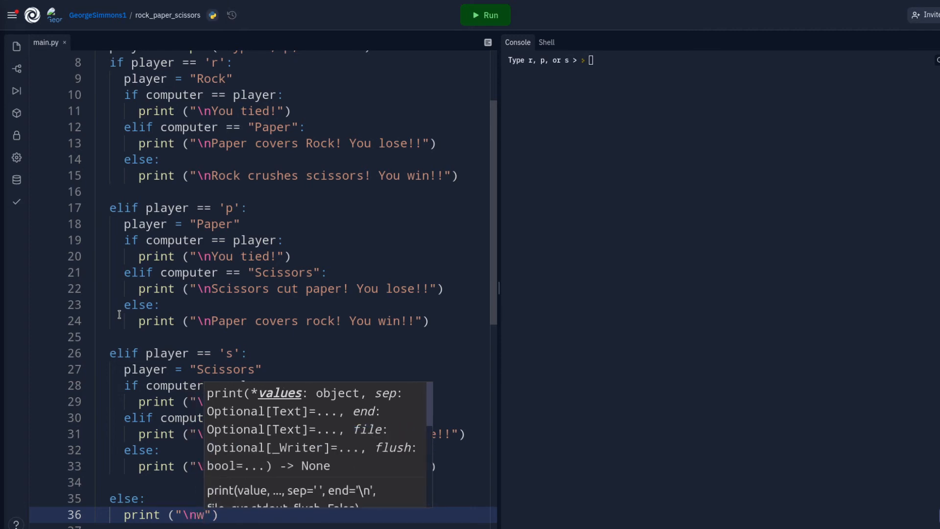
pyautogui.write('Whaaa')
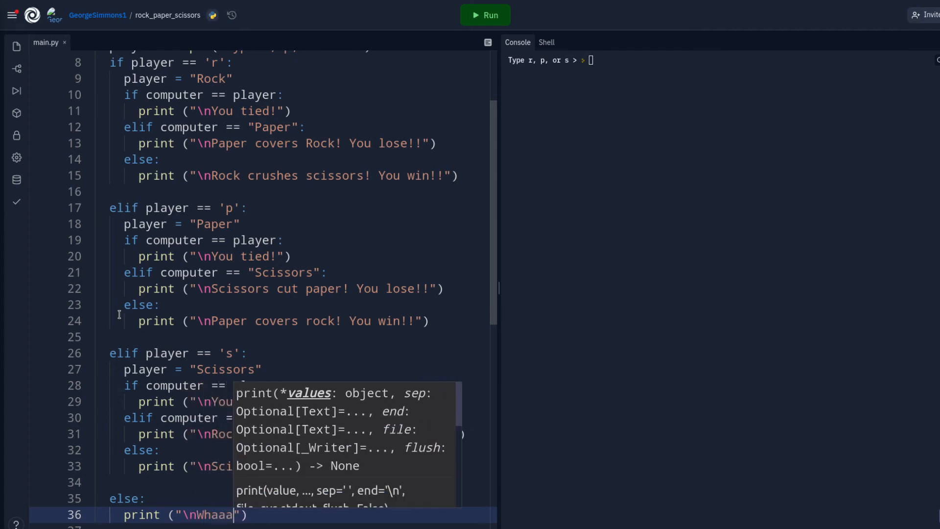
pyautogui.write('? T')
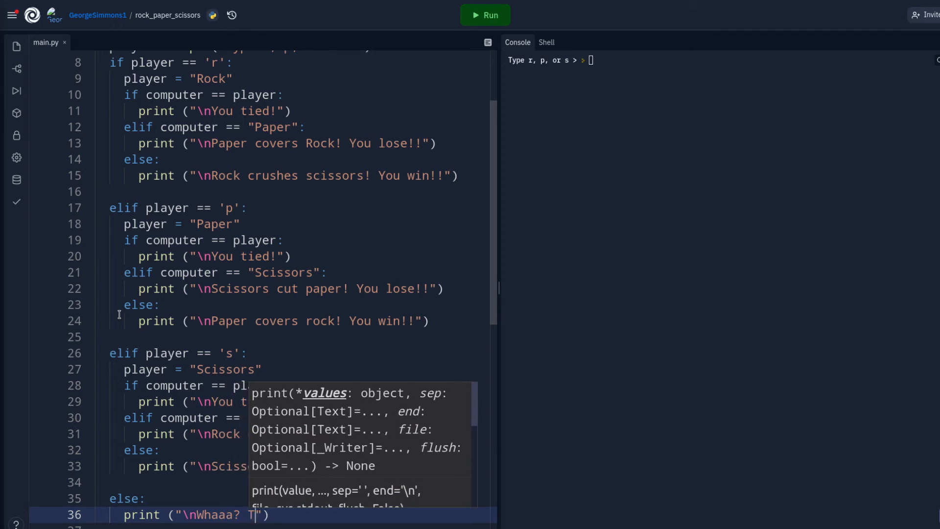
pyautogui.write('ype an')
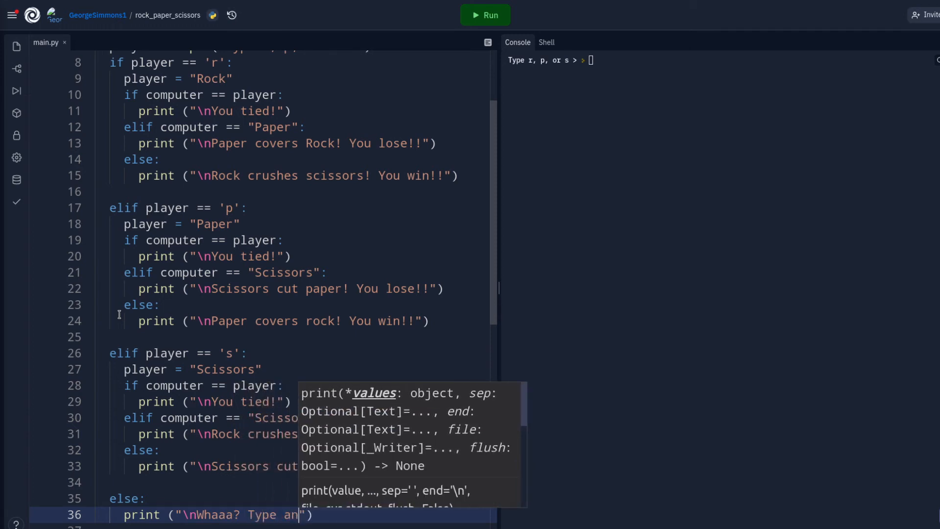
pyautogui.write('r, a p or an s')
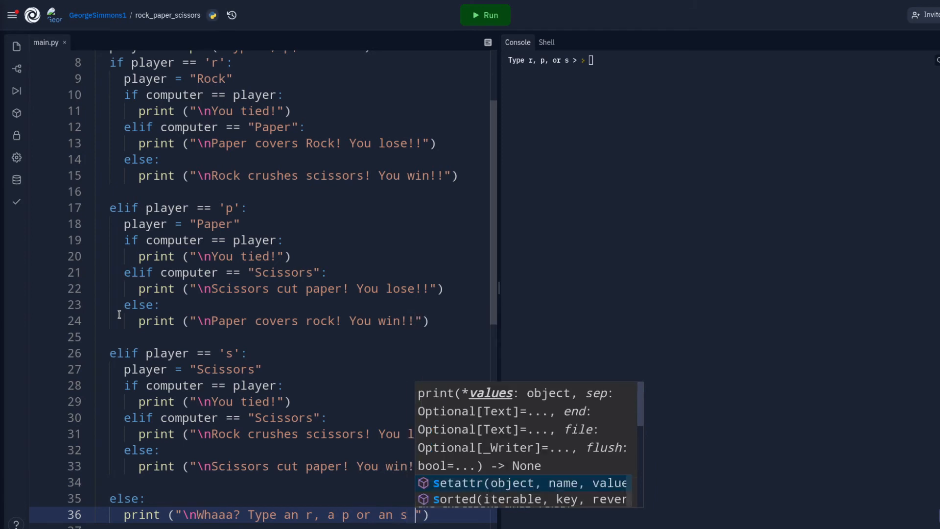
pyautogui.write('!')
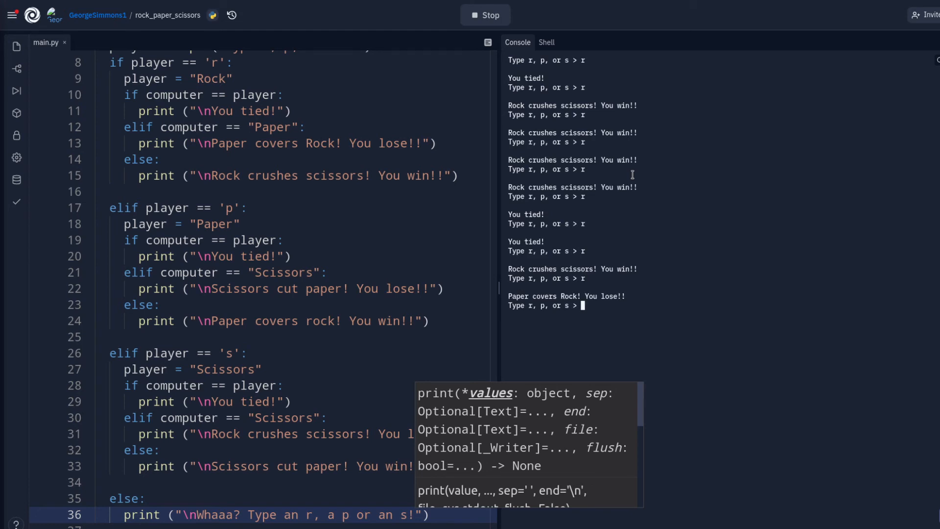
# Play a paper round in the console and test invalid entries showing the Whaaa? warning.
pyautogui.write('p')
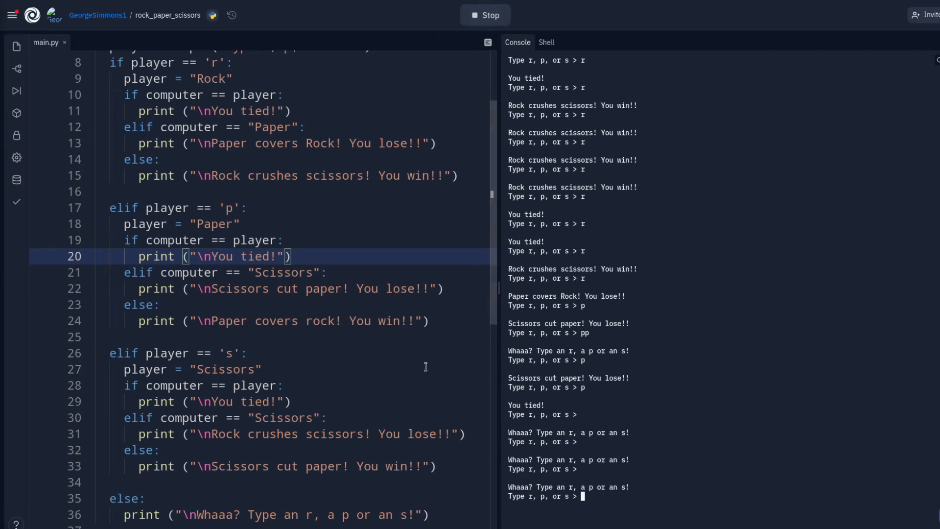
pyautogui.scroll(-3)
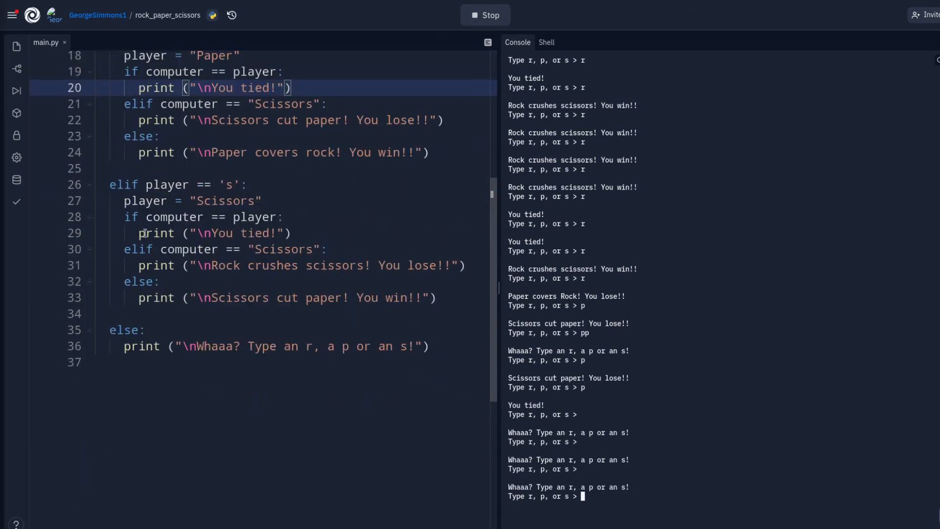
pyautogui.moveTo(458, 179)
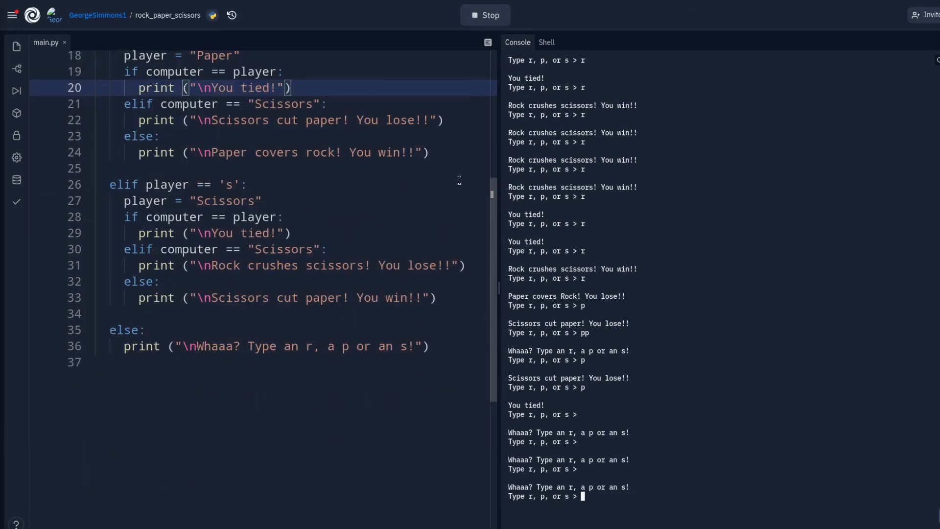
pyautogui.moveTo(304, 328)
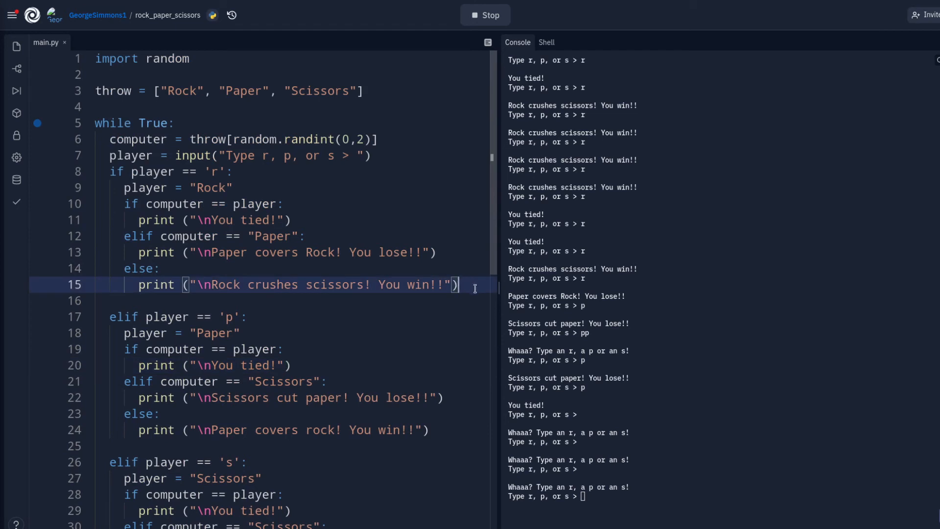
pyautogui.moveTo(453, 251)
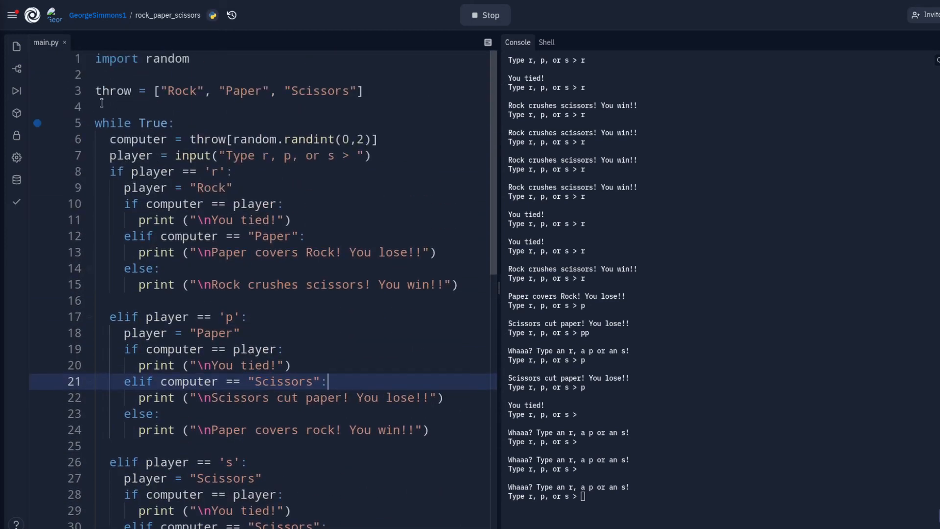
# Initialize player_score = 0 and computer_score = 0 above the while True loop.
pyautogui.write('sc')
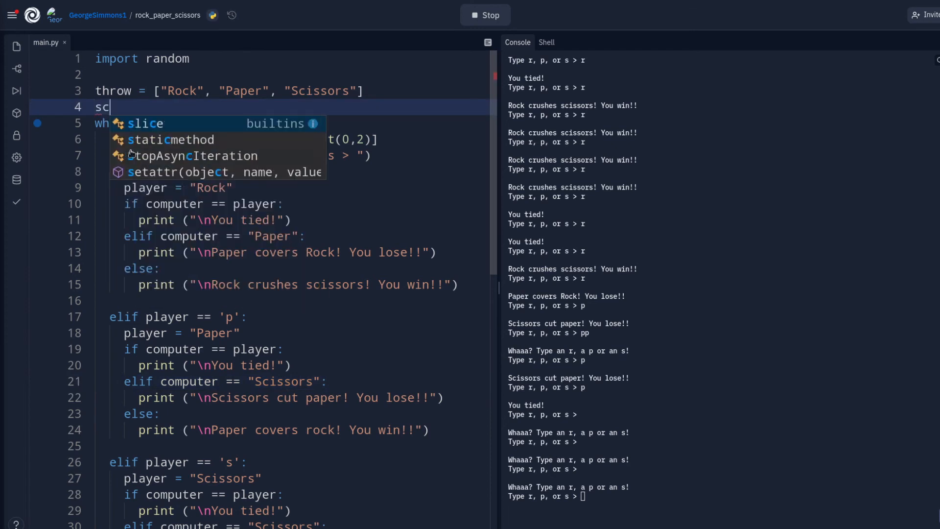
pyautogui.write('ore')
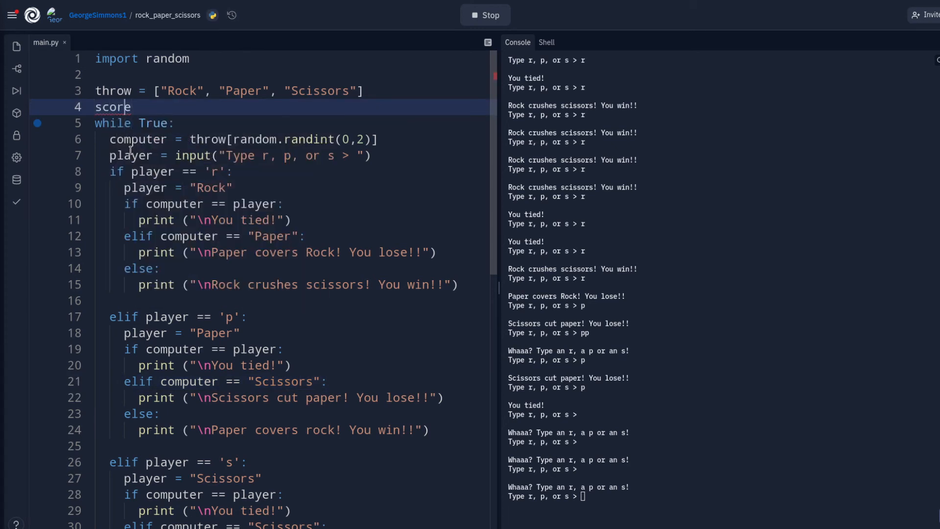
pyautogui.write('player_')
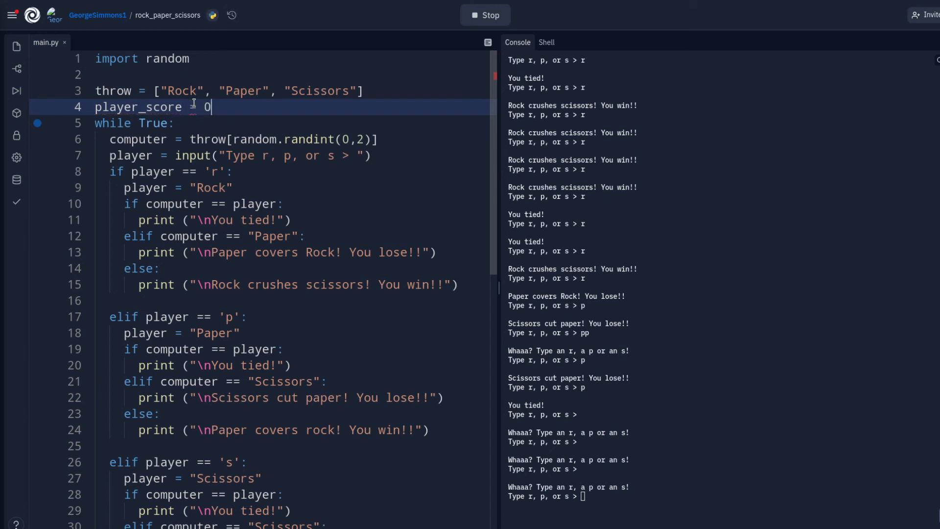
pyautogui.press('Enter')
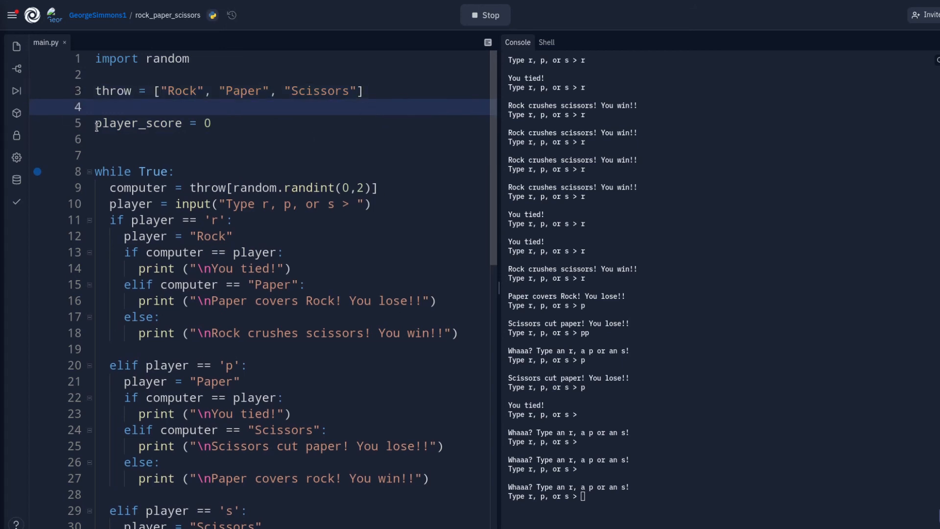
pyautogui.write('com')
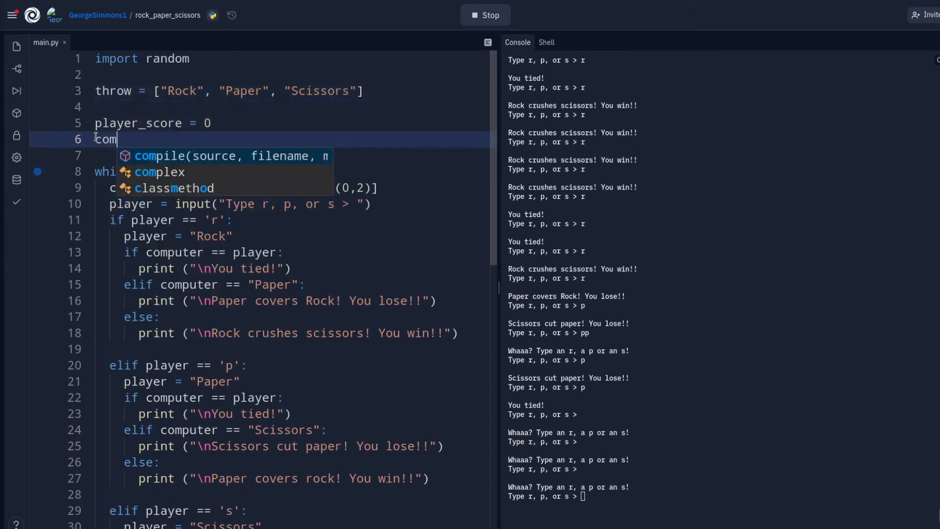
pyautogui.write('puter')
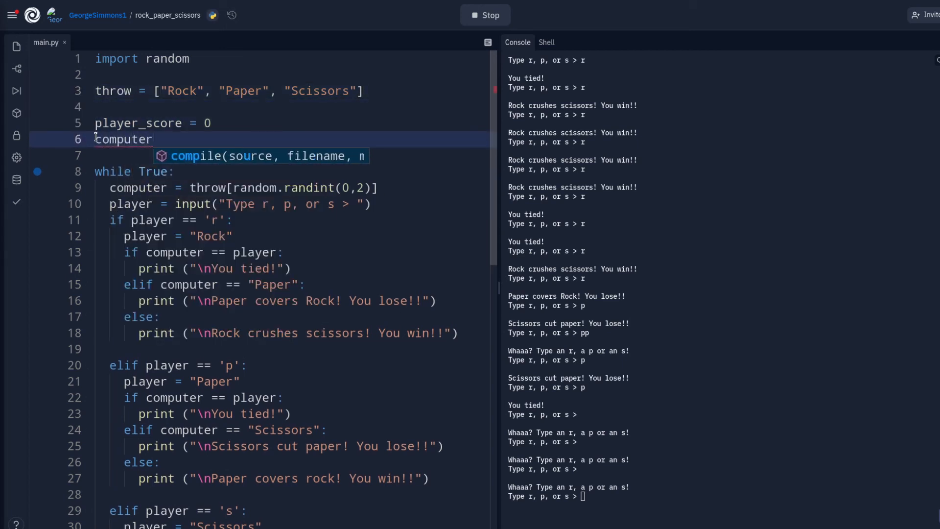
pyautogui.write('_score')
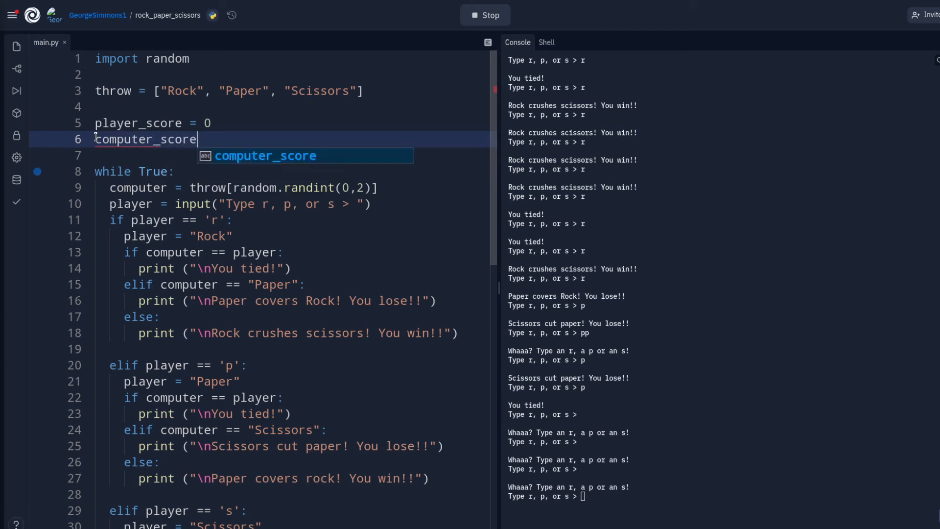
pyautogui.write('= 0')
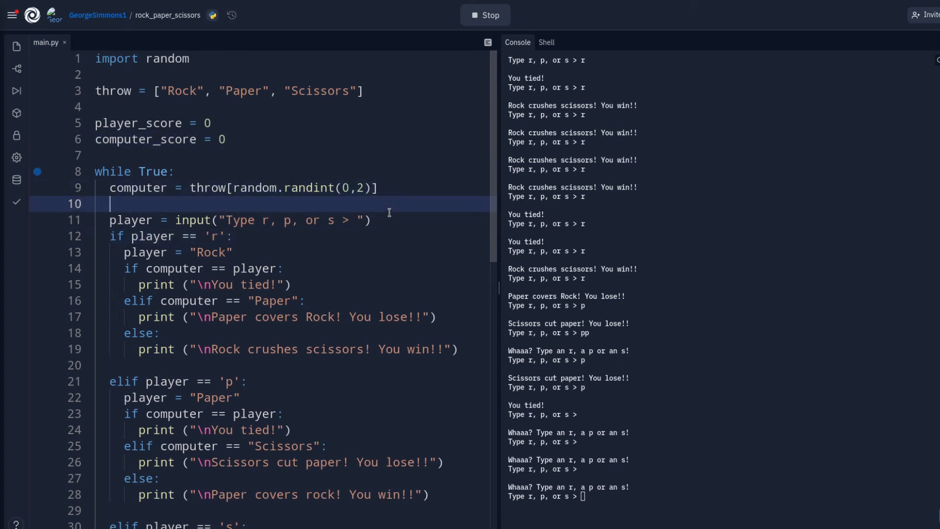
# Start a score line in the loop as message = f"Player score: ...".
pyautogui.write('print')
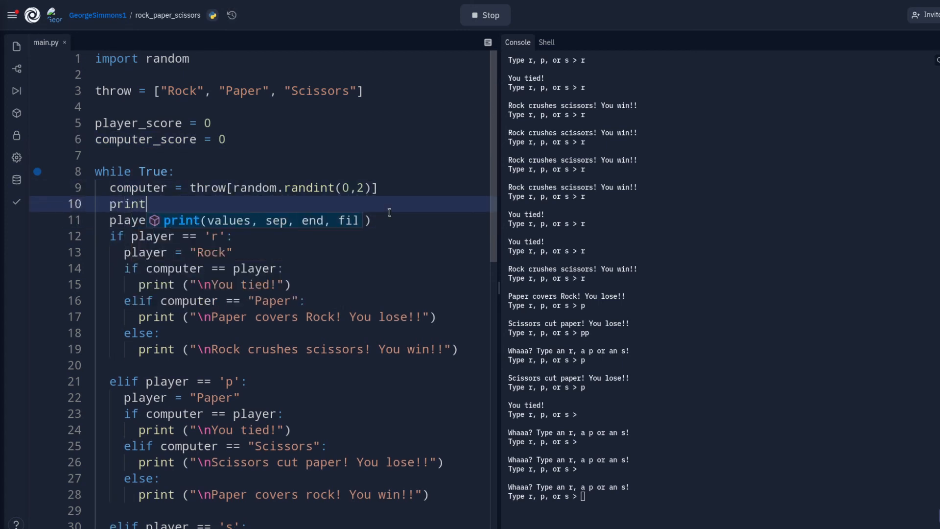
pyautogui.write('()')
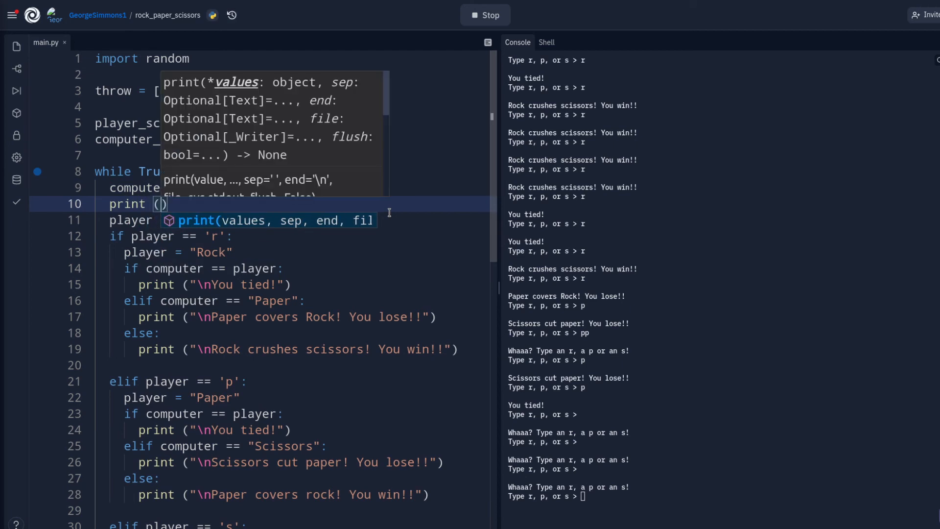
pyautogui.write('"player')
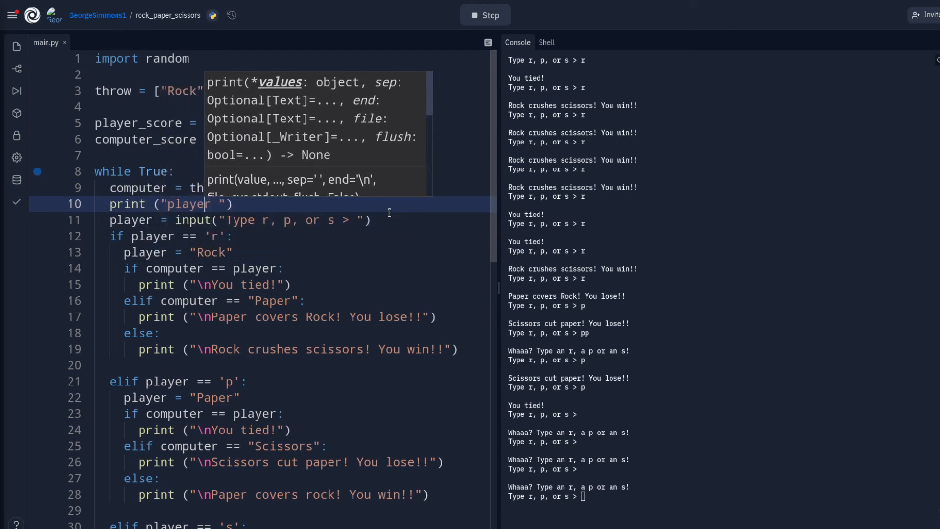
pyautogui.press('BackSpace')
pyautogui.write('P')
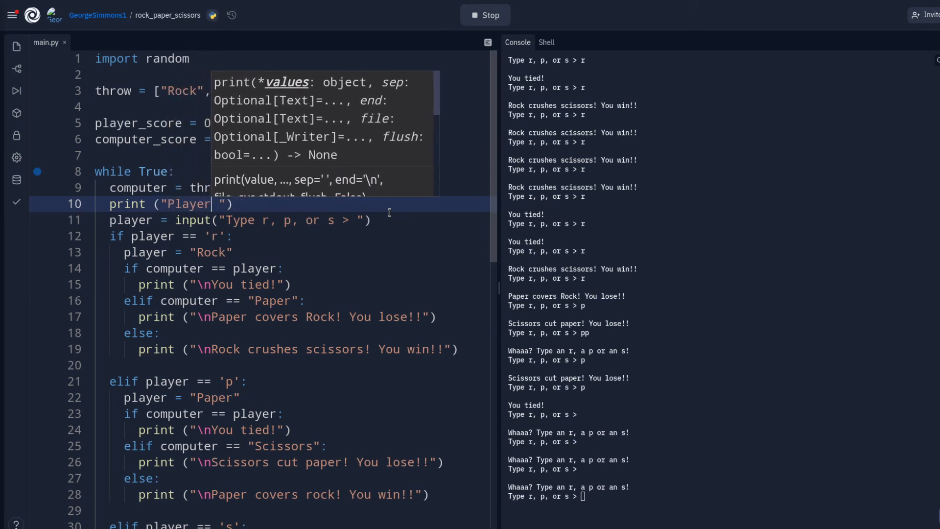
pyautogui.write('score:')
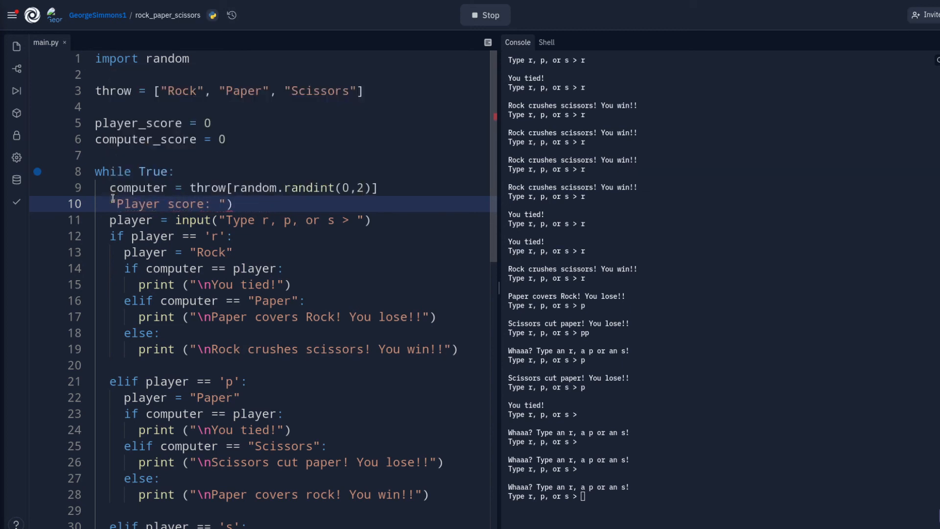
pyautogui.write('message =')
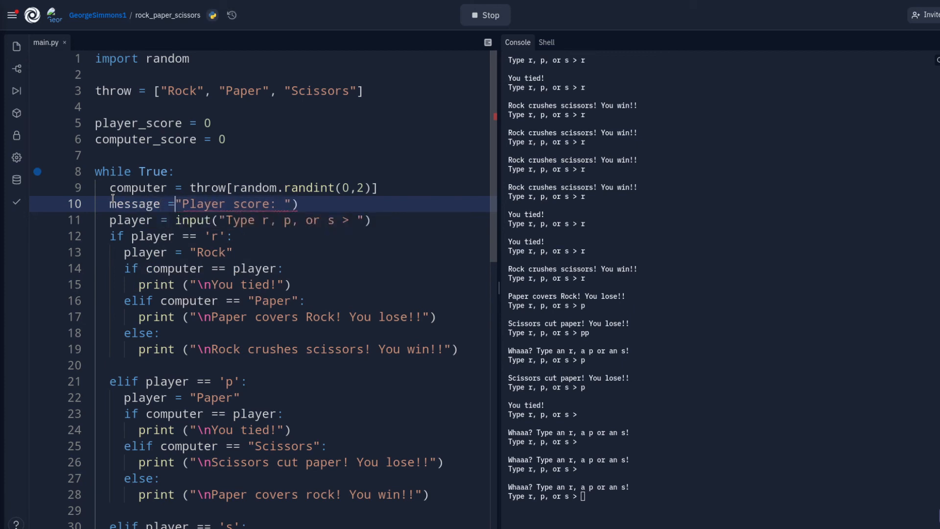
pyautogui.write('f')
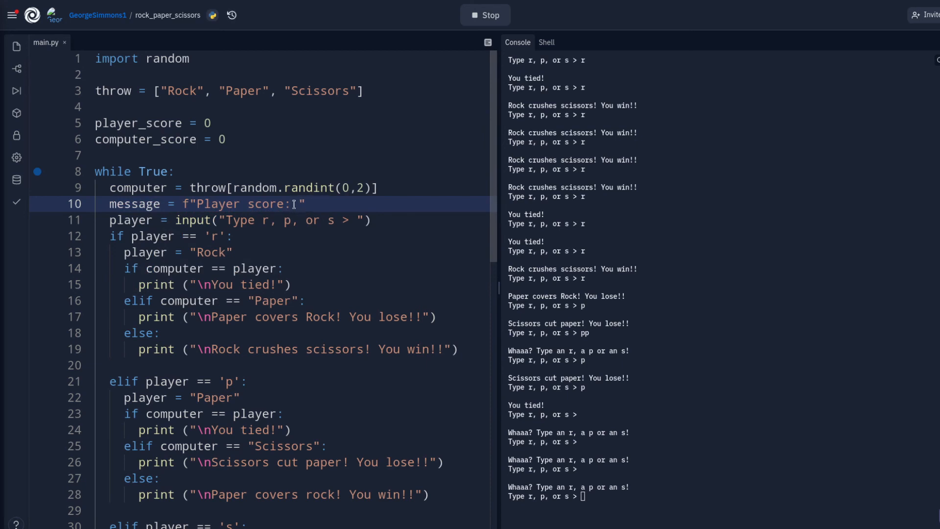
# Fill in {player_score} and "Computer score: {computer_score}" in the f-string.
pyautogui.write('{')
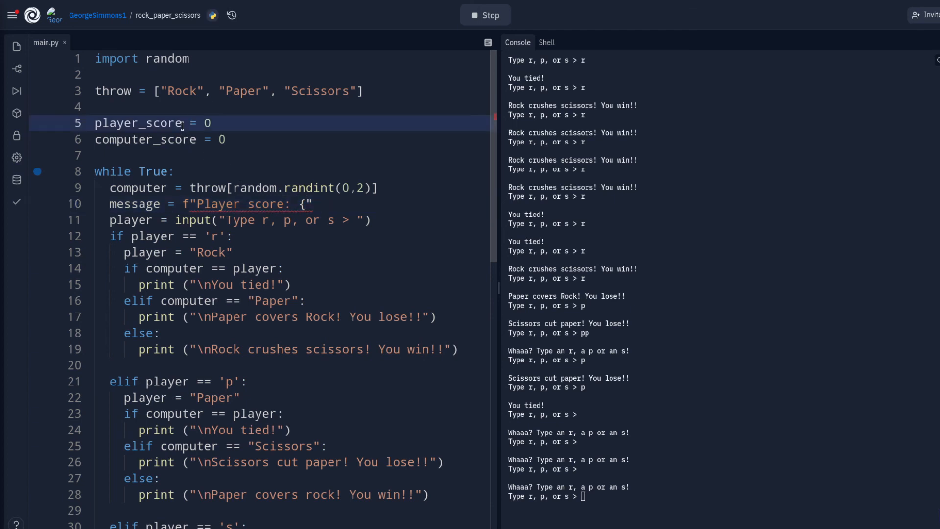
pyautogui.doubleClick(137, 123)
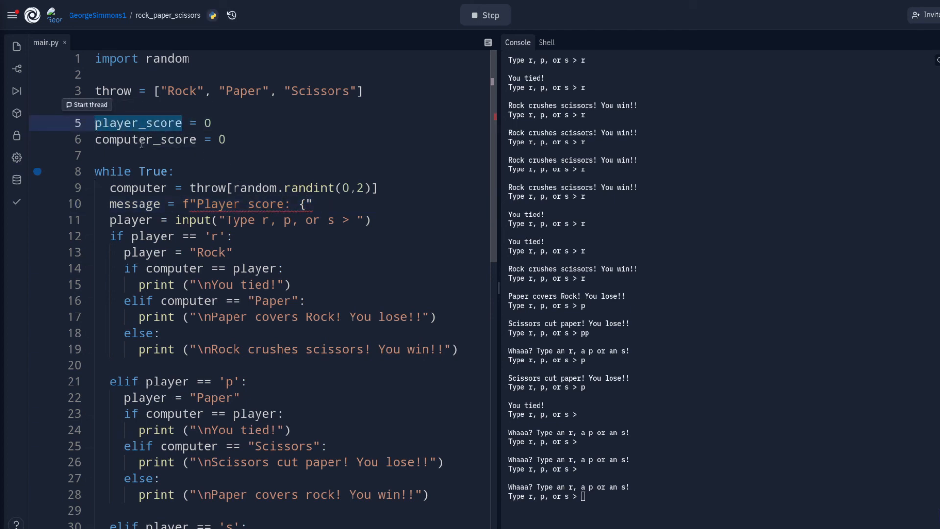
pyautogui.write('player_score')
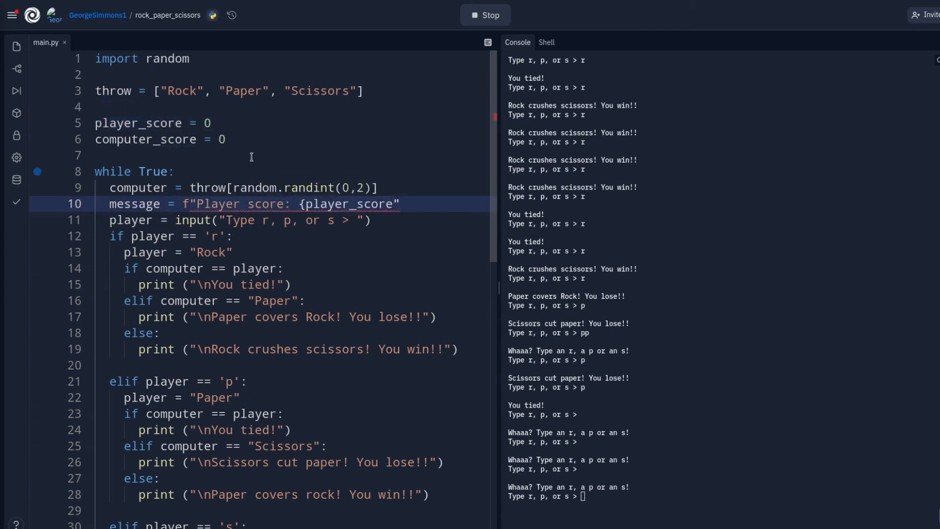
pyautogui.write('}')
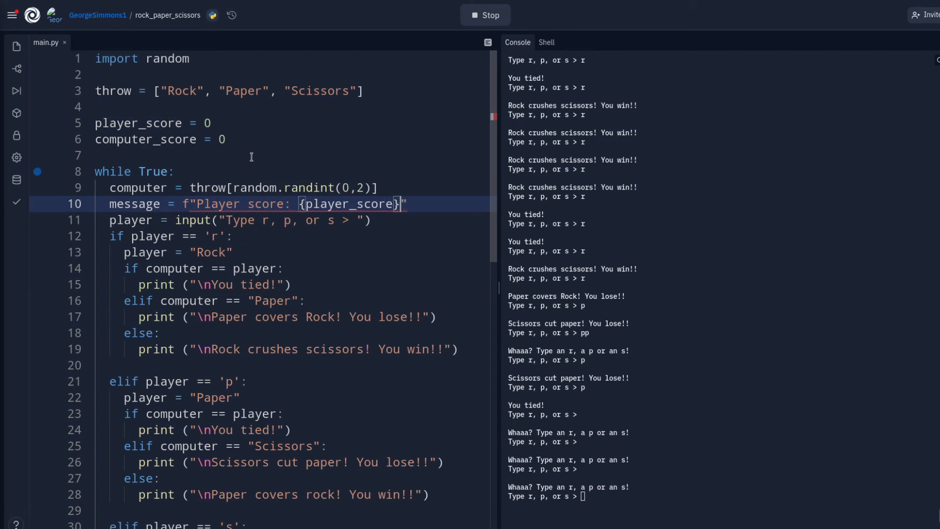
pyautogui.write(',')
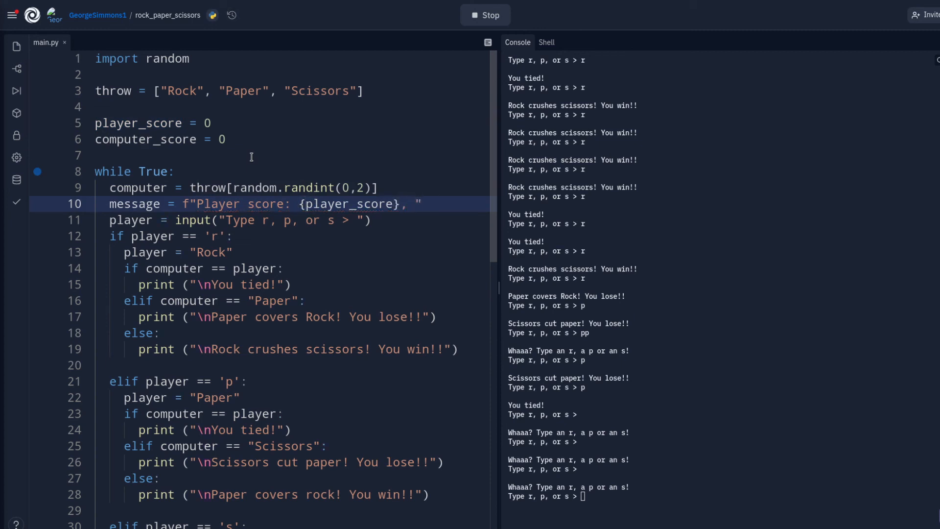
pyautogui.write('Com')
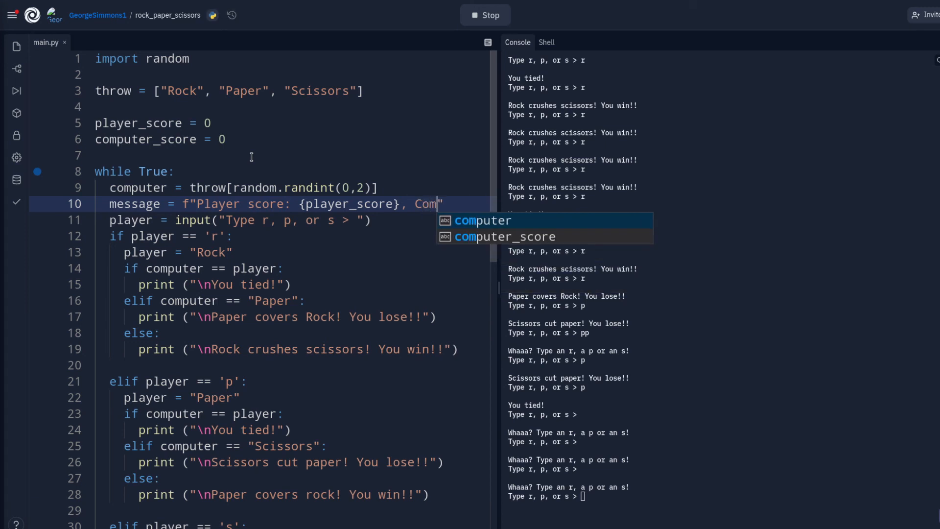
pyautogui.write('puter score: {')
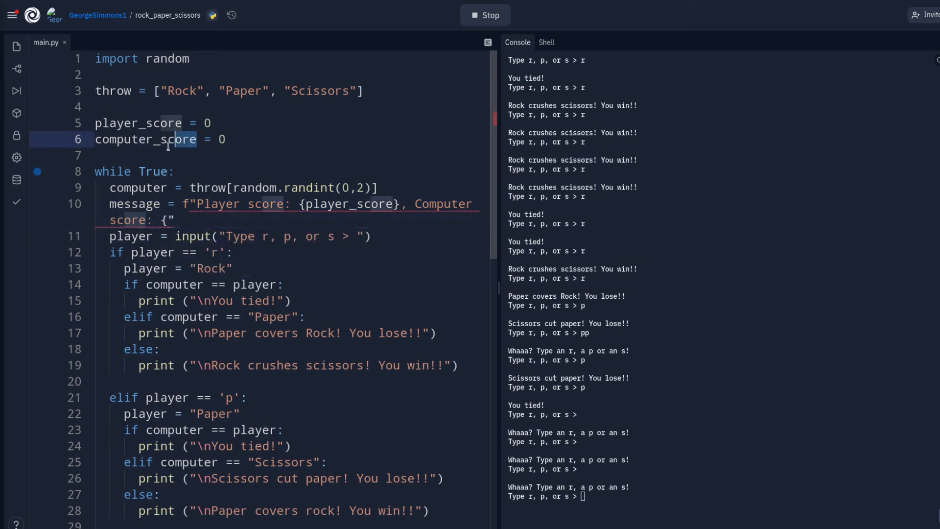
pyautogui.doubleClick(144, 139)
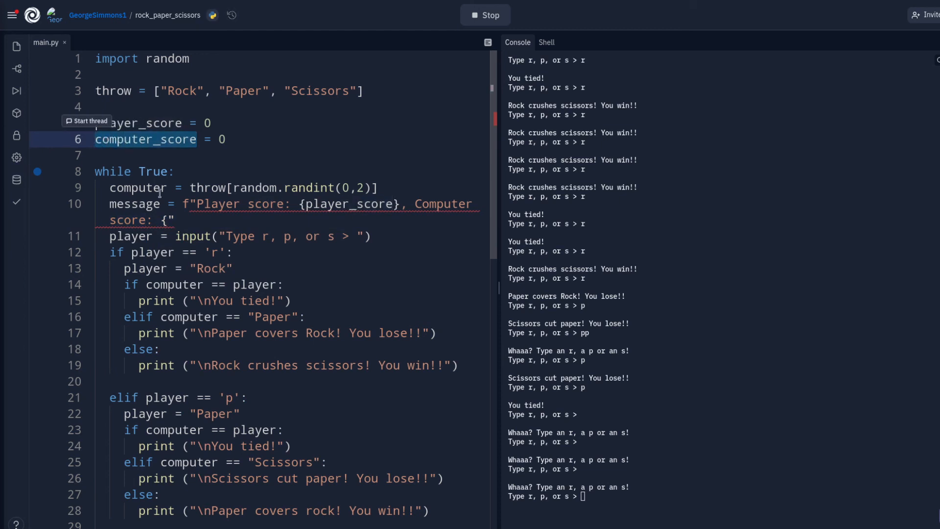
pyautogui.write('computer_score}')
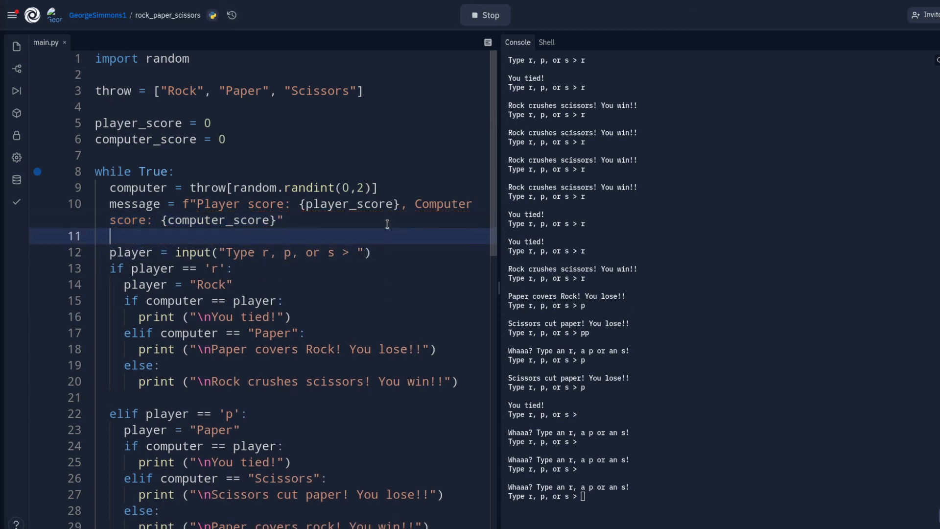
# Print message starting with a \n line break, then stop the running game.
pyautogui.write('print (')
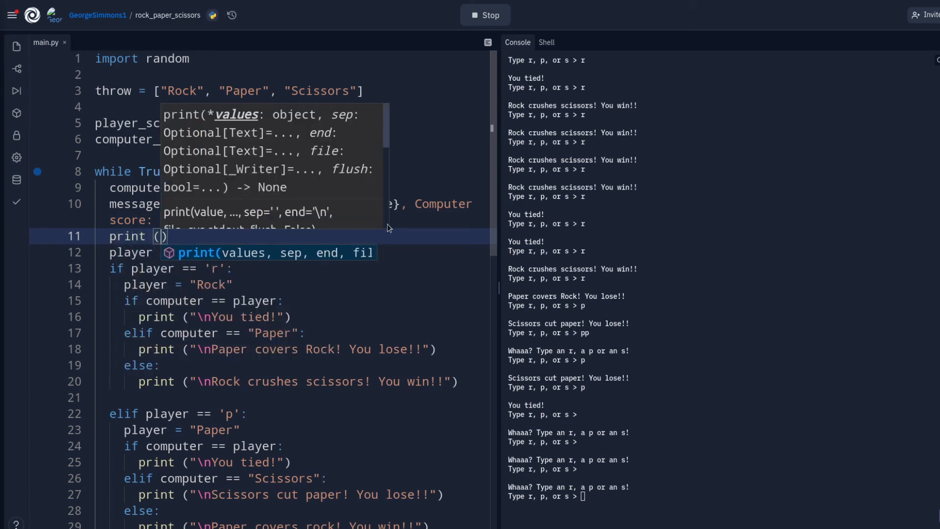
pyautogui.write('message')
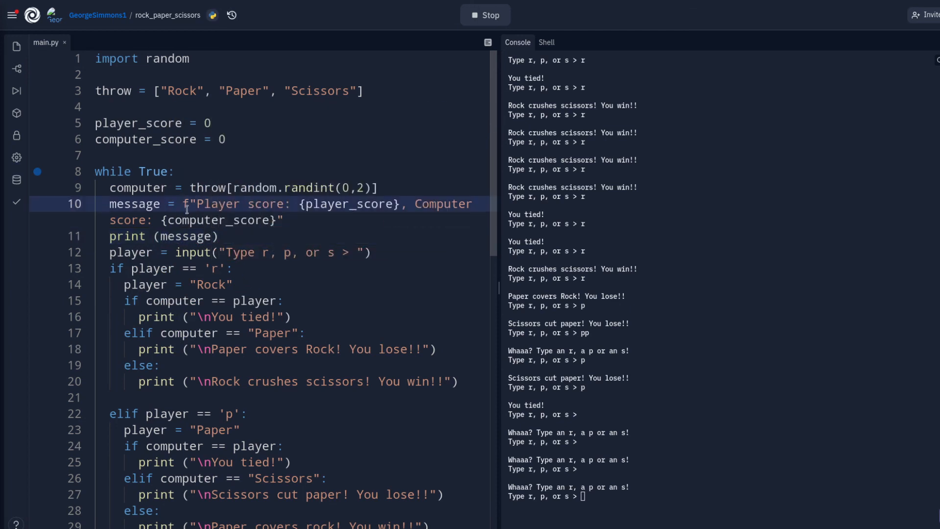
pyautogui.write('\\n')
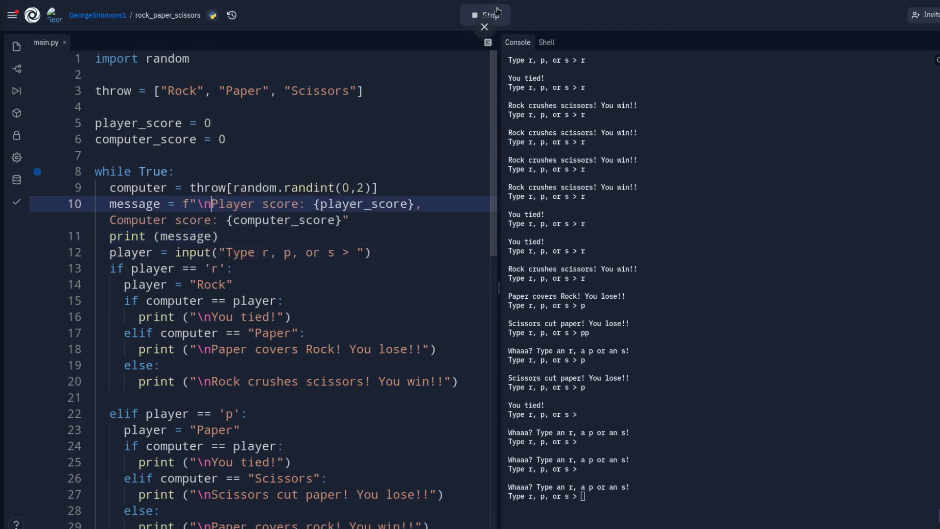
pyautogui.click(485, 14)
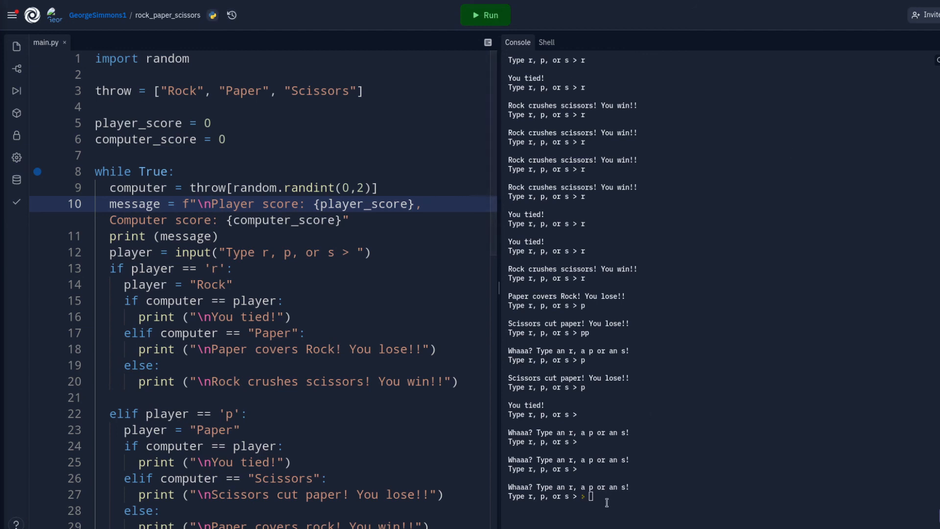
# Rerun the game so the console opens with the Player/Computer score line.
pyautogui.click(485, 14)
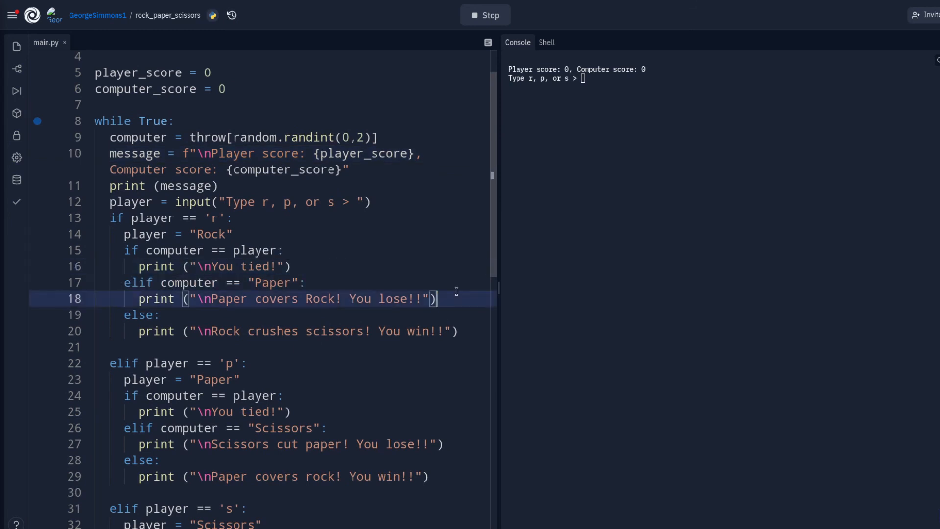
pyautogui.moveTo(452, 282)
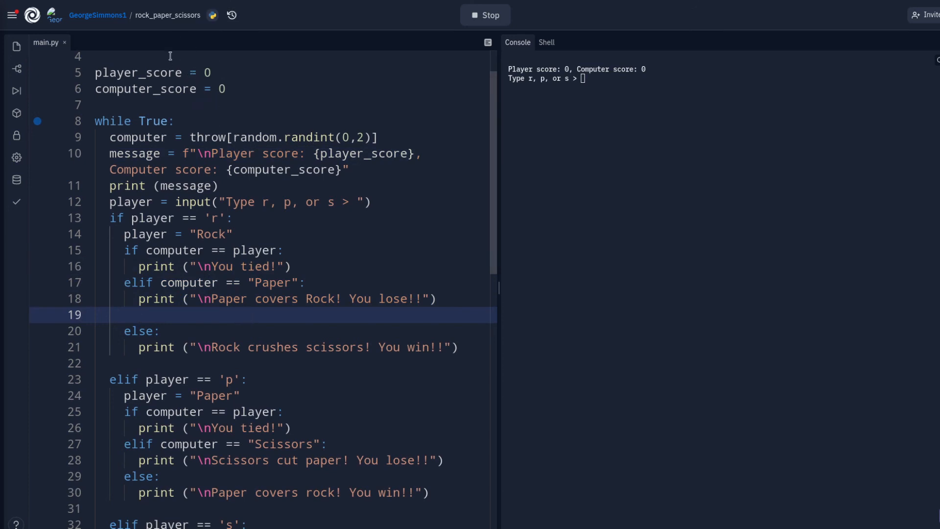
# Add computer_score += 1 under the 'You lose!!' message in each losing branch.
pyautogui.rightClick(141, 88)
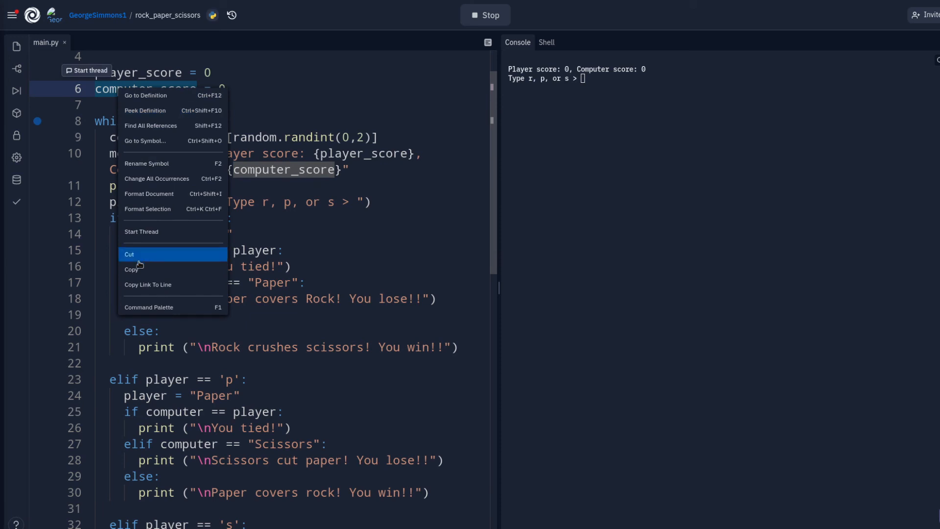
pyautogui.click(149, 314)
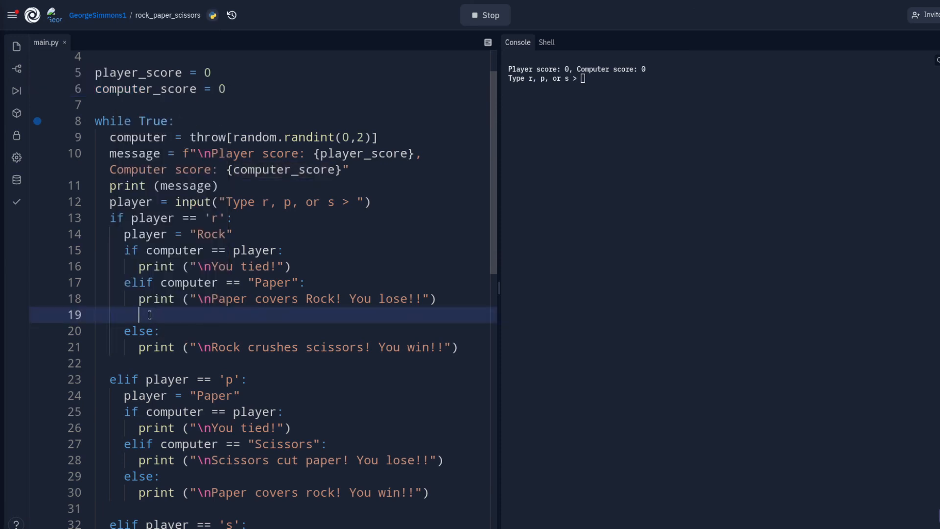
pyautogui.write('computer_score')
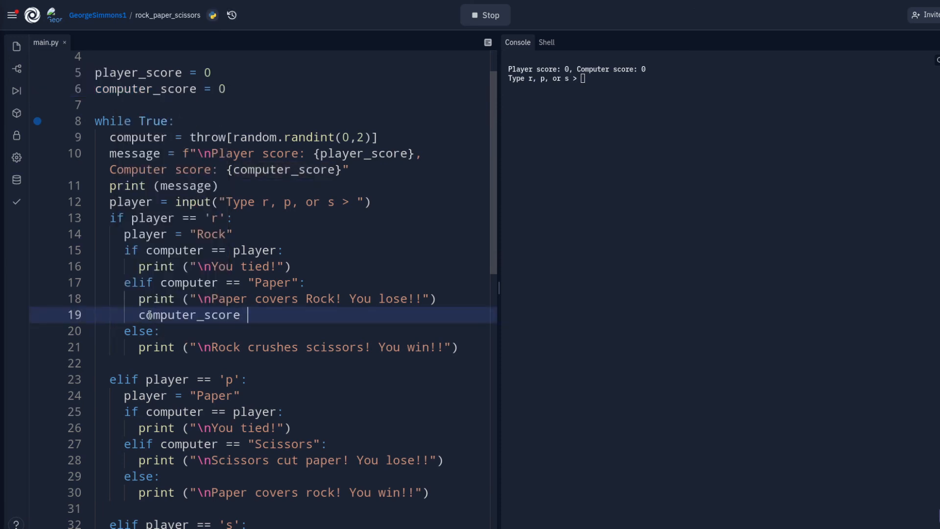
pyautogui.write('+=')
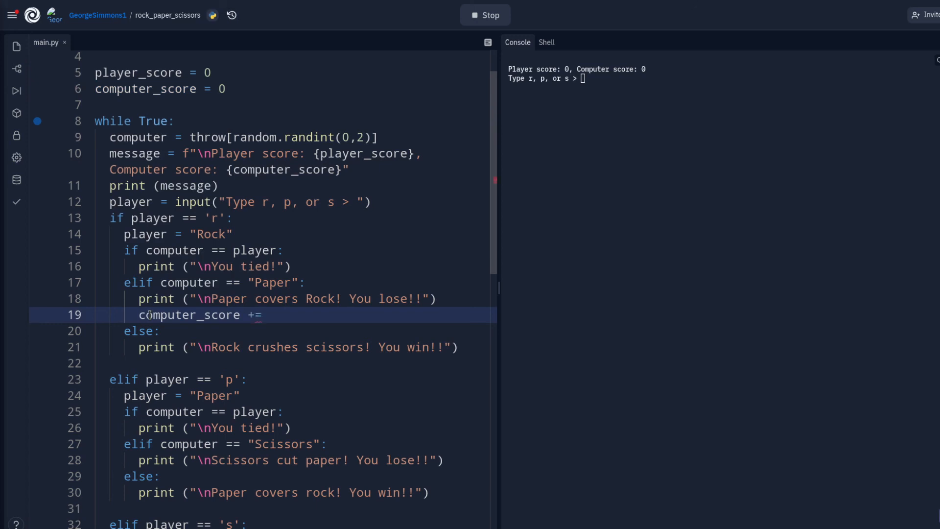
pyautogui.write('1')
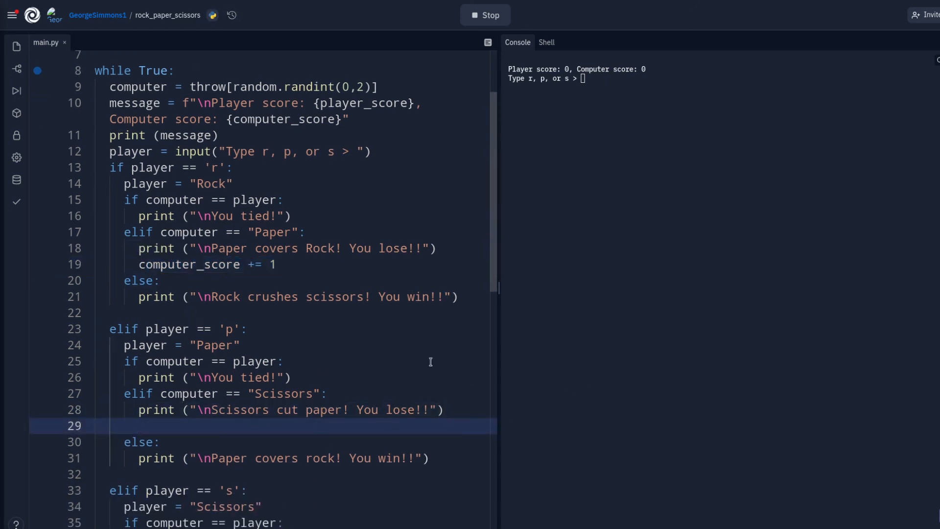
pyautogui.write('computer_score += 1')
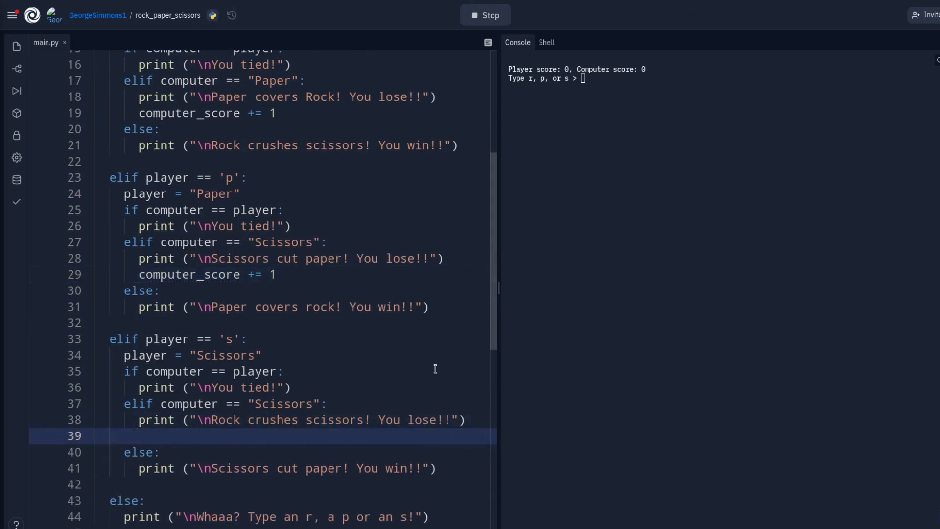
pyautogui.write('computer_score += 1')
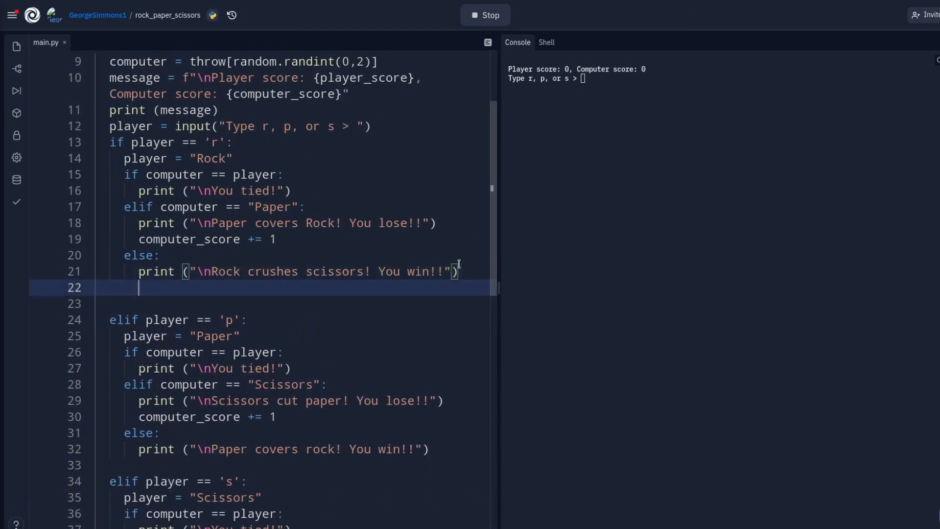
# Add player_score += 1 under the 'You win!!' message in each winning branch.
pyautogui.write('player')
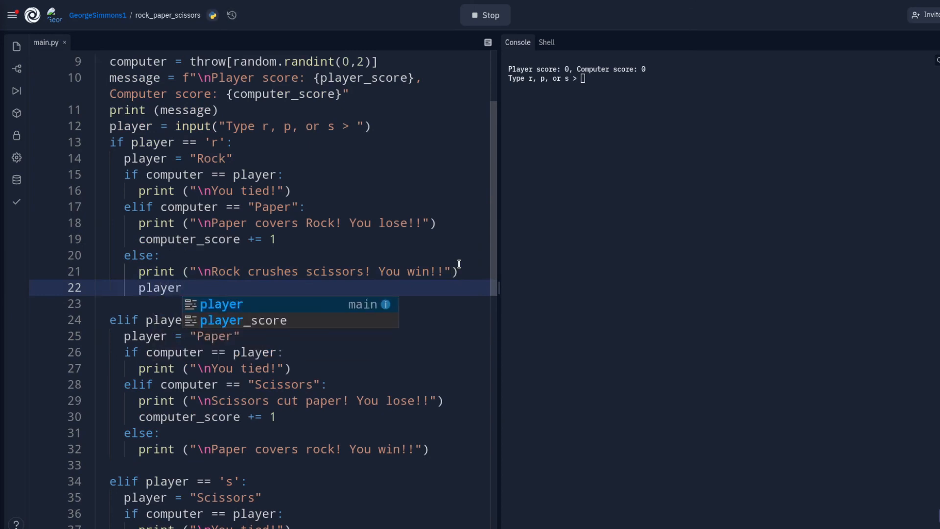
pyautogui.write('_score')
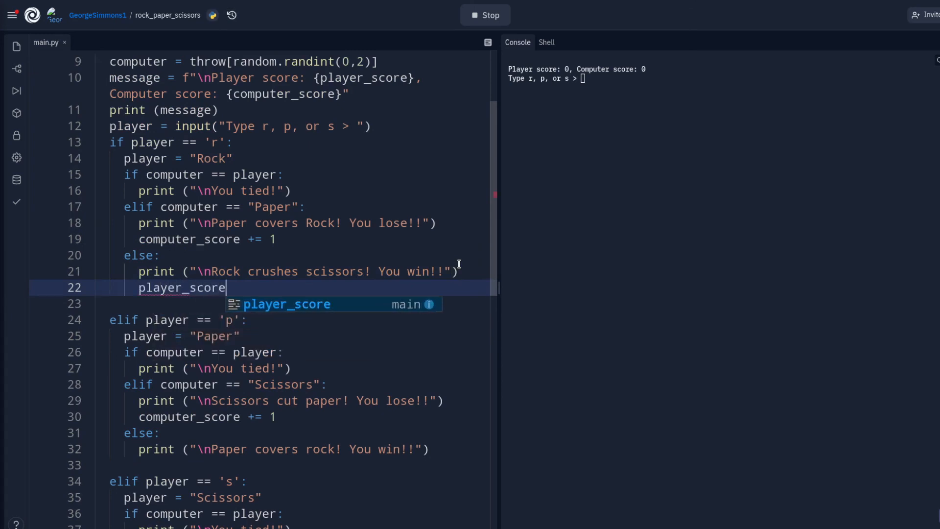
pyautogui.write('+')
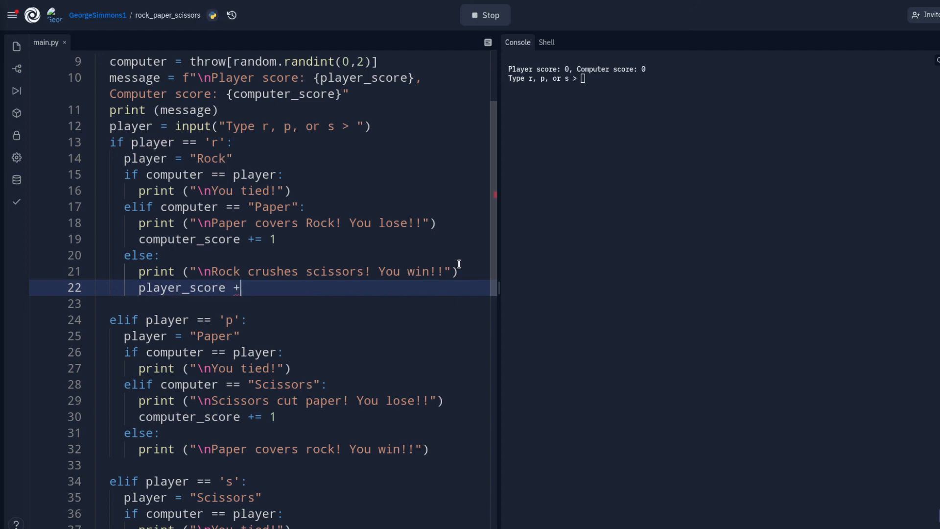
pyautogui.write('=1')
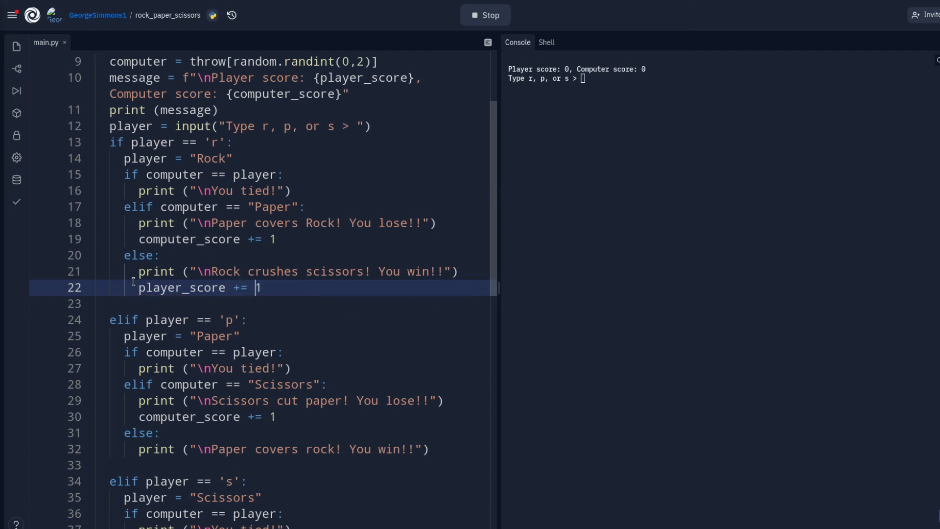
pyautogui.tripleClick(180, 287)
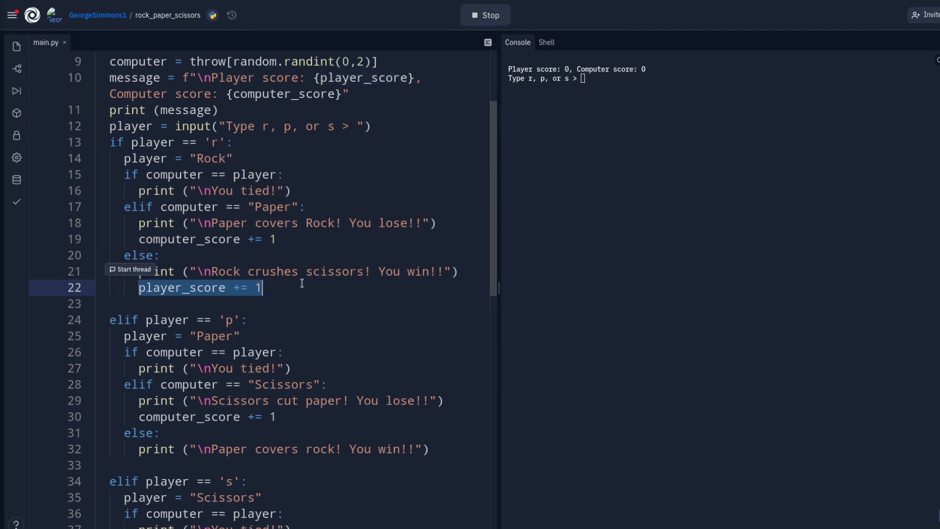
pyautogui.scroll(-3)
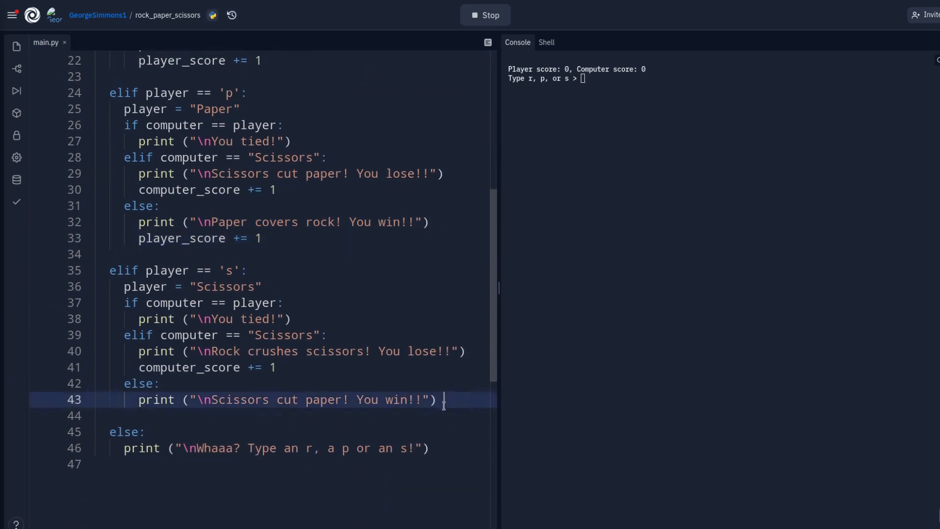
pyautogui.write('player_score += 1')
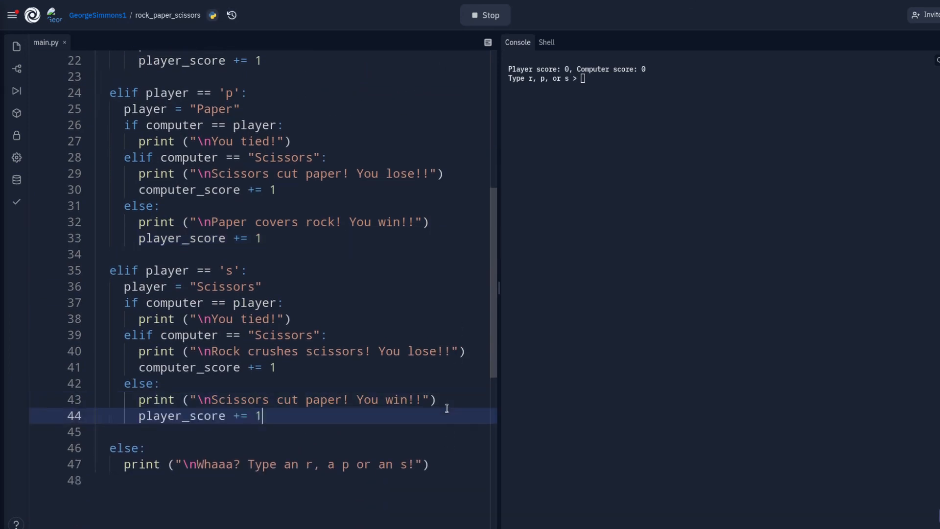
# Restart the game and play p, p, p, then s to watch the scores climb.
pyautogui.click(485, 14)
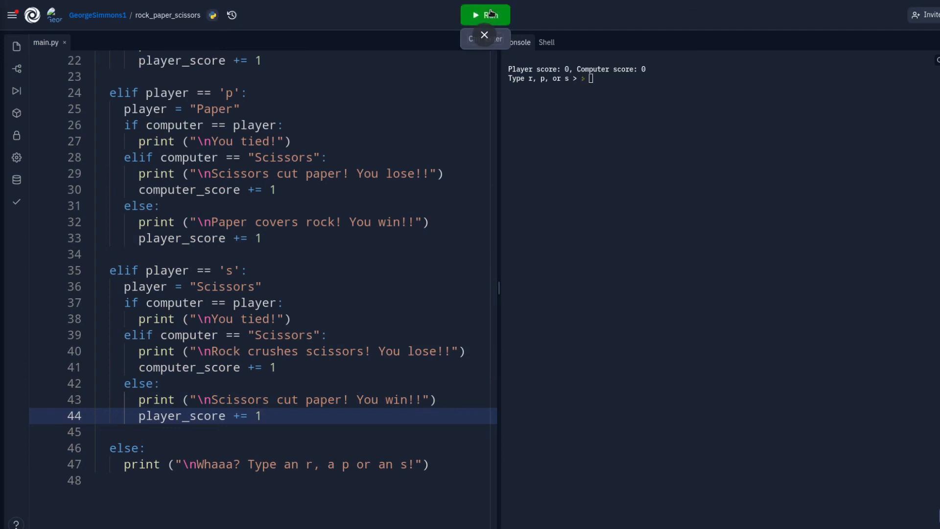
pyautogui.click(486, 14)
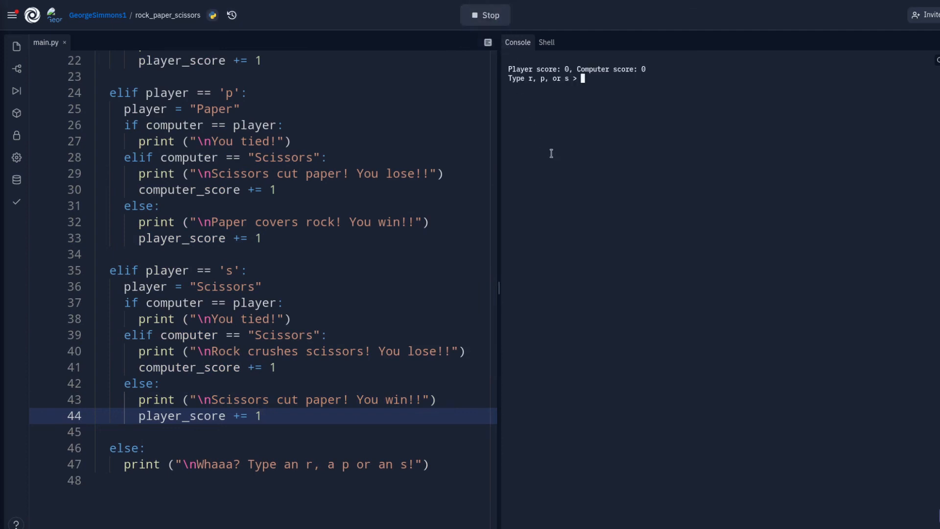
pyautogui.write('p')
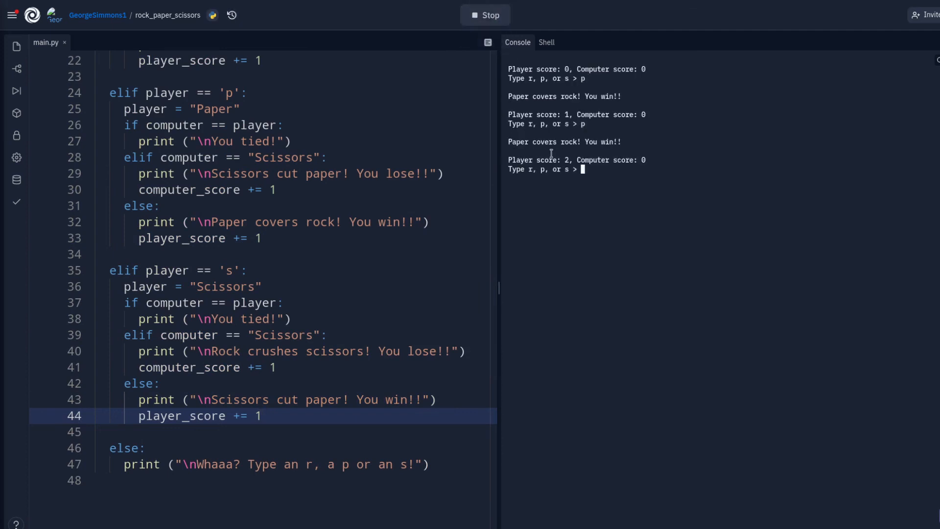
pyautogui.write('p')
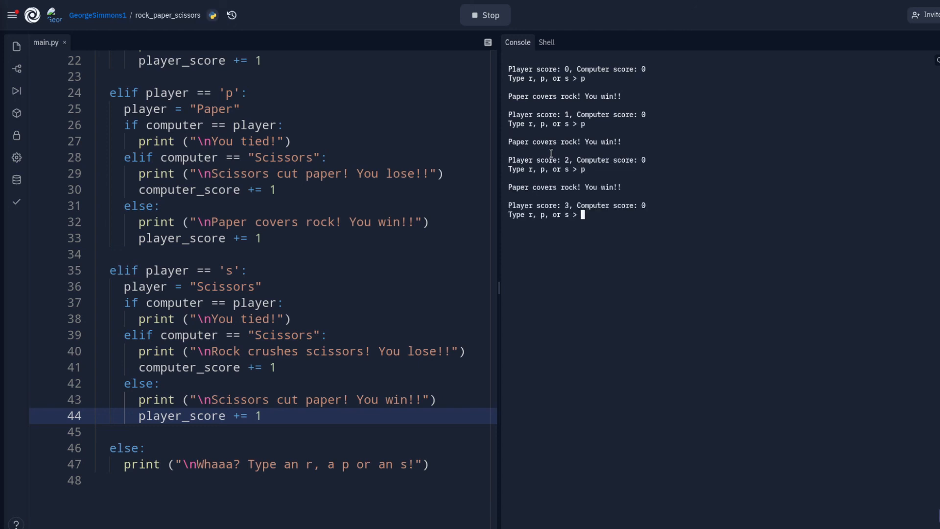
pyautogui.write('p')
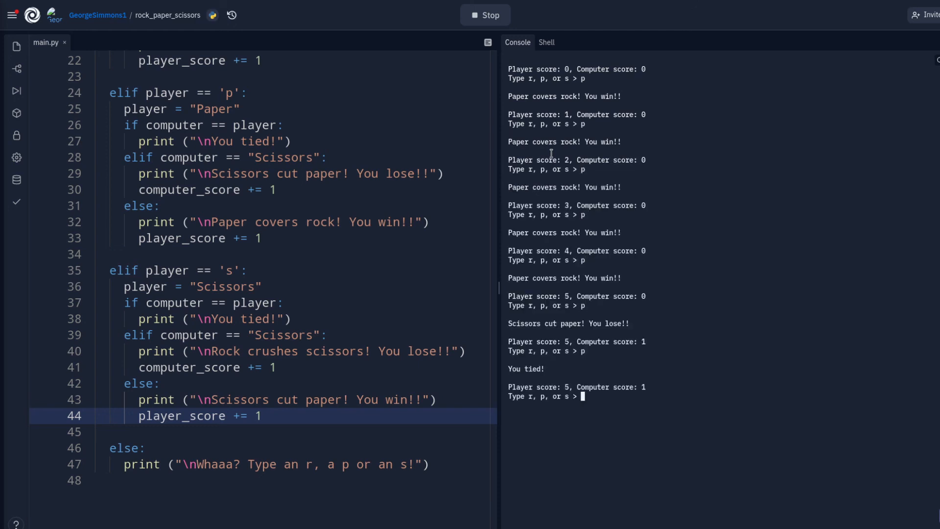
pyautogui.write('s')
pyautogui.write('print(chr(27) + "[2J")')
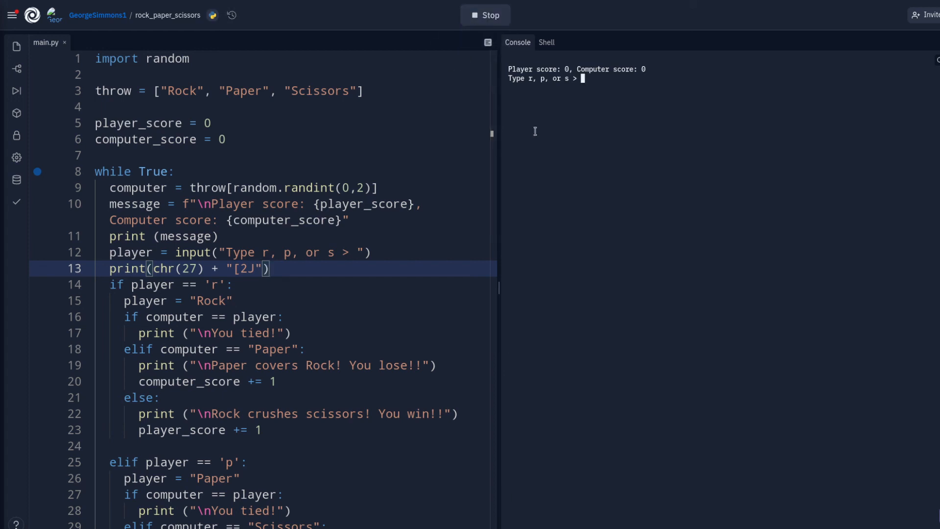
pyautogui.moveTo(612, 73)
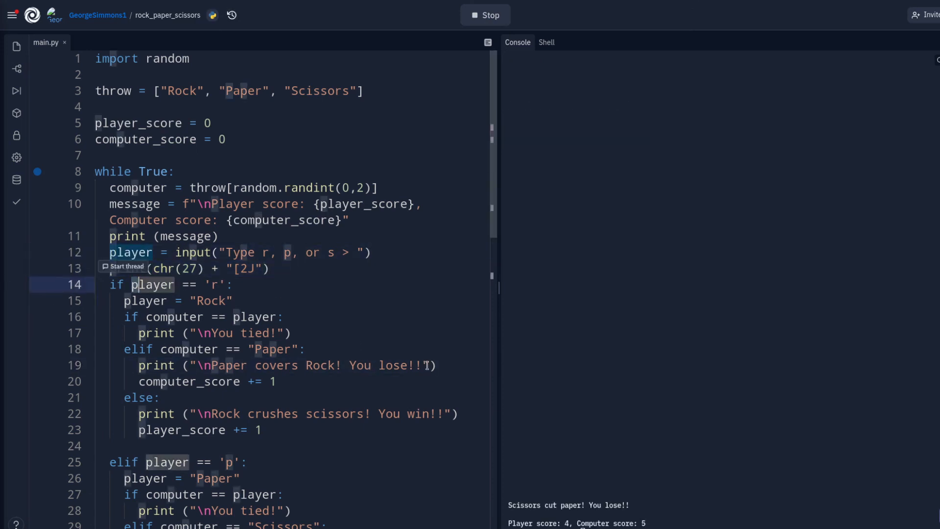
# Review the cleared console showing the 4–5 score, then stop the running game.
pyautogui.scroll(-3)
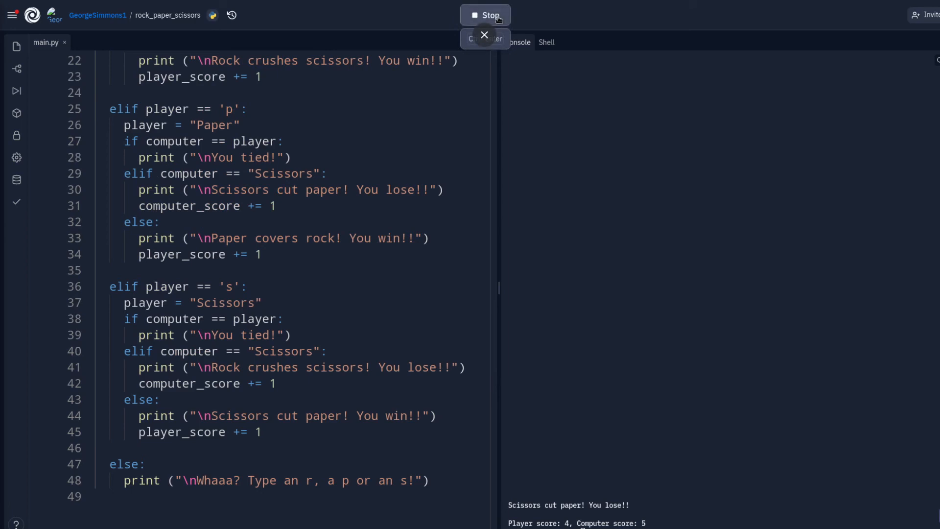
pyautogui.click(486, 14)
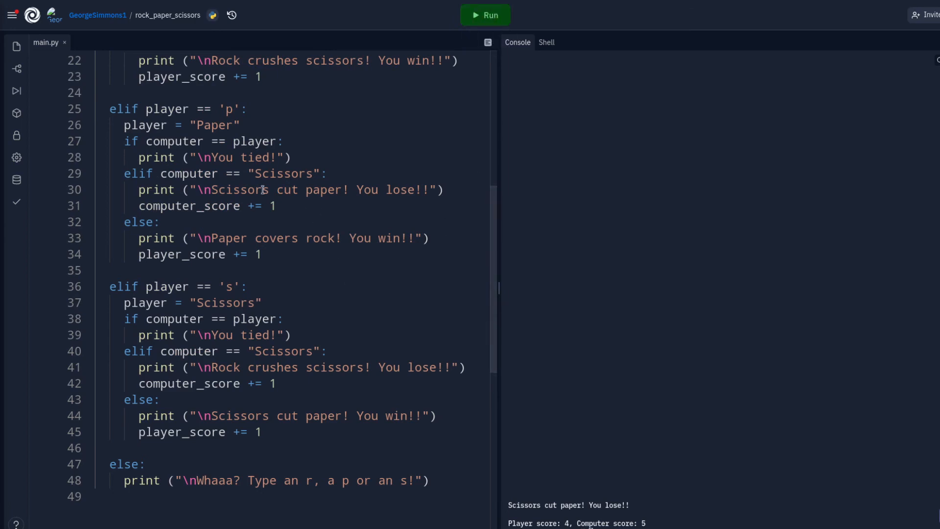